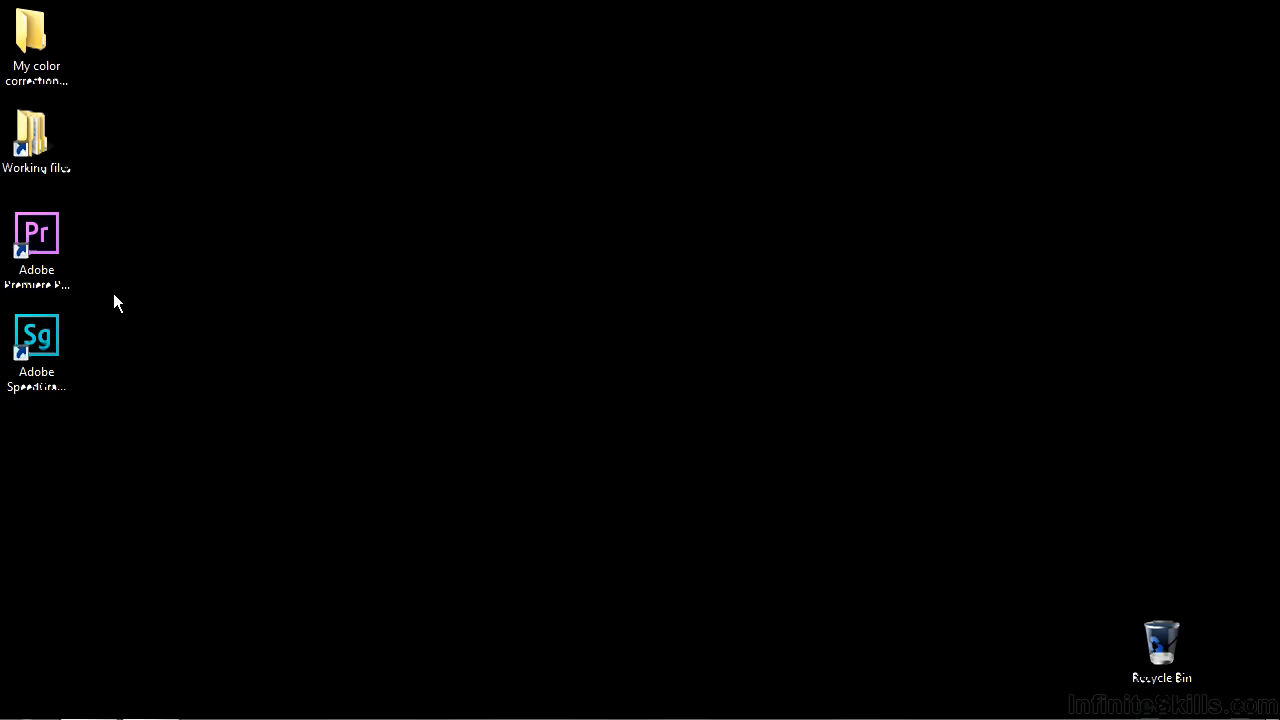
mouse_move(140, 170)
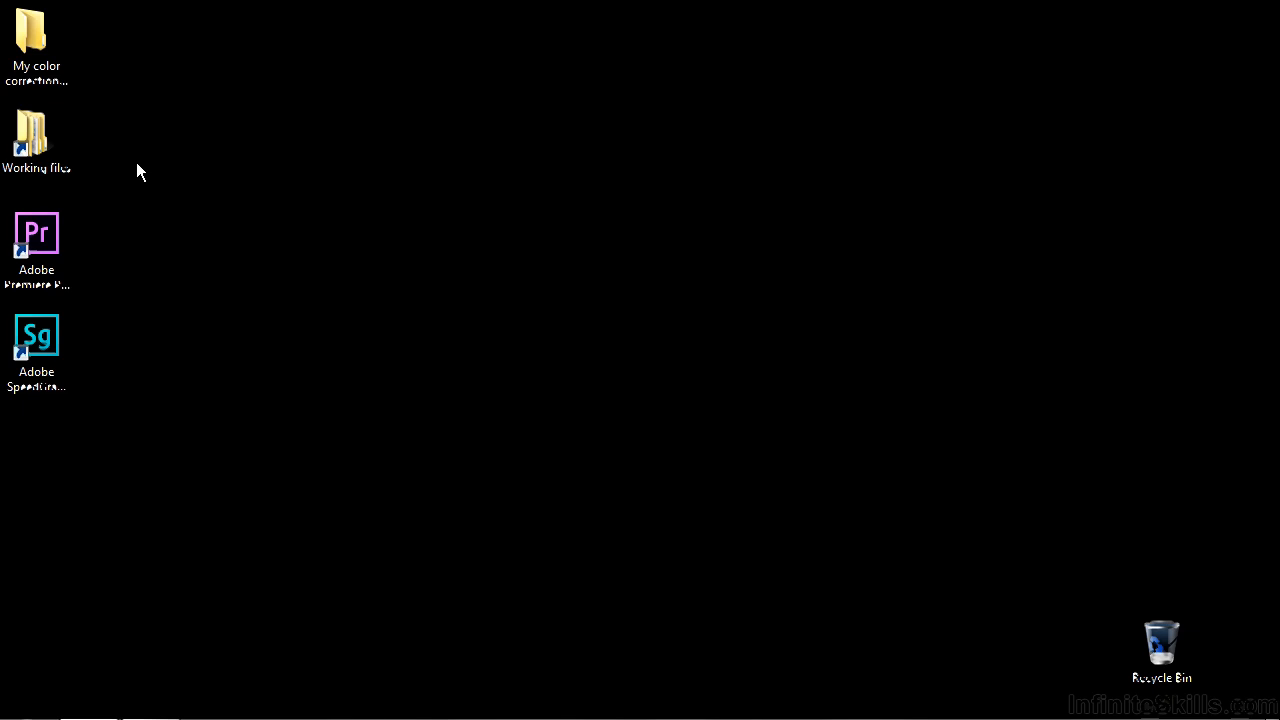
Step: Open the Working files desktop shortcut to reach the Premiere Pro projects folder
left_click(37, 140)
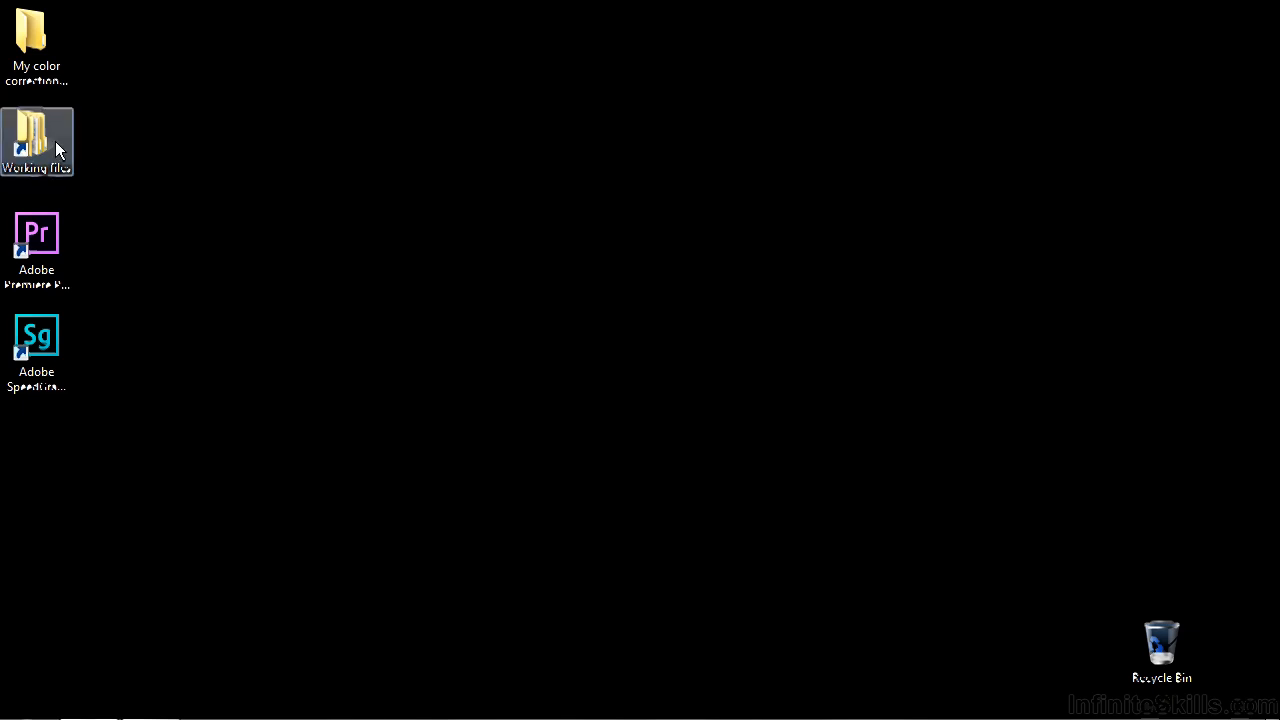
double_click(37, 142)
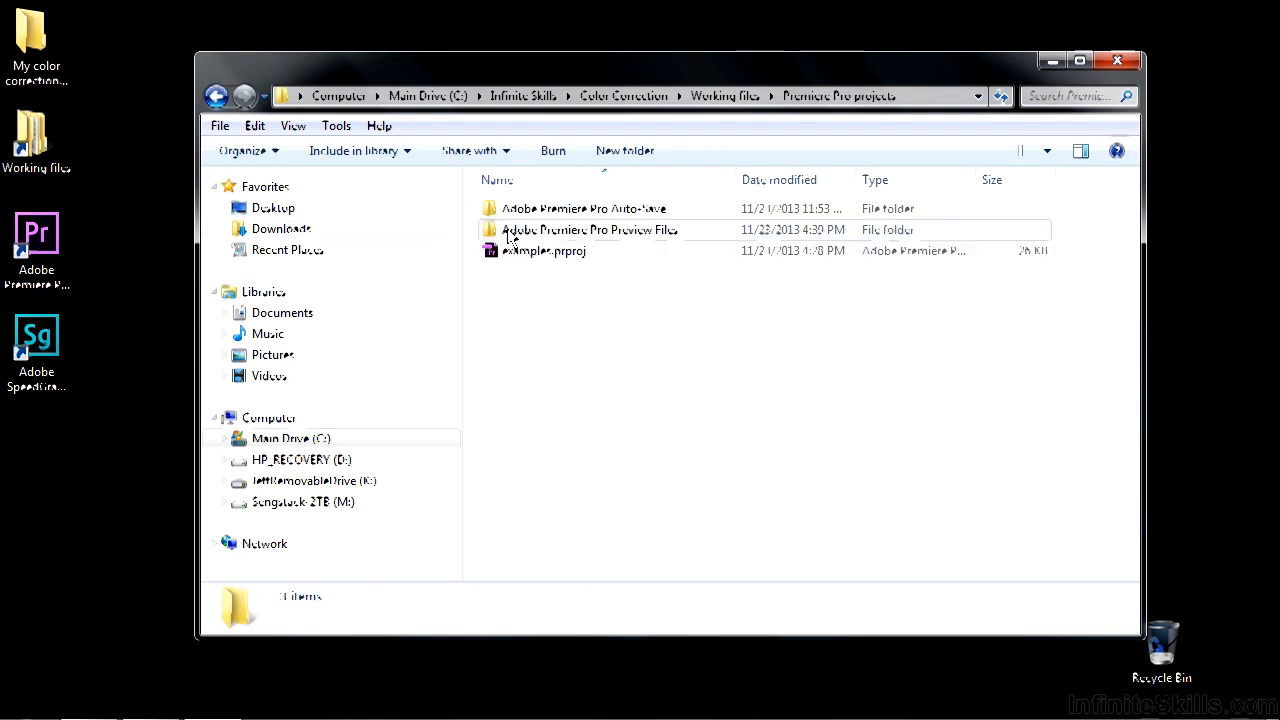
Step: Launch examples.prproj in Premiere Pro and focus the vectorscope reference monitor
double_click(543, 250)
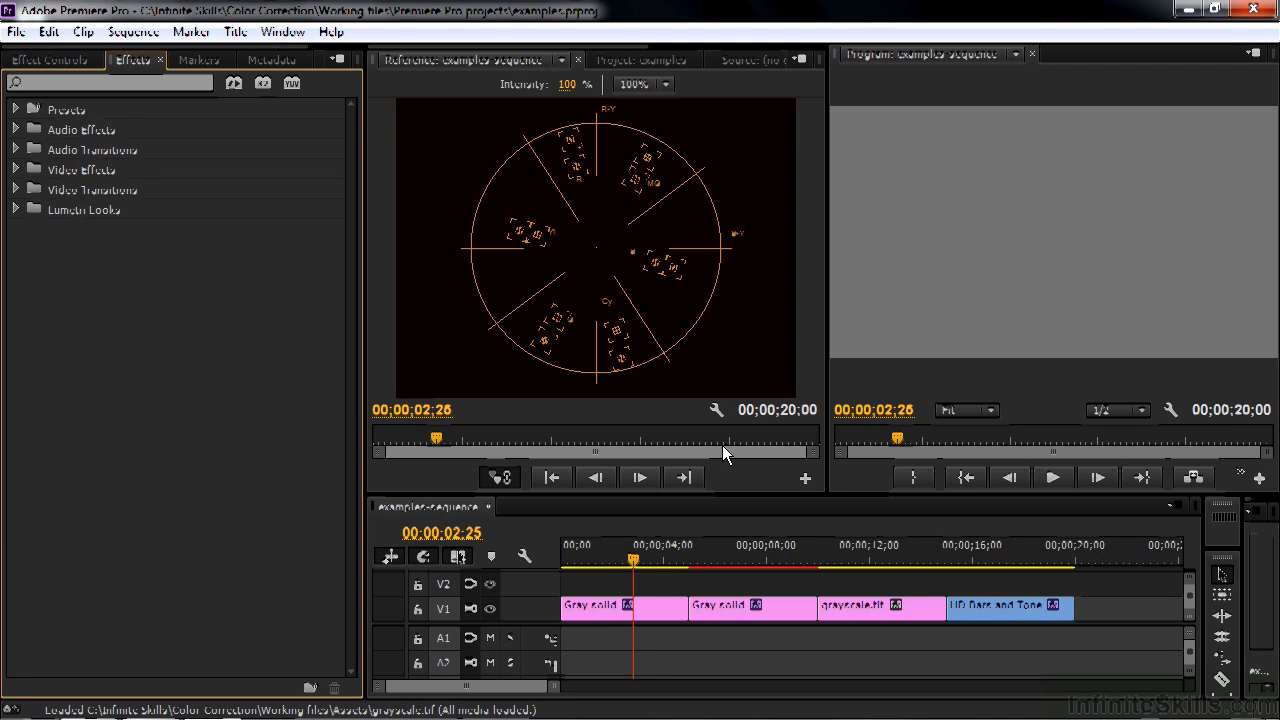
mouse_move(540, 320)
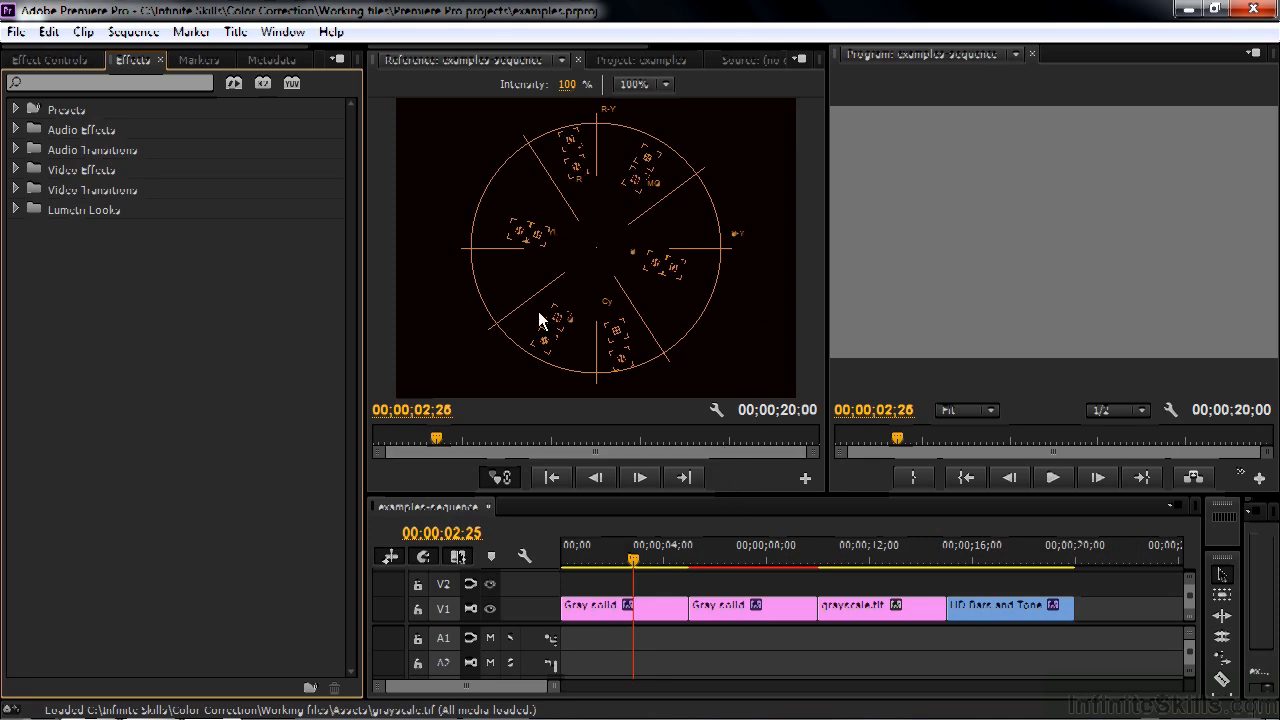
mouse_move(697, 337)
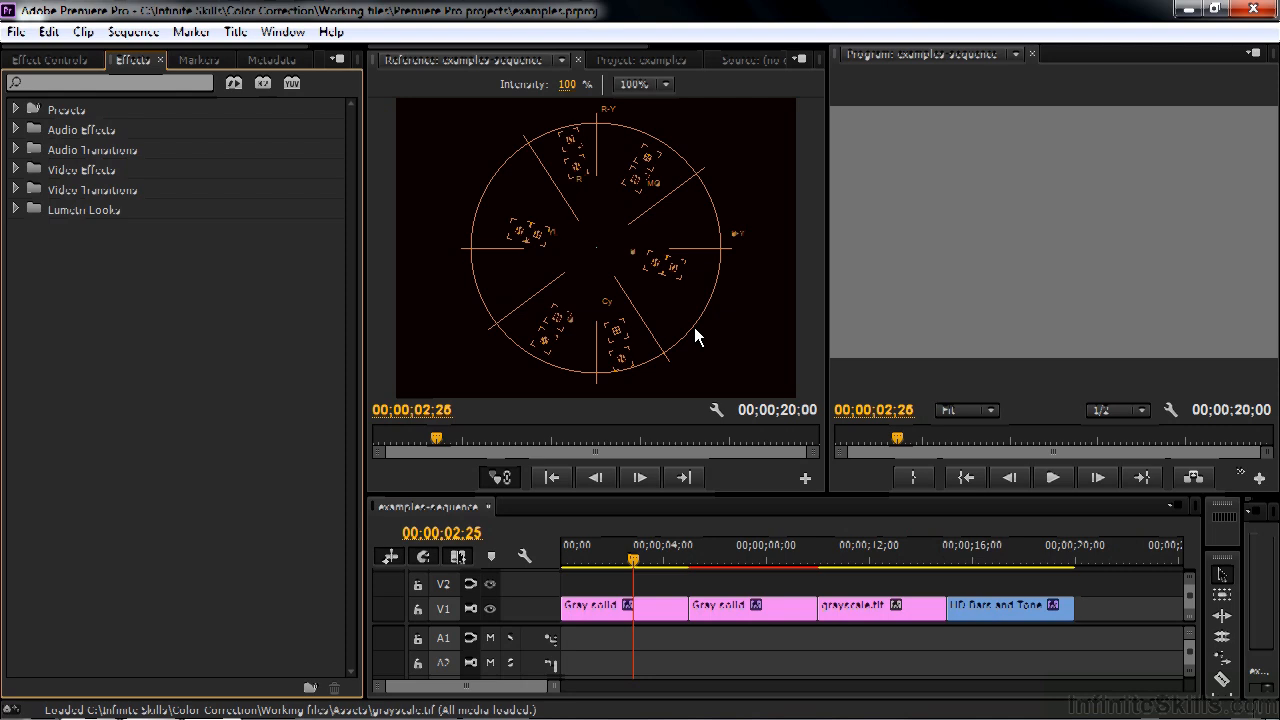
mouse_move(613, 168)
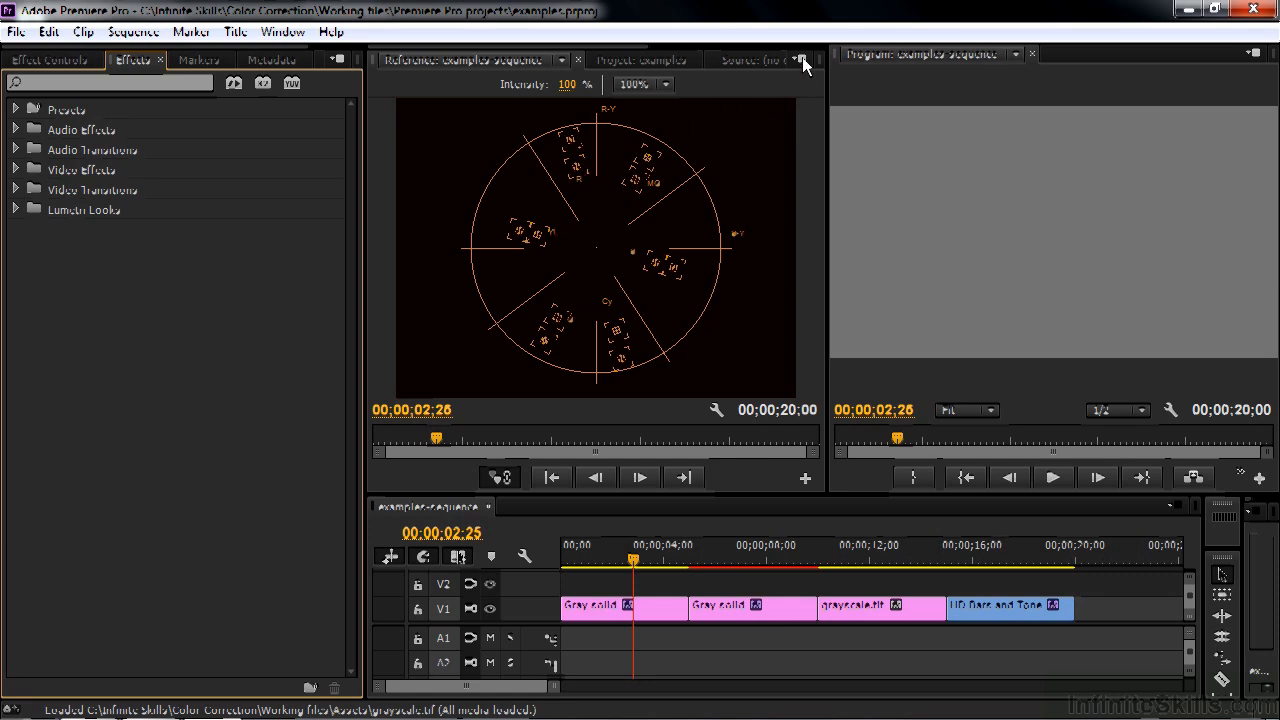
left_click(801, 62)
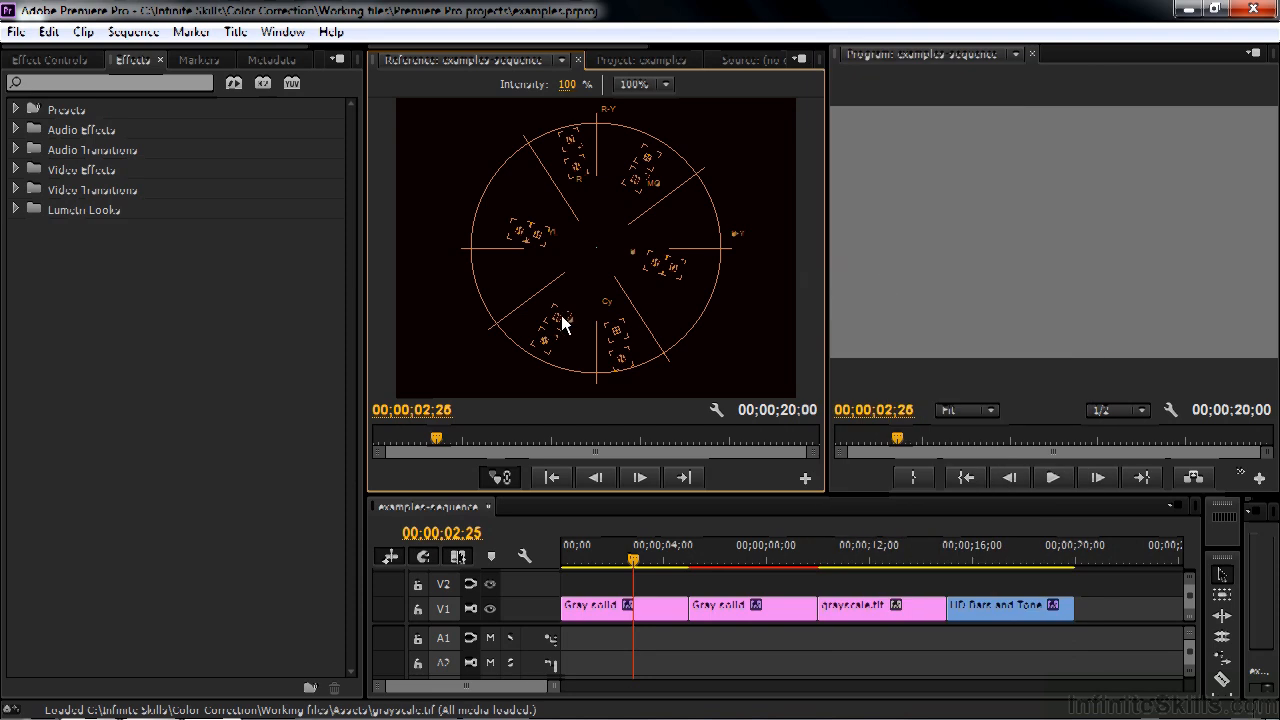
mouse_move(613, 265)
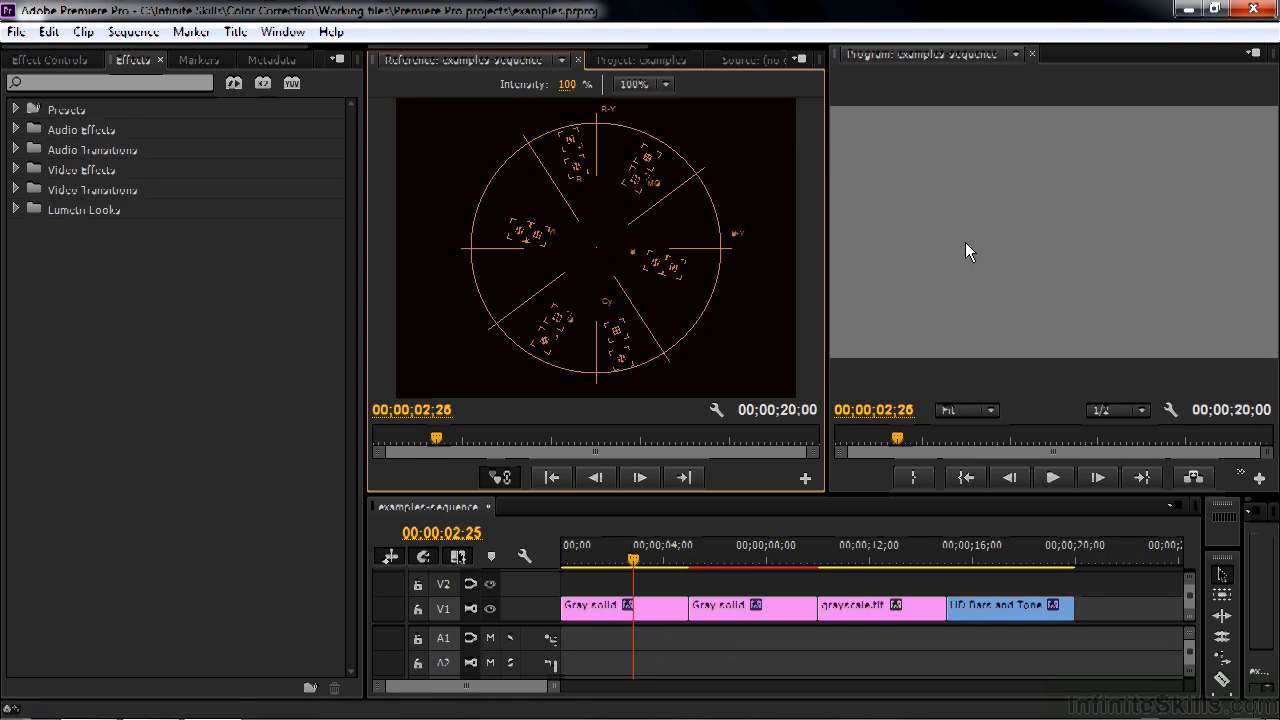
mouse_move(632, 295)
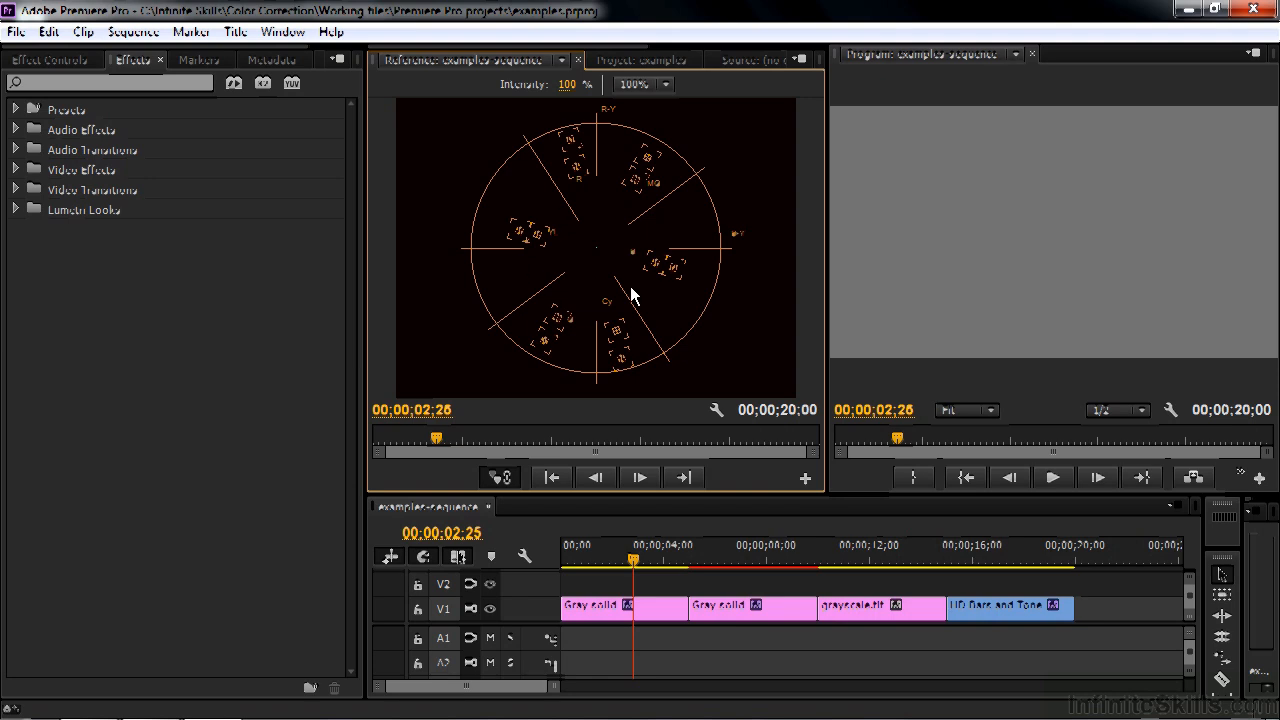
mouse_move(648, 330)
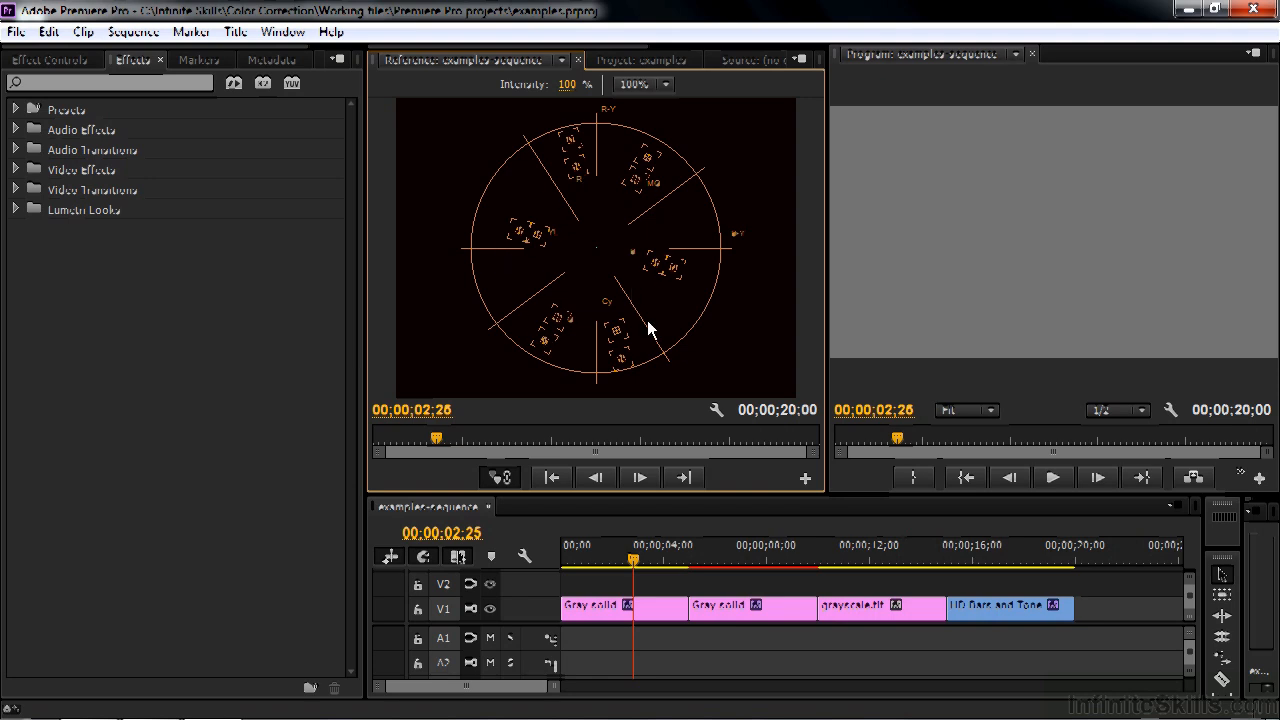
mouse_move(673, 186)
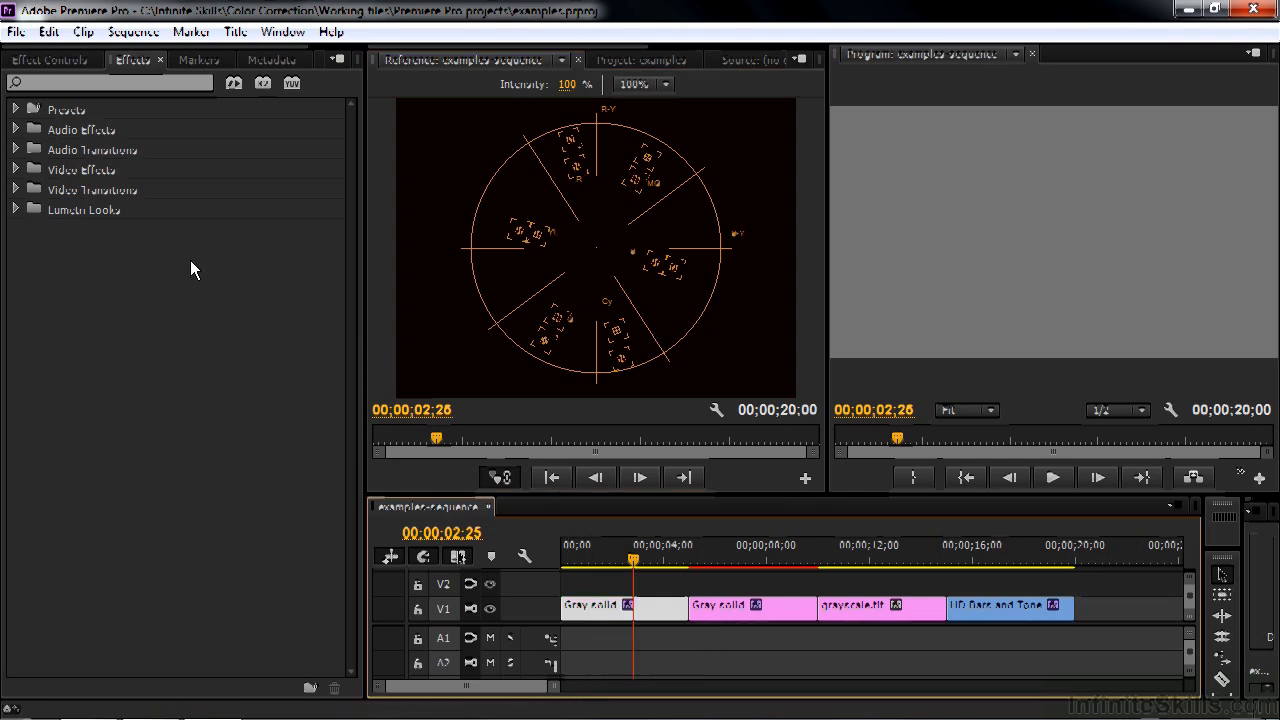
Step: Select the first Gray solid clip and scroll Effect Controls to its Fast Color Corrector
left_click(50, 59)
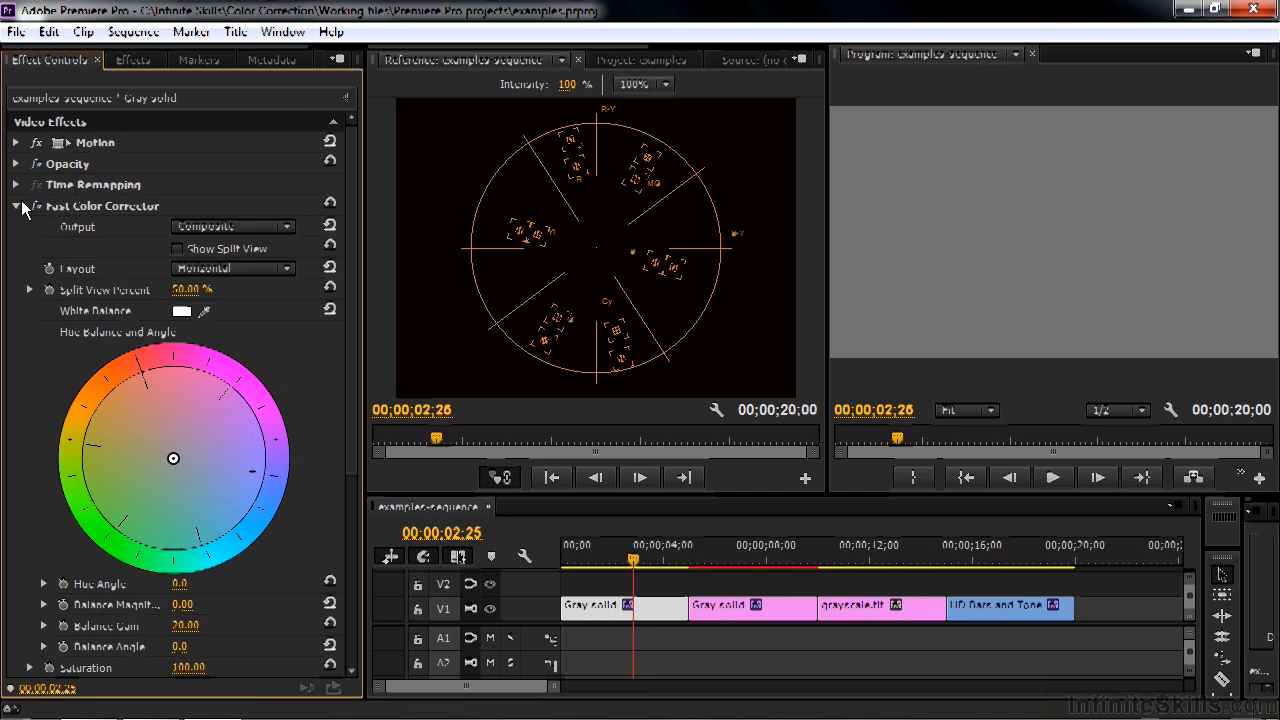
mouse_move(127, 430)
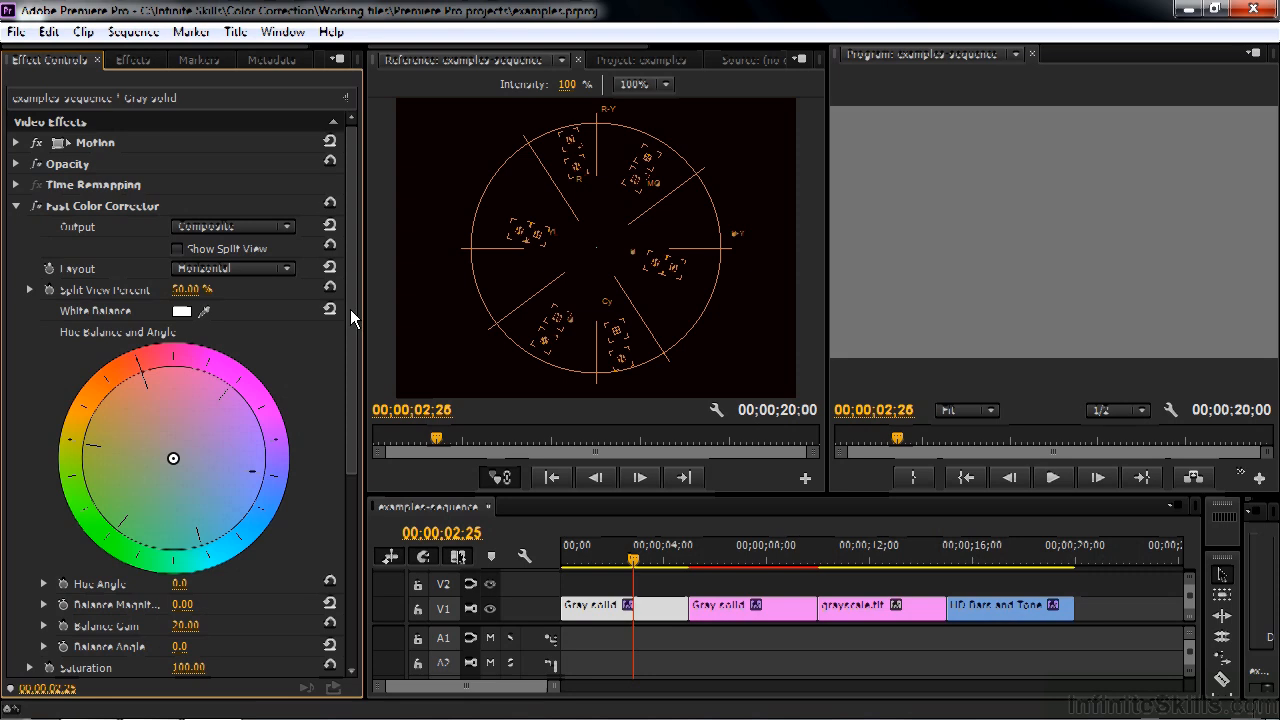
scroll("down", 3)
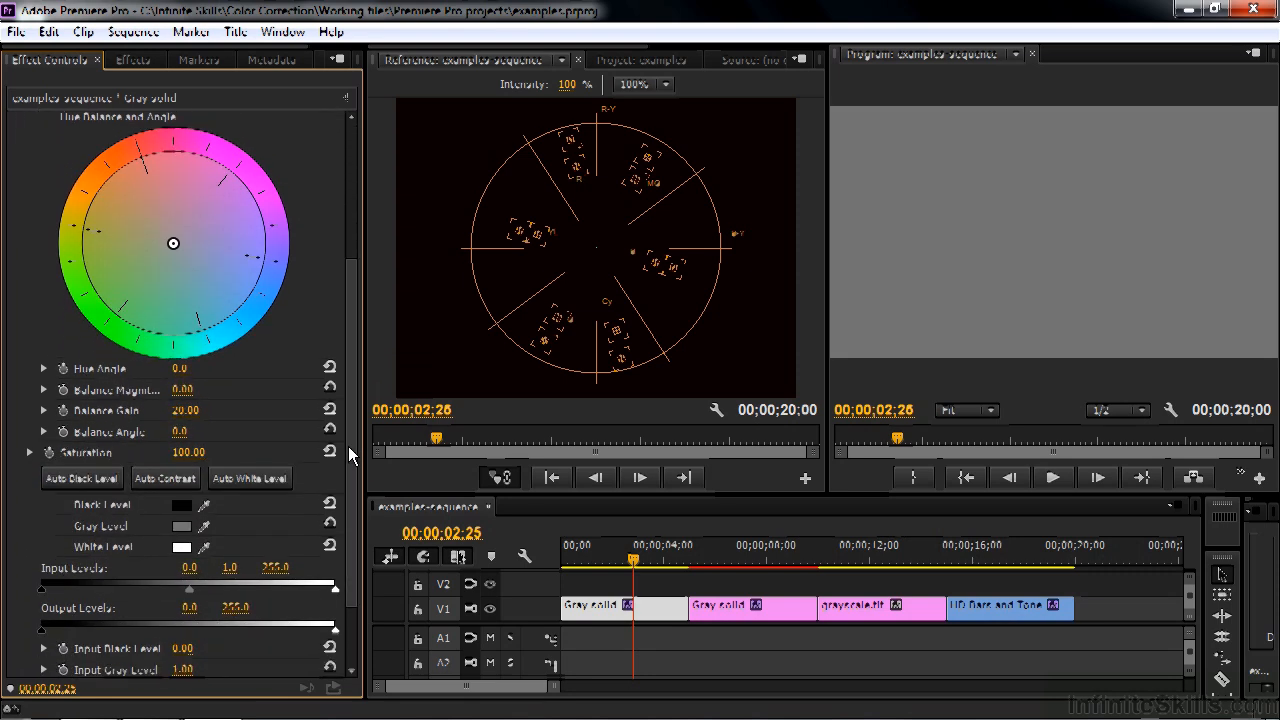
mouse_move(232, 168)
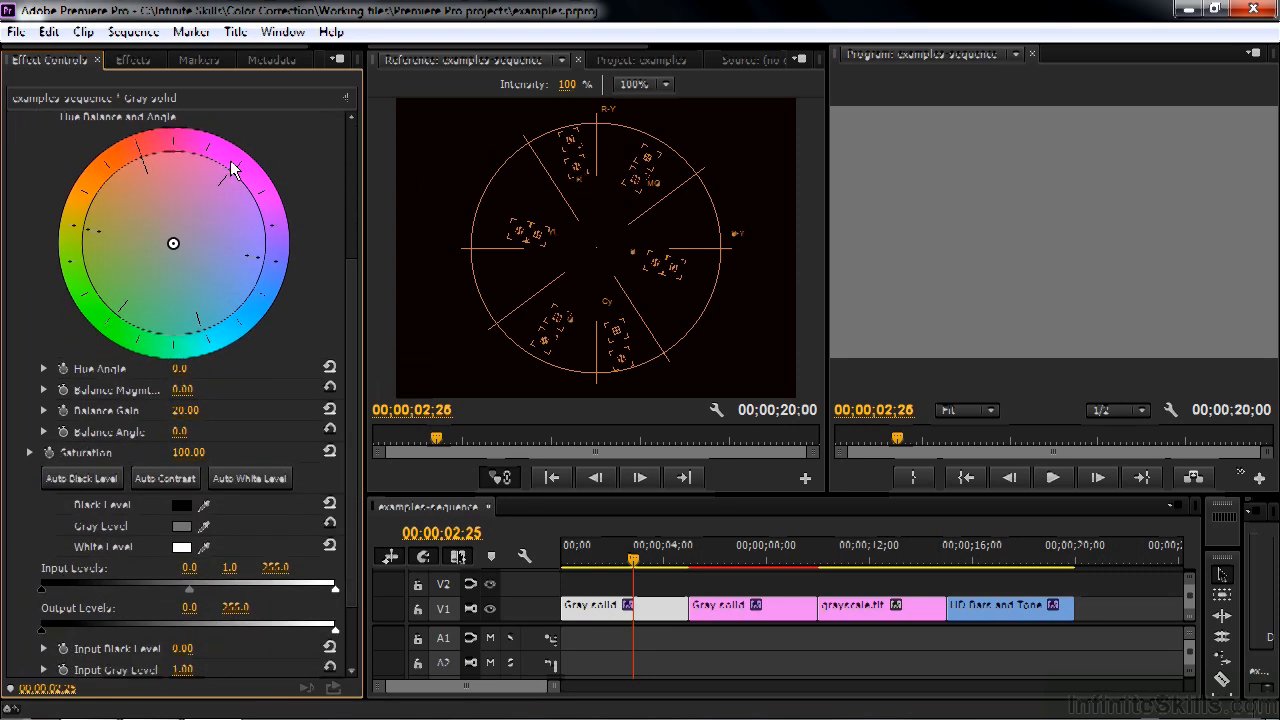
mouse_move(595, 245)
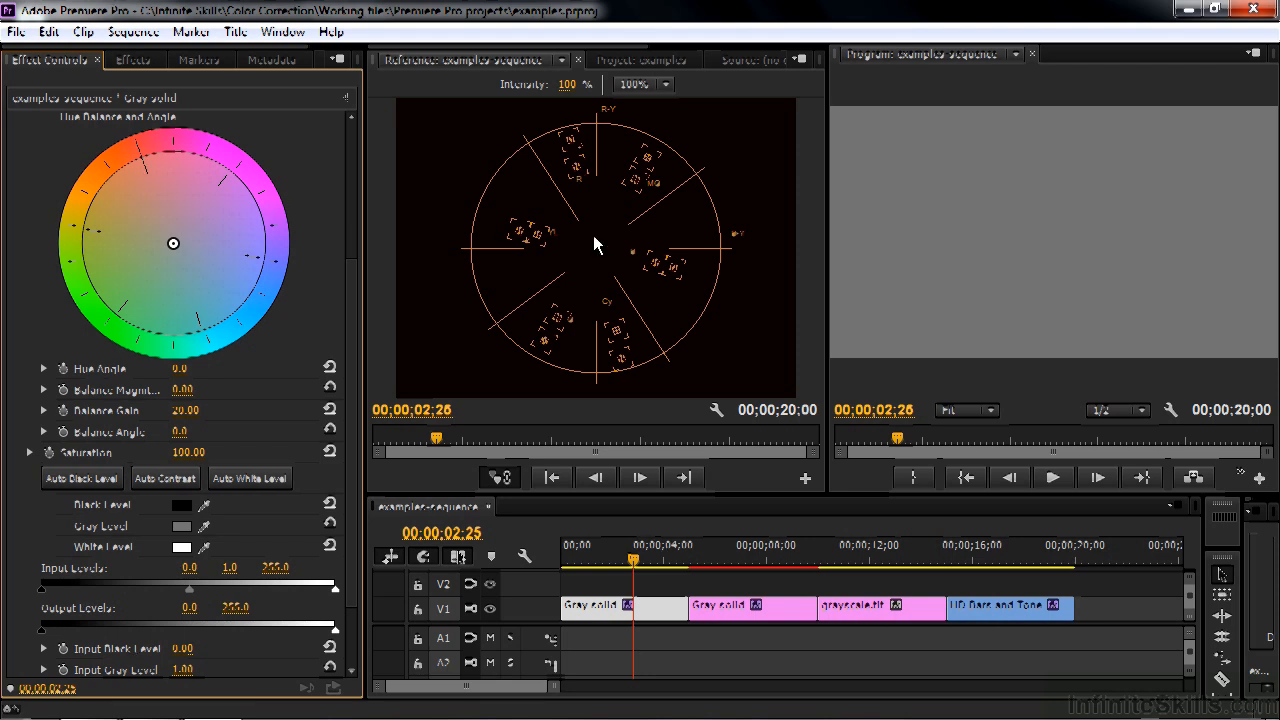
mouse_move(203, 244)
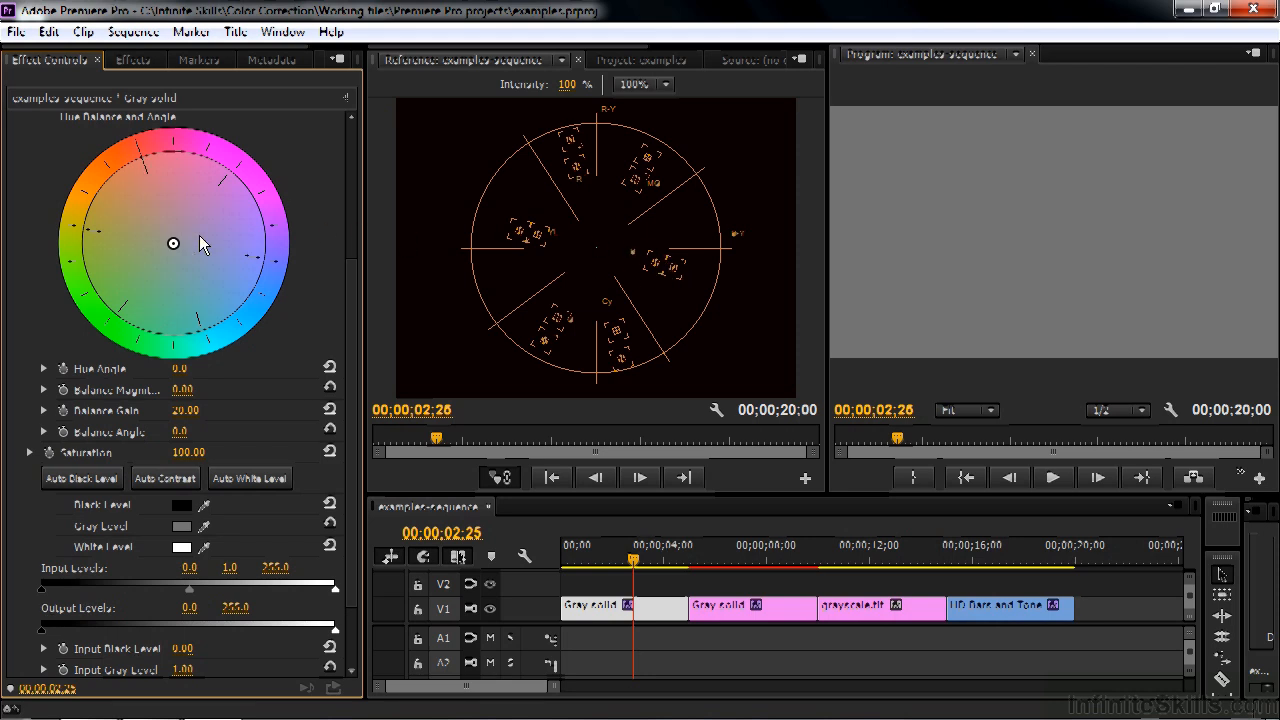
mouse_move(575, 315)
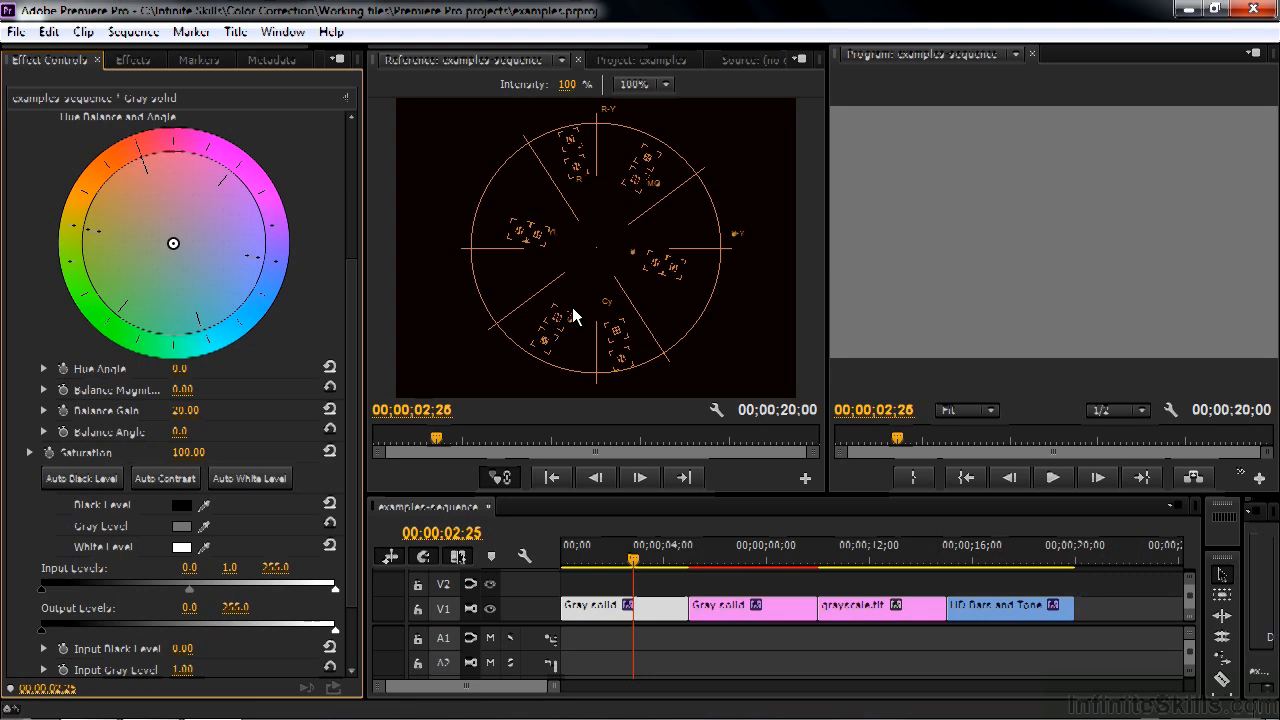
mouse_move(110, 318)
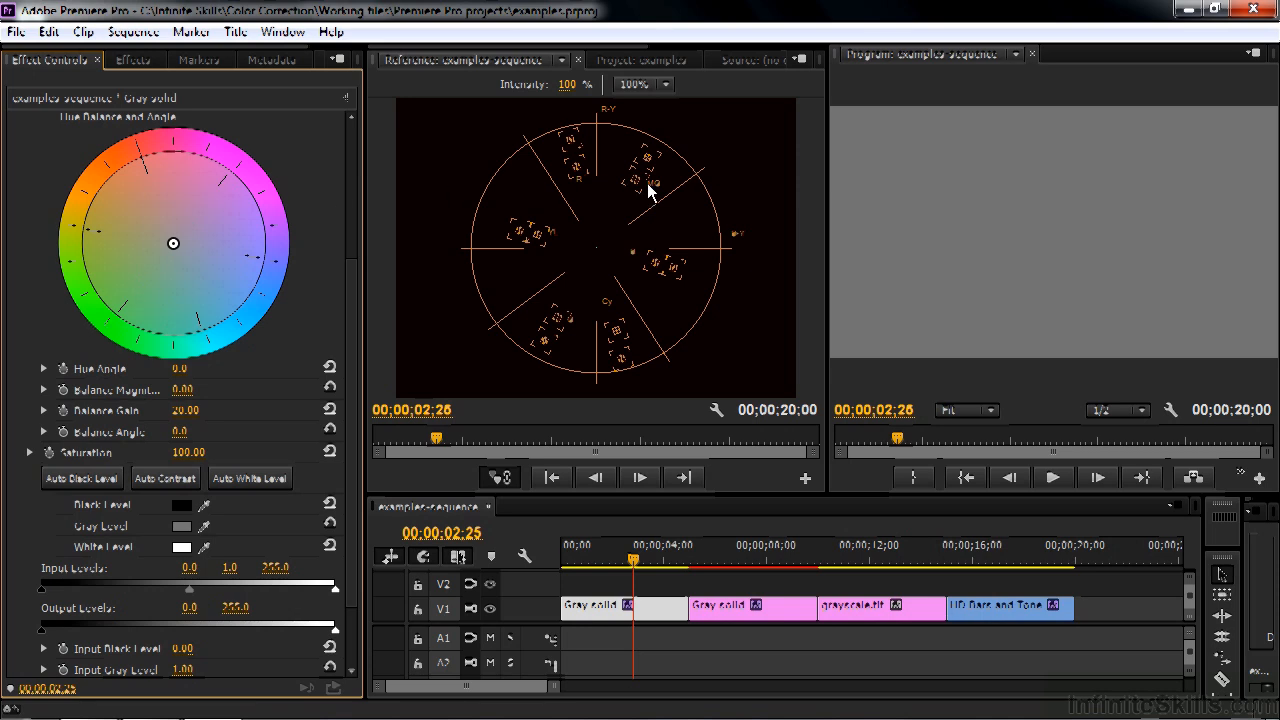
mouse_move(640, 265)
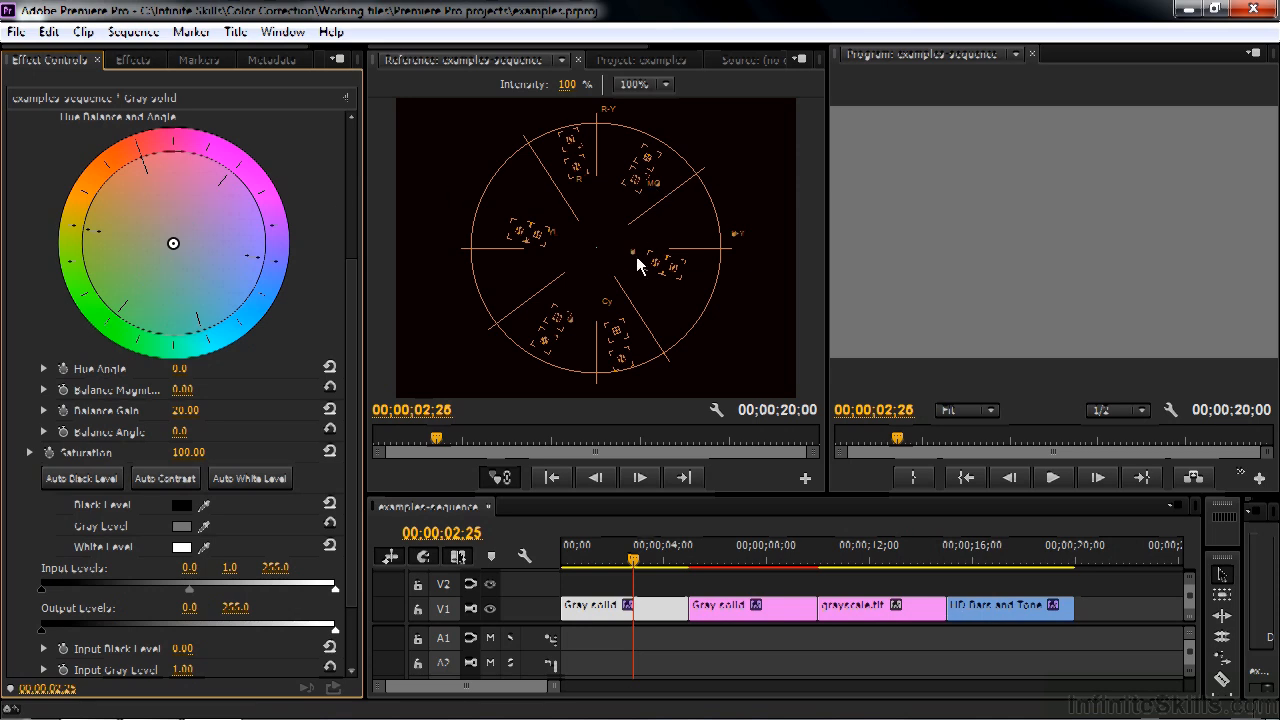
mouse_move(258, 263)
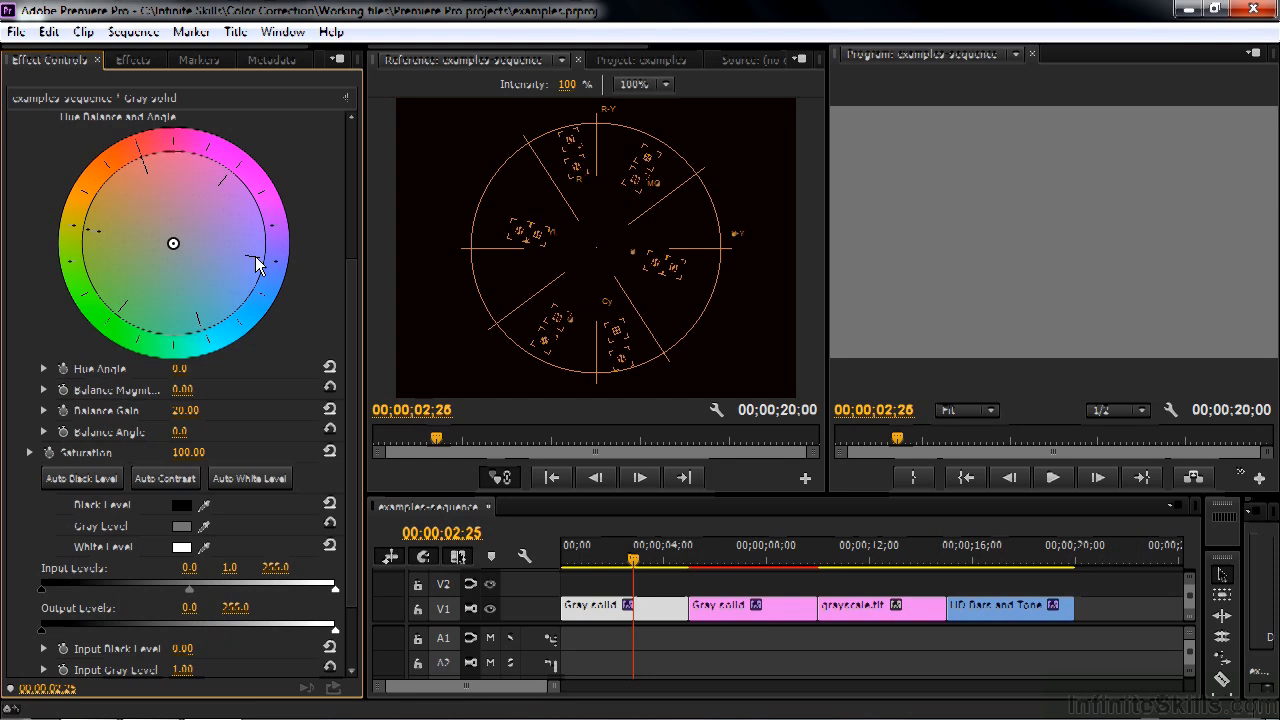
mouse_move(540, 240)
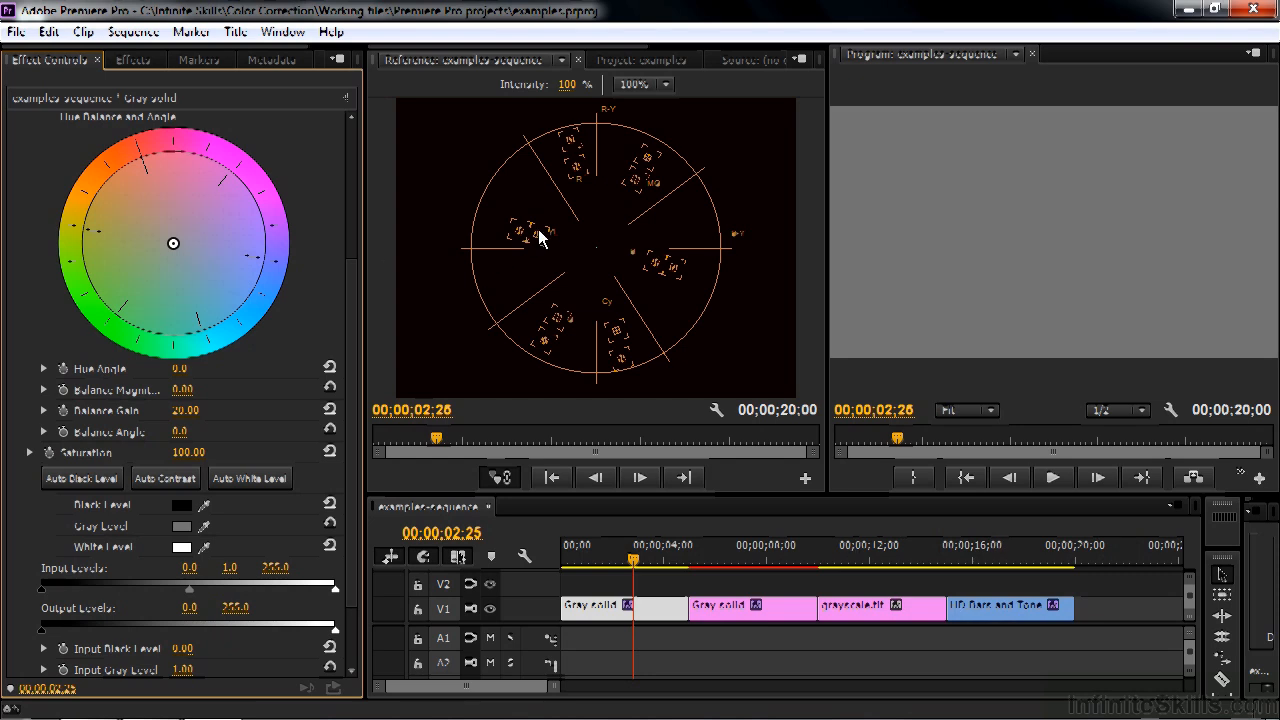
mouse_move(248, 268)
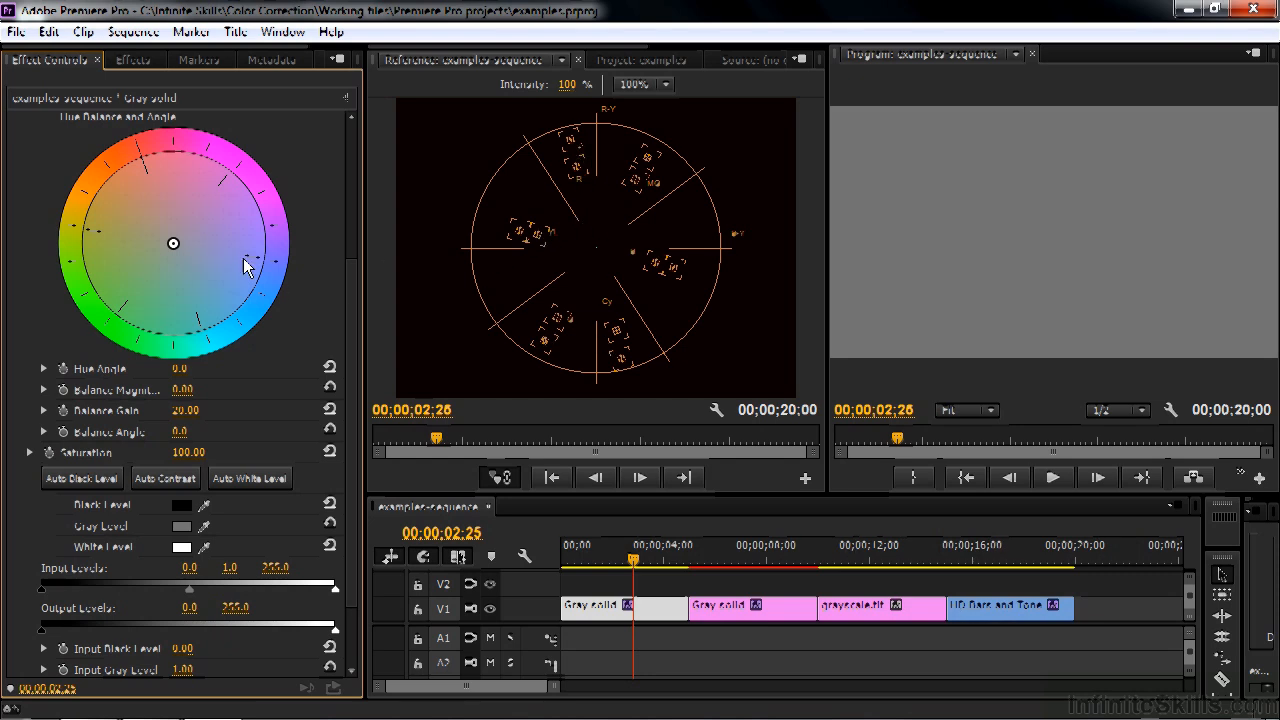
mouse_move(198, 328)
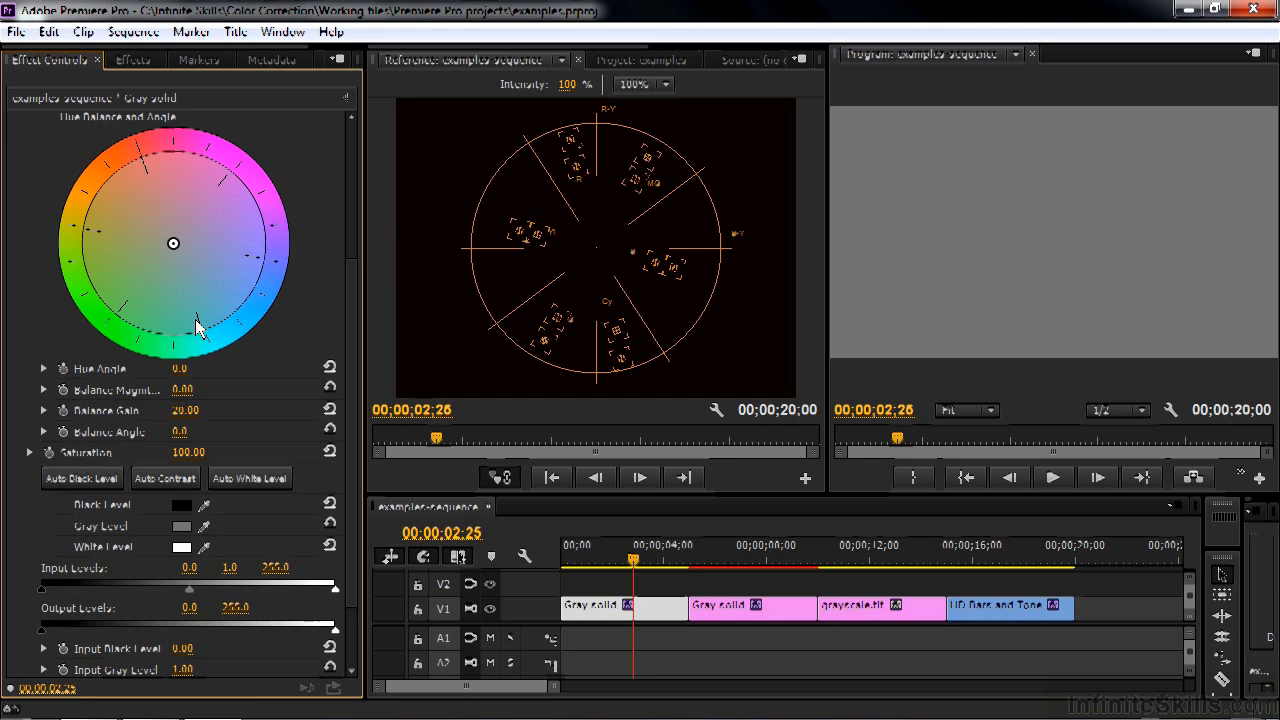
mouse_move(672, 176)
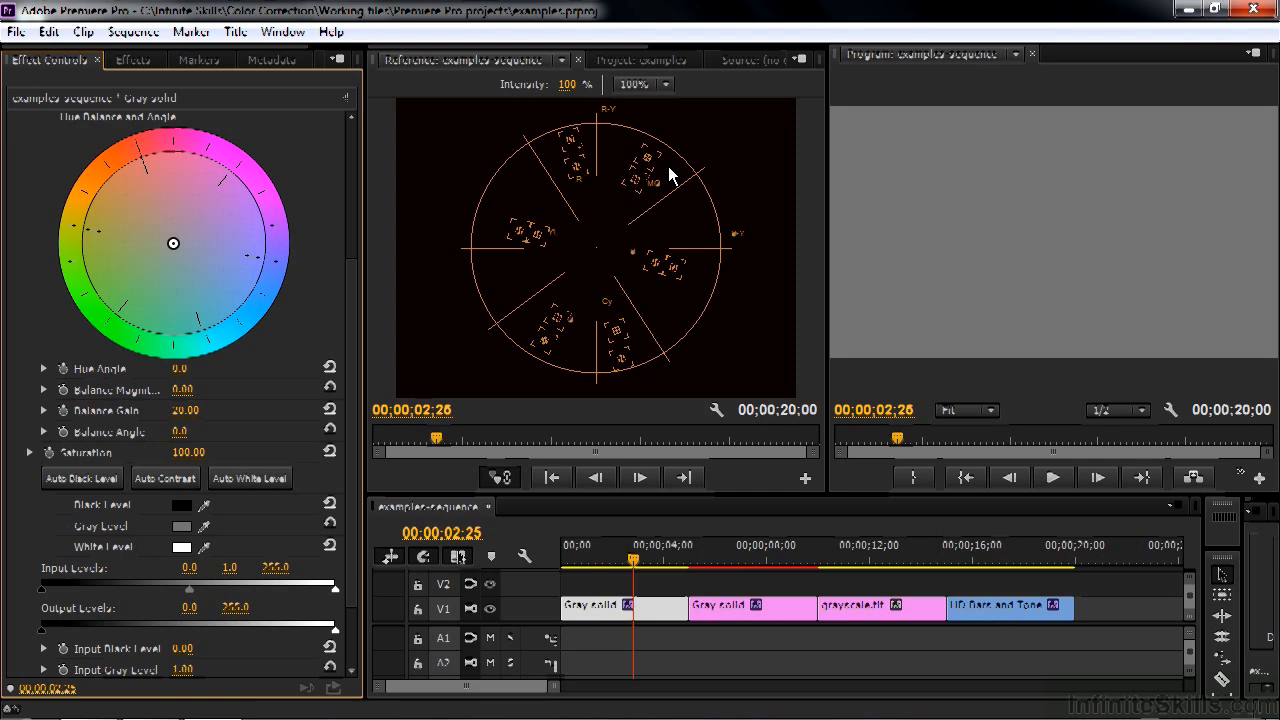
mouse_move(525, 308)
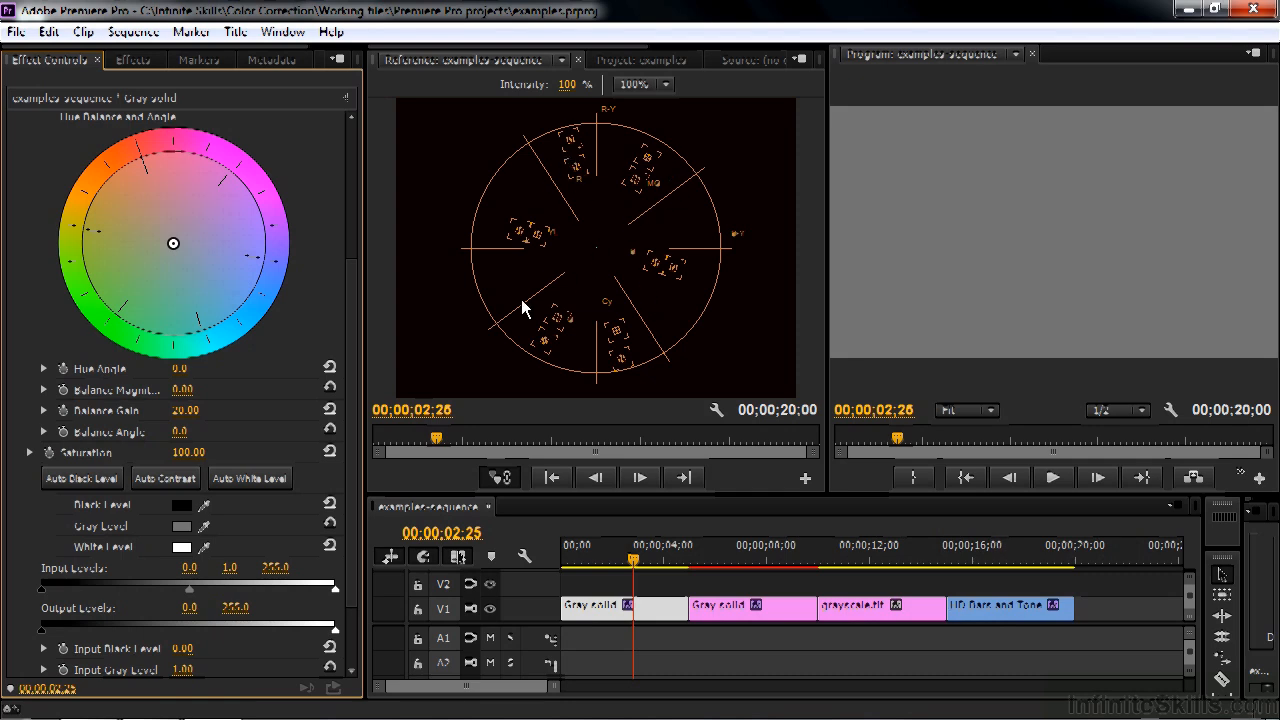
mouse_move(585, 155)
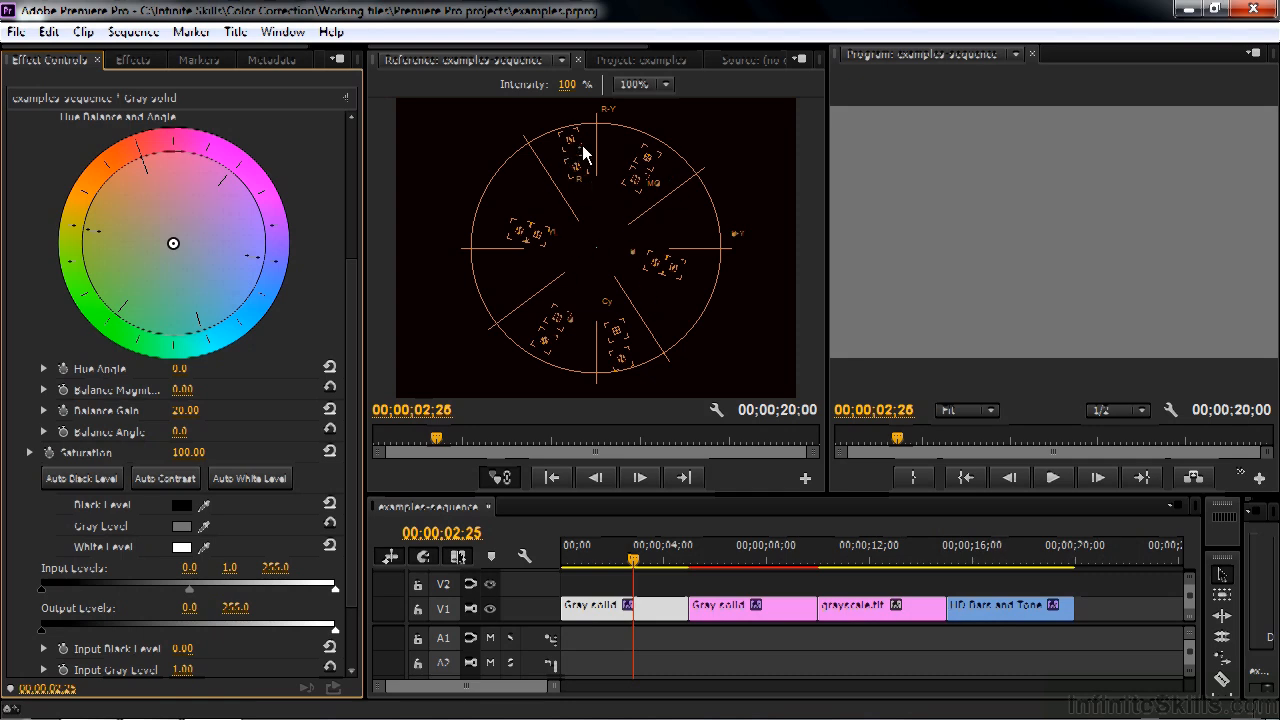
mouse_move(538, 155)
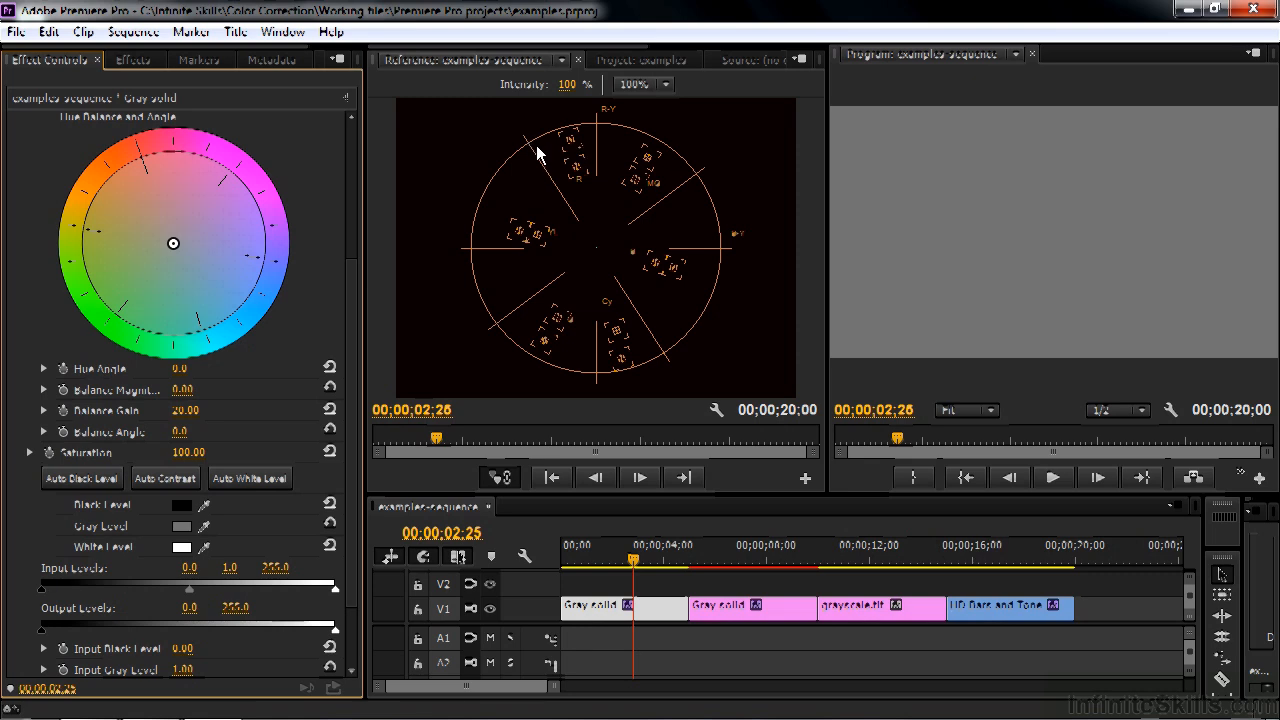
mouse_move(533, 158)
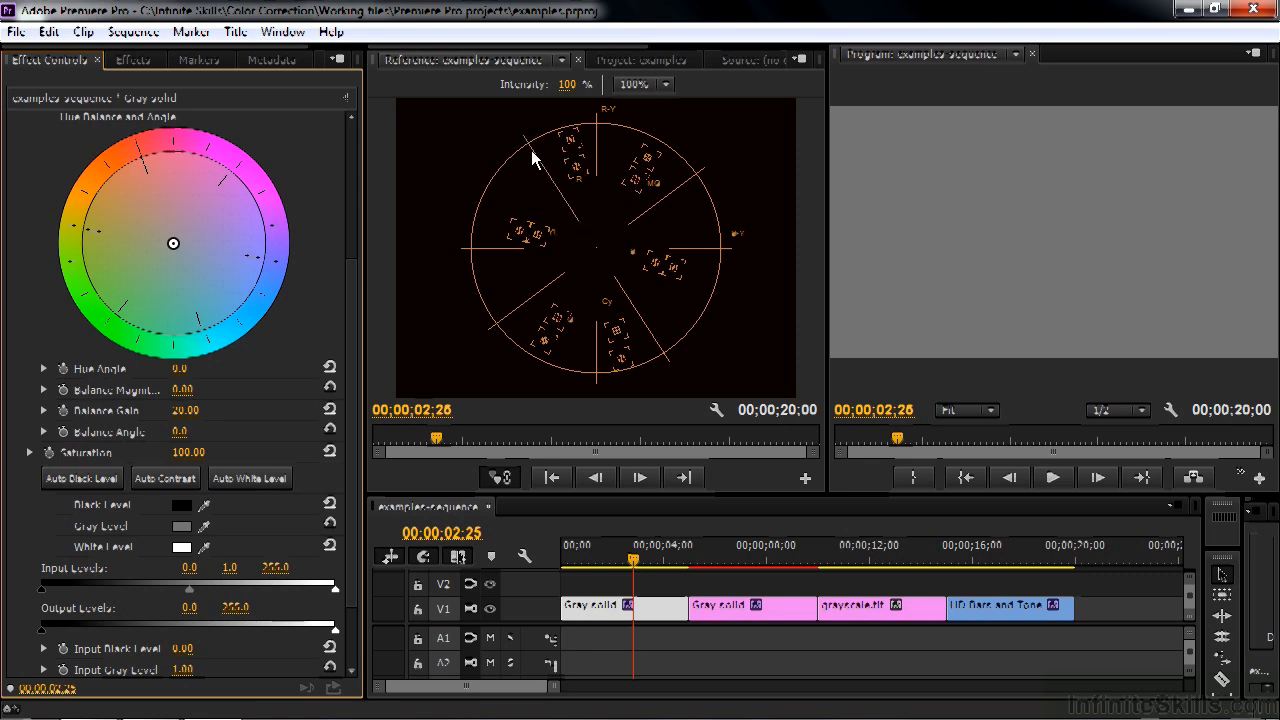
mouse_move(602, 250)
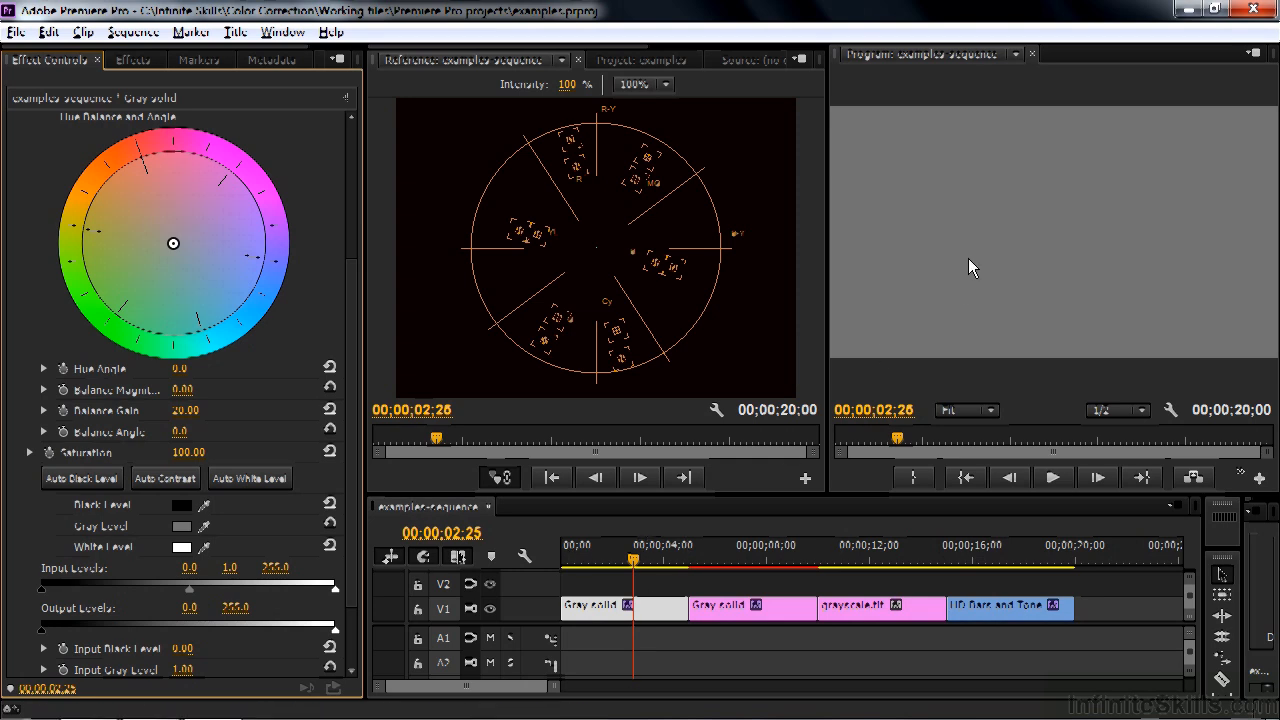
mouse_move(320, 201)
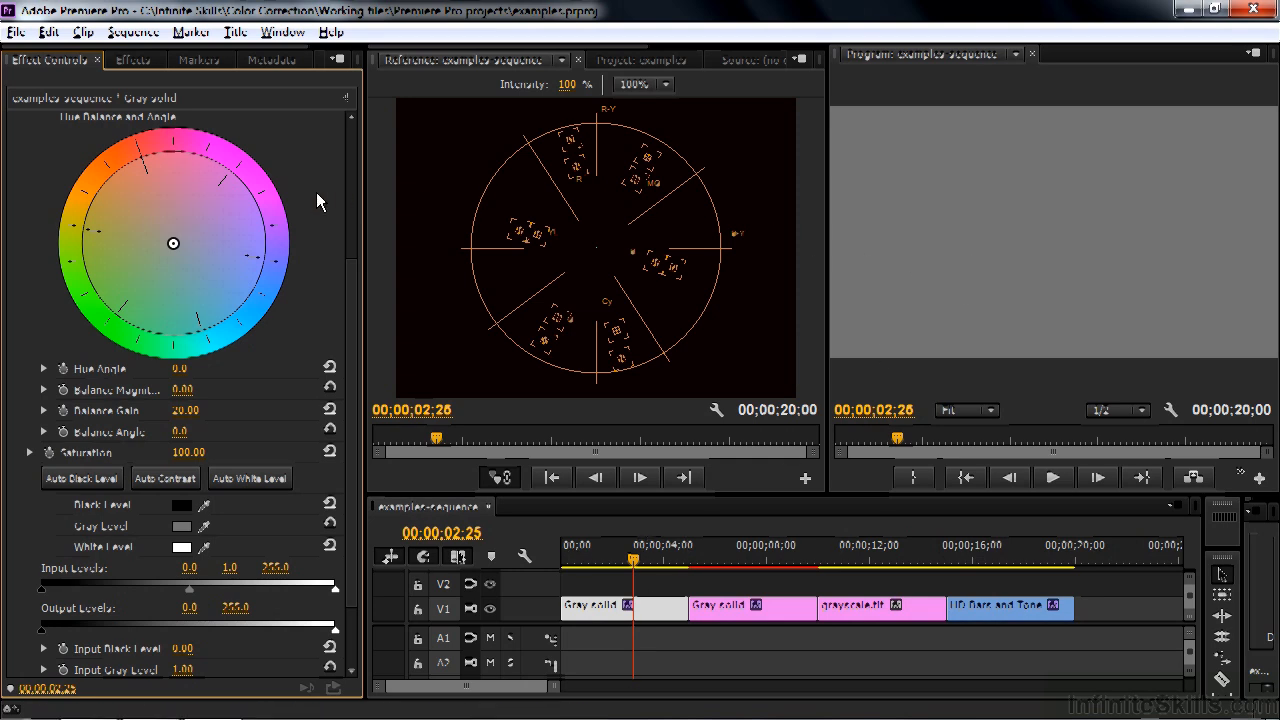
Step: Push the hue balance to magnitude 100 at -110° and raise balance gain
left_click_drag(172, 243, 172, 205)
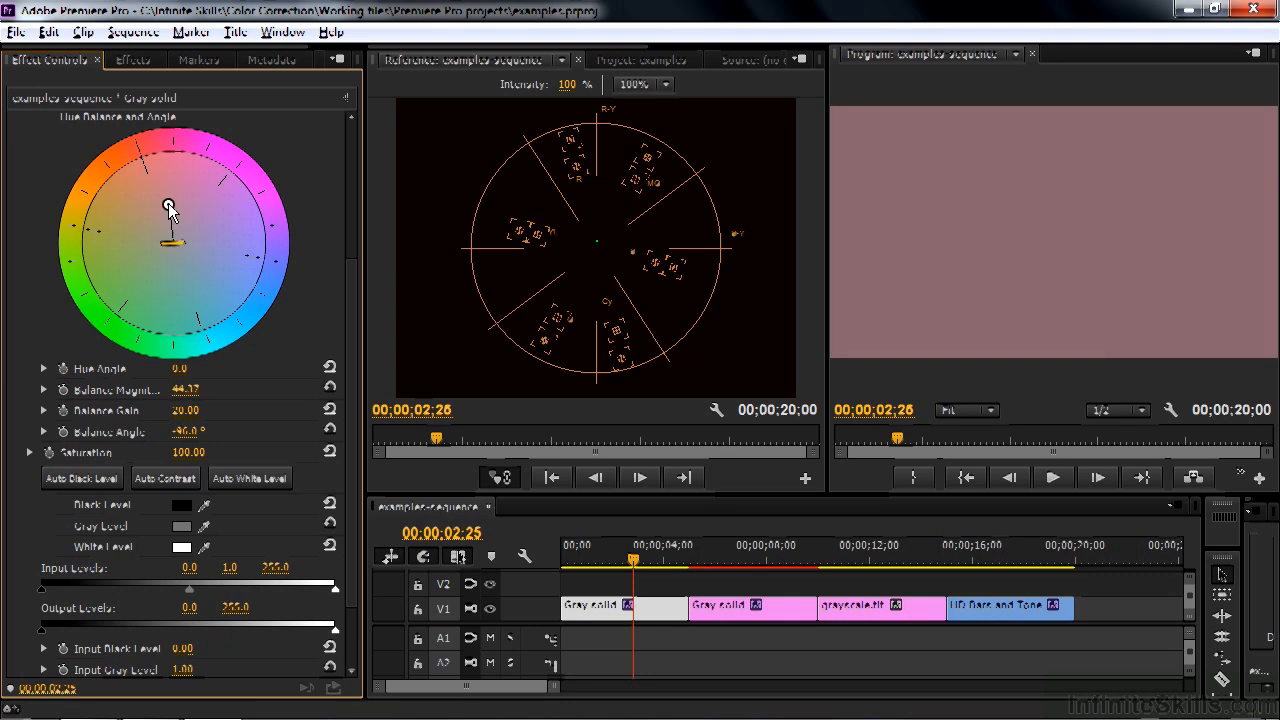
left_click_drag(170, 205, 143, 160)
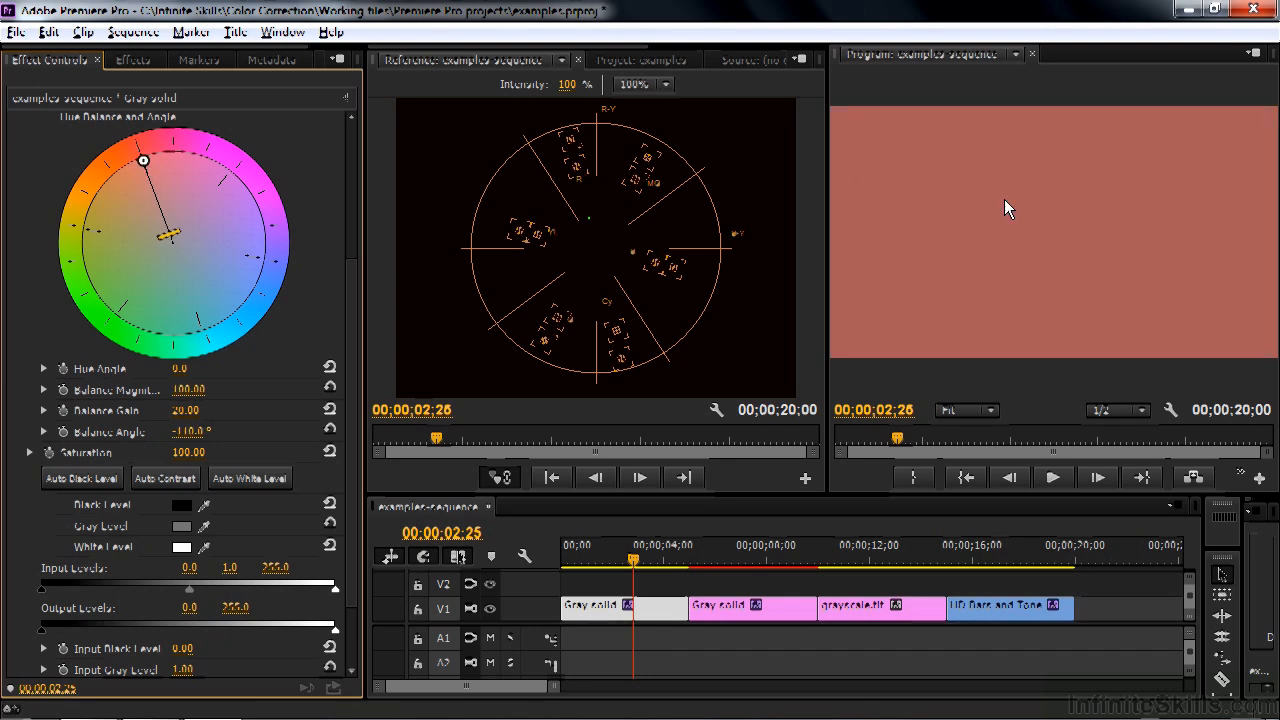
mouse_move(583, 166)
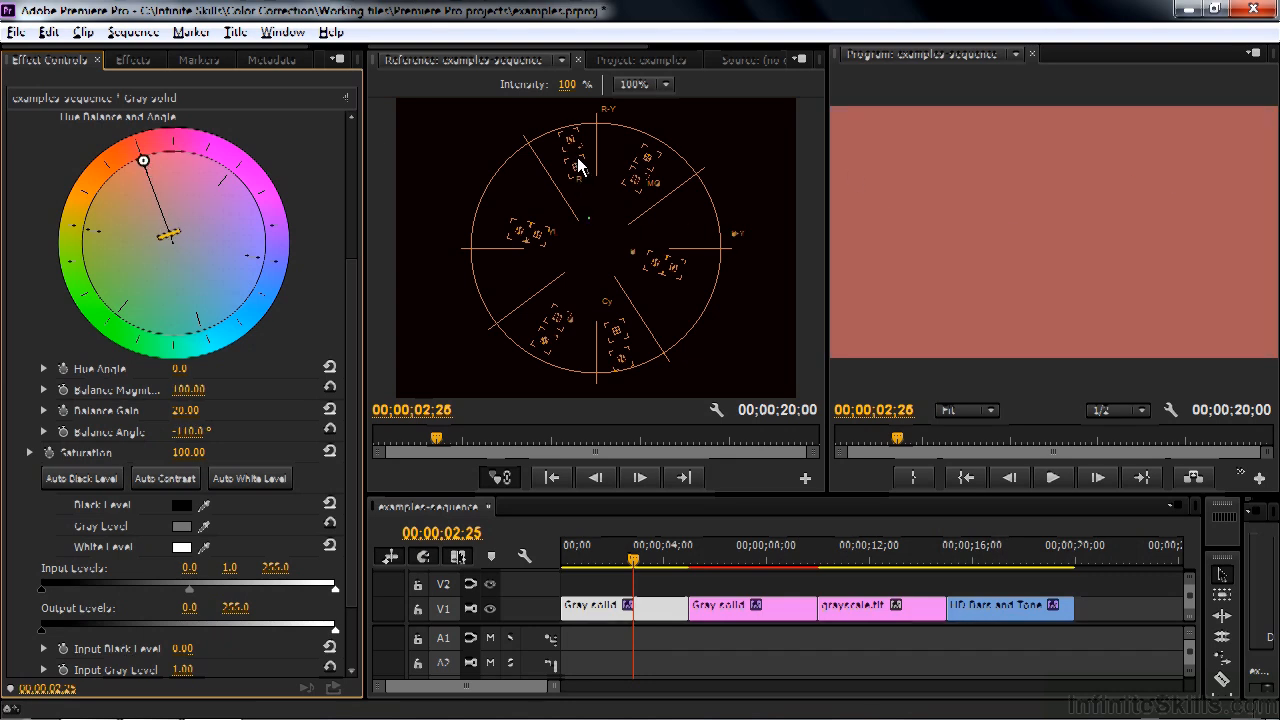
mouse_move(588, 224)
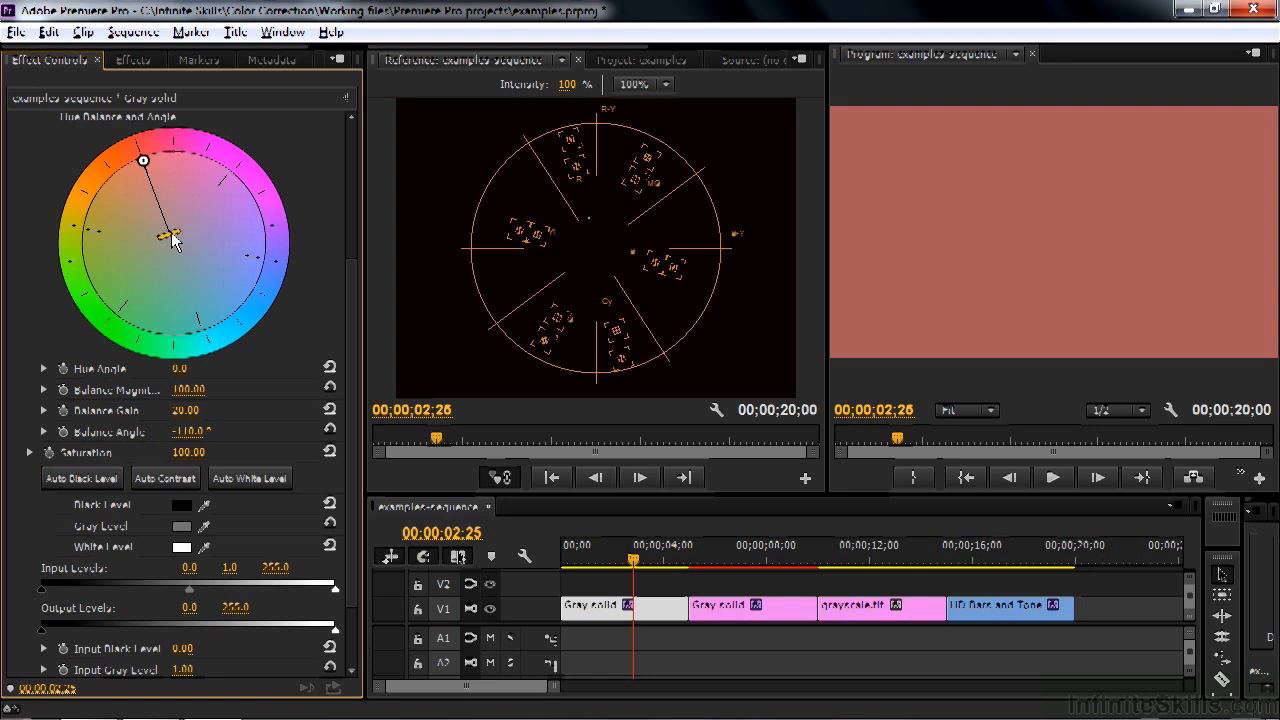
left_click_drag(170, 240, 170, 175)
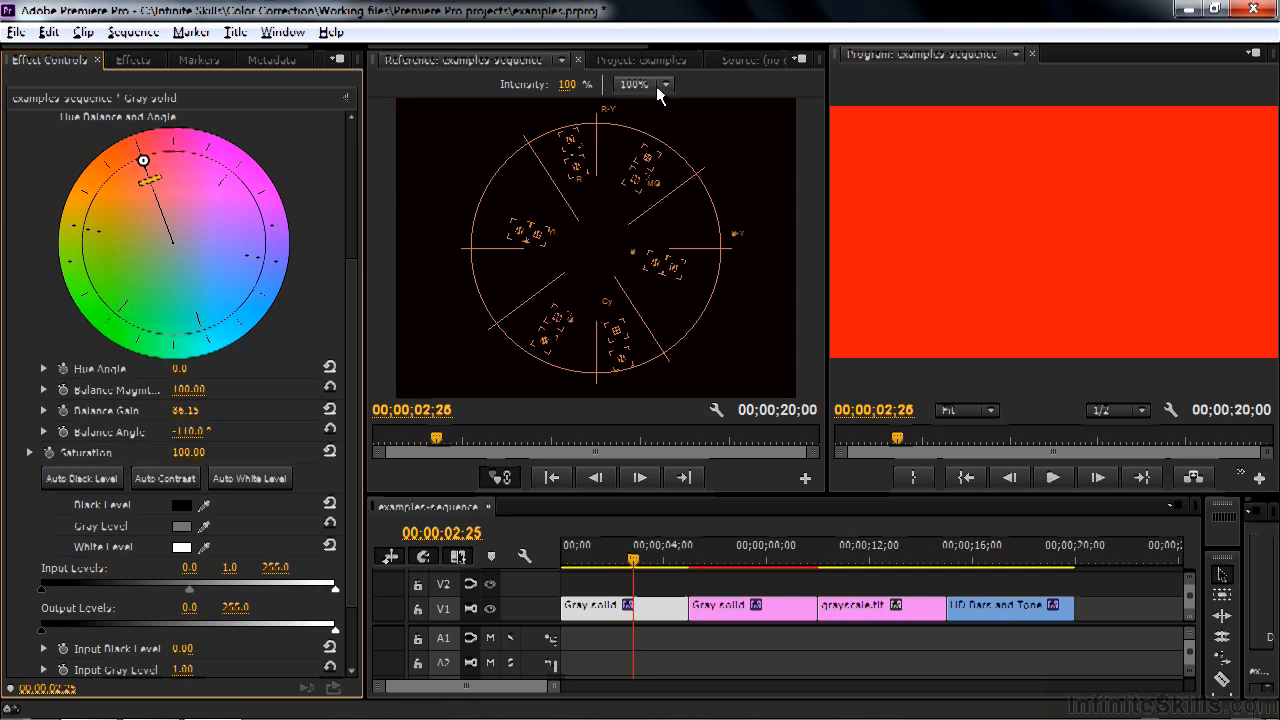
left_click(663, 84)
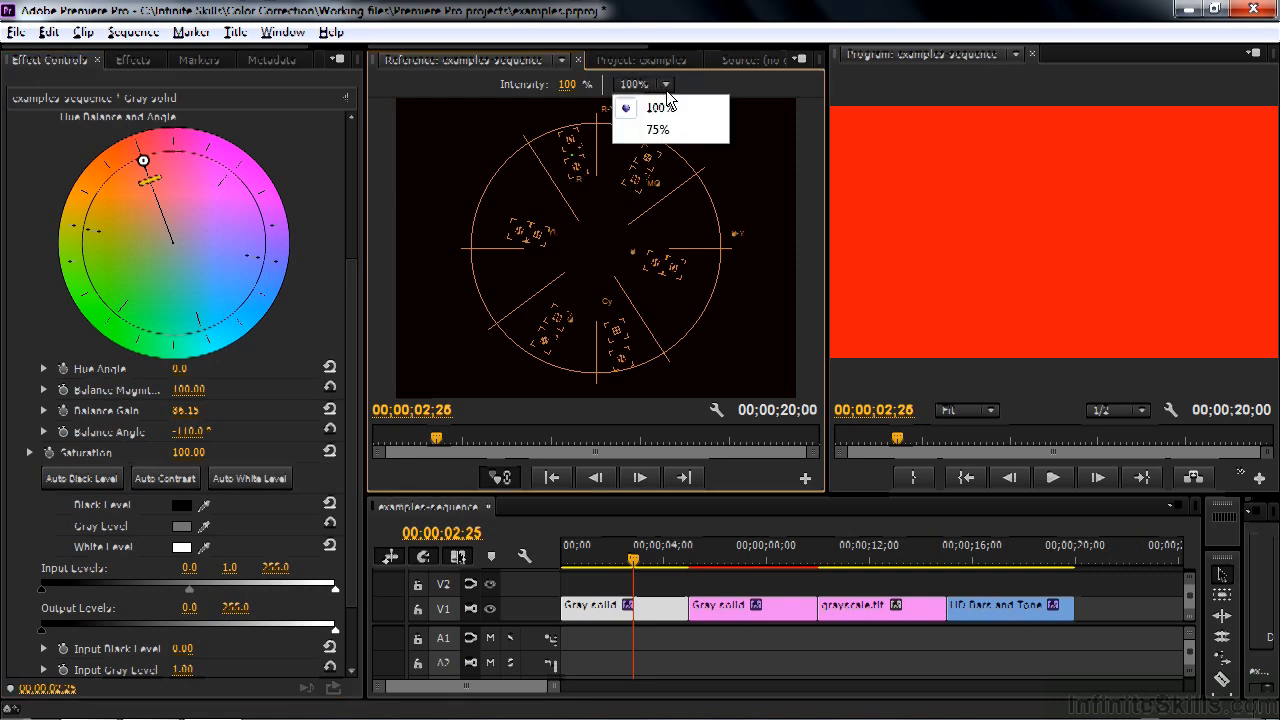
left_click(658, 129)
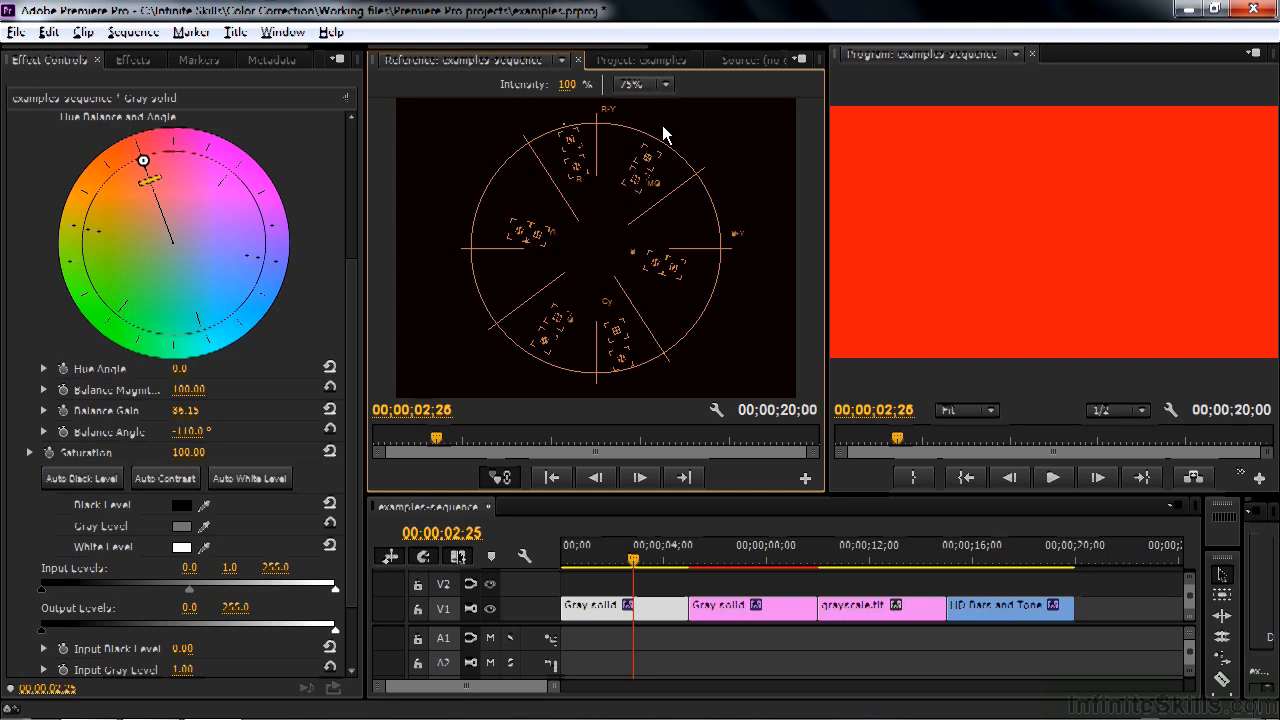
mouse_move(571, 148)
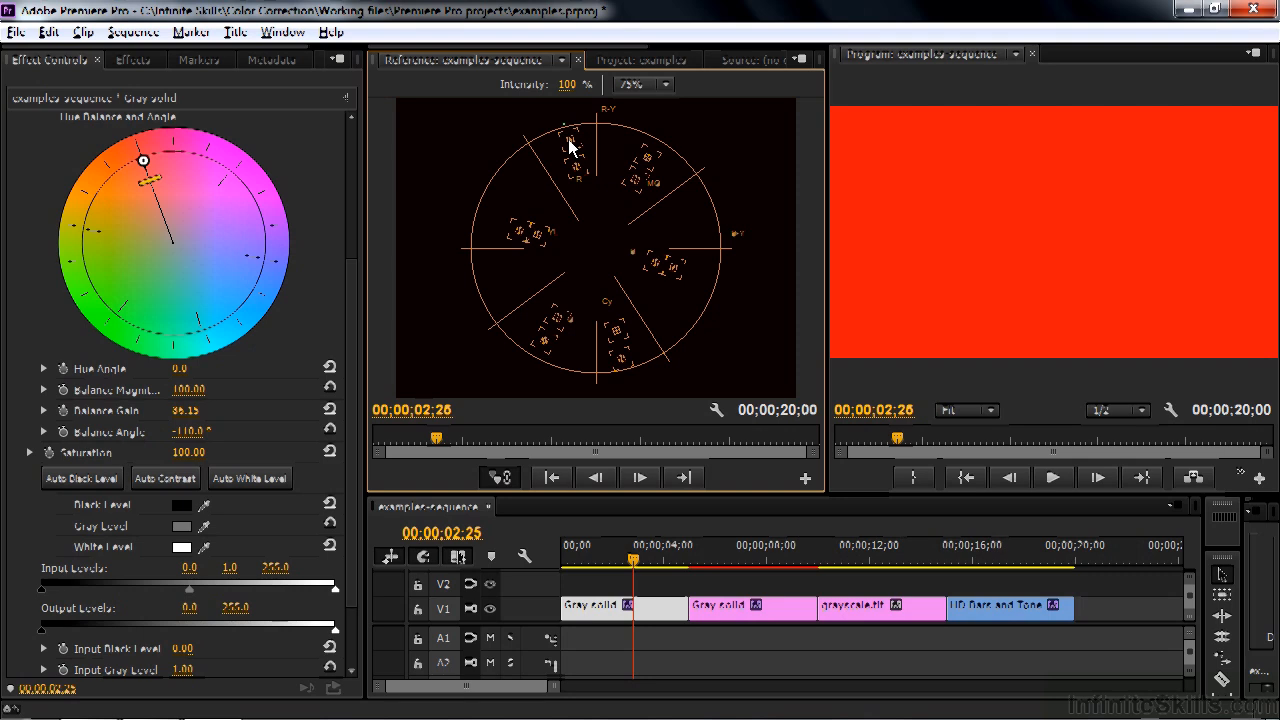
left_click(664, 84)
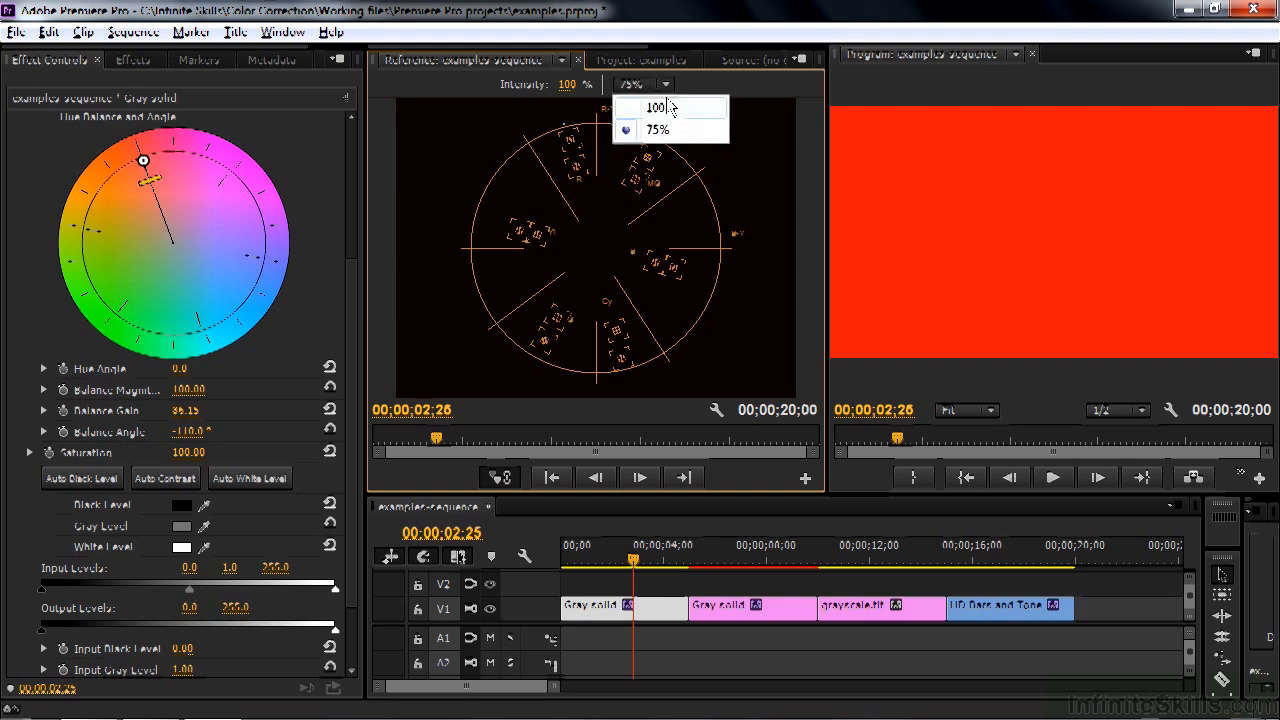
left_click(657, 107)
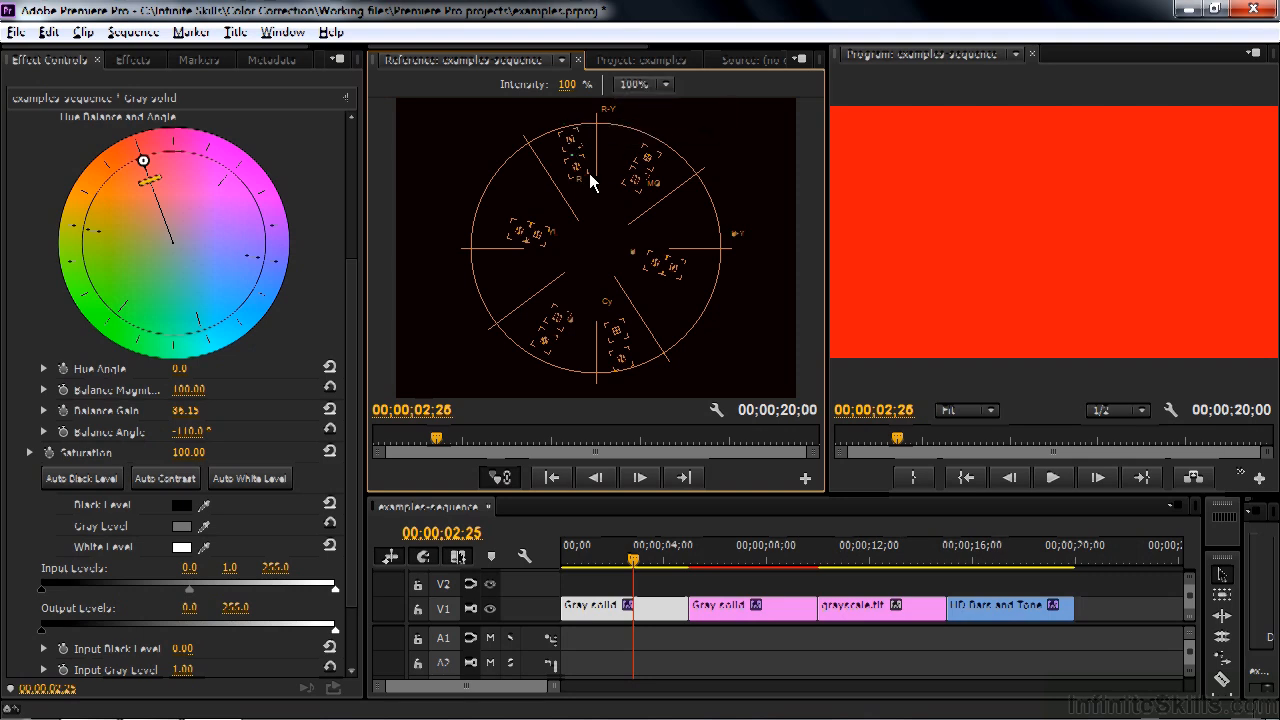
mouse_move(573, 148)
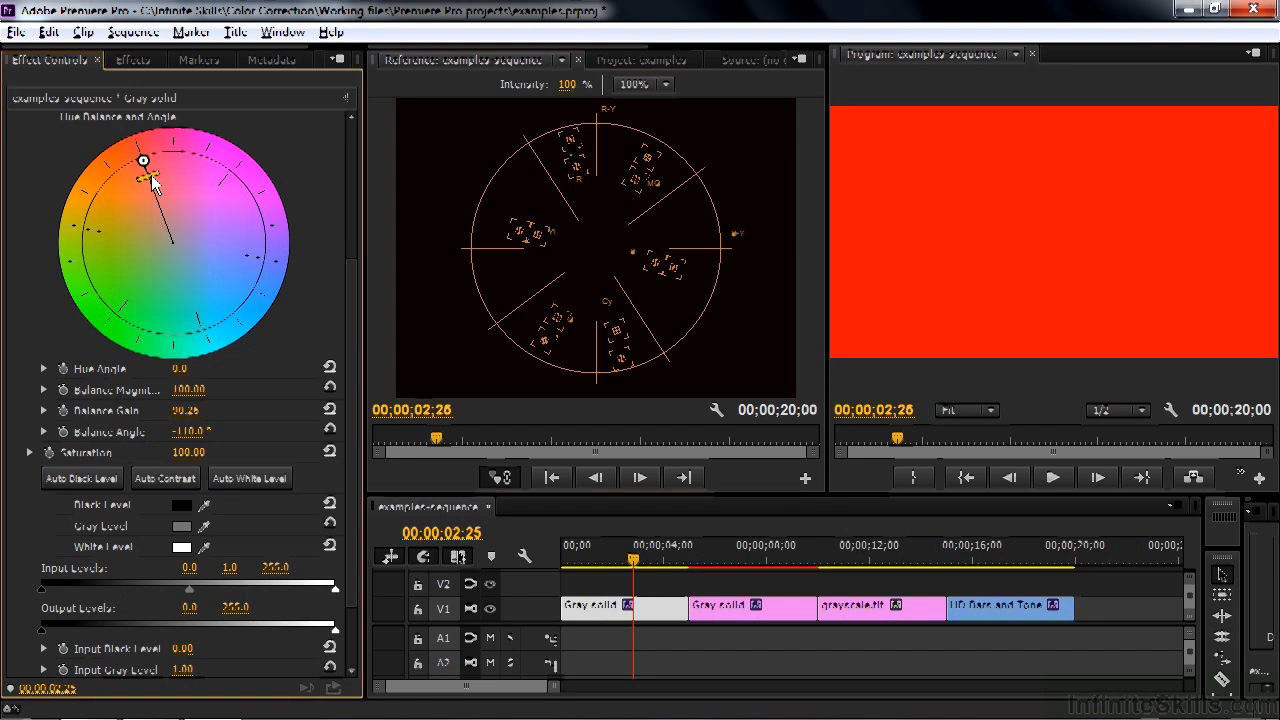
Step: Set balance gain to 100 and saturation to 136, shifting the tint toward magenta
left_click_drag(152, 182, 143, 160)
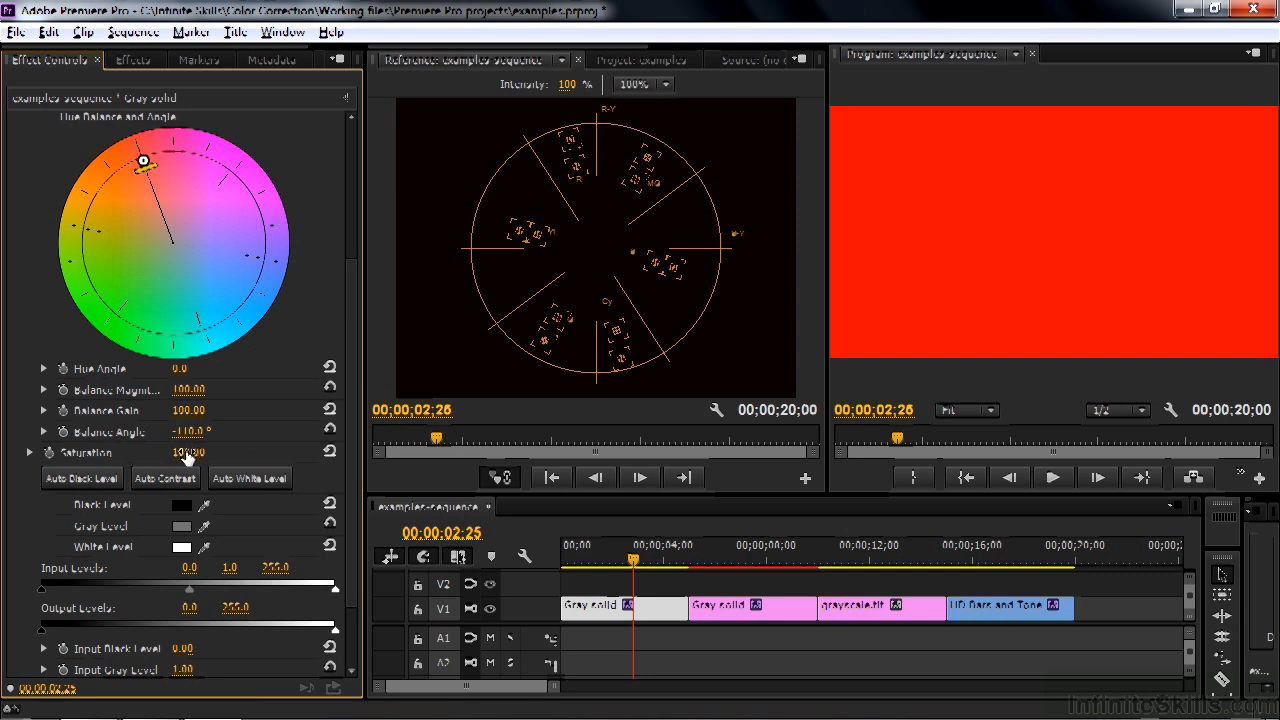
left_click_drag(188, 452, 230, 452)
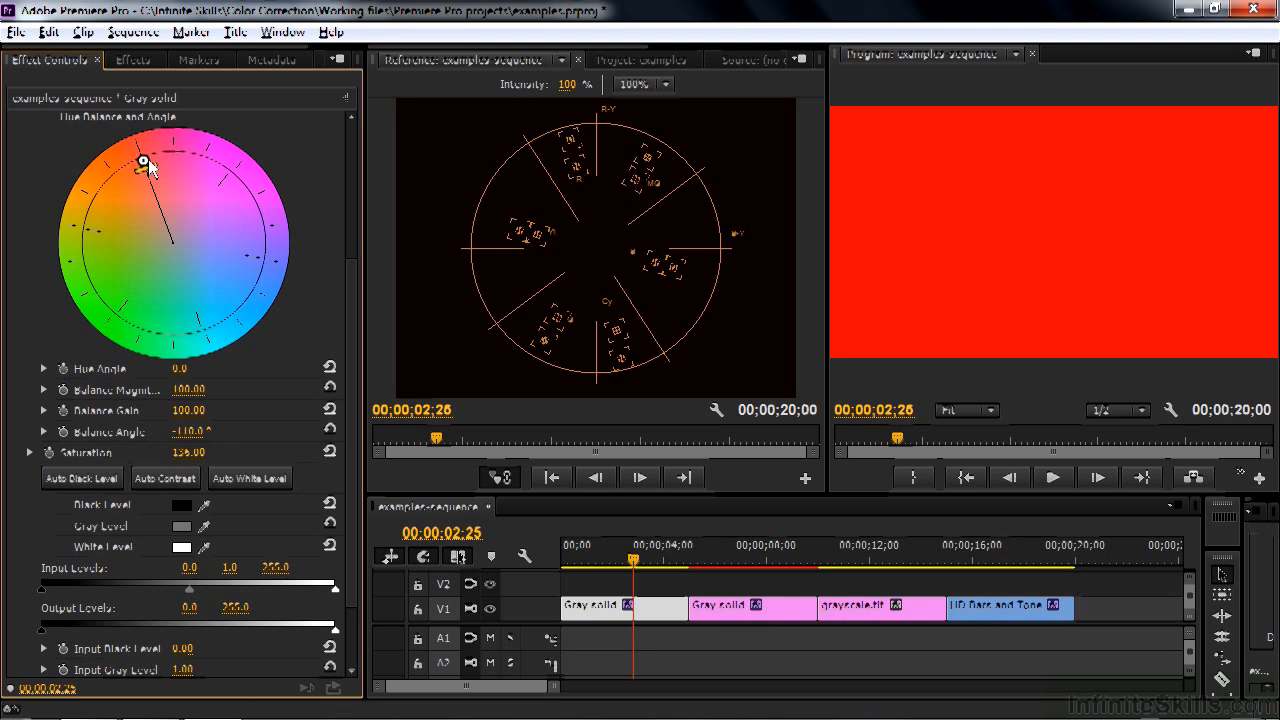
left_click_drag(145, 160, 180, 158)
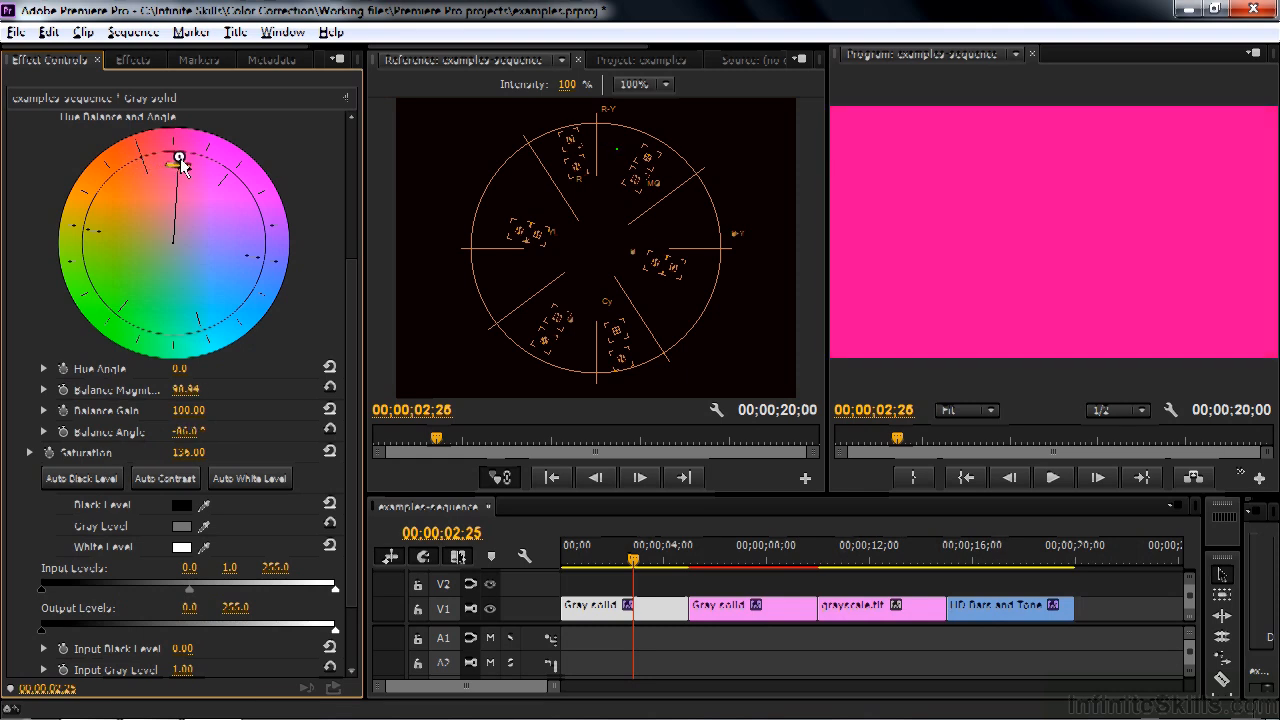
left_click_drag(179, 159, 200, 161)
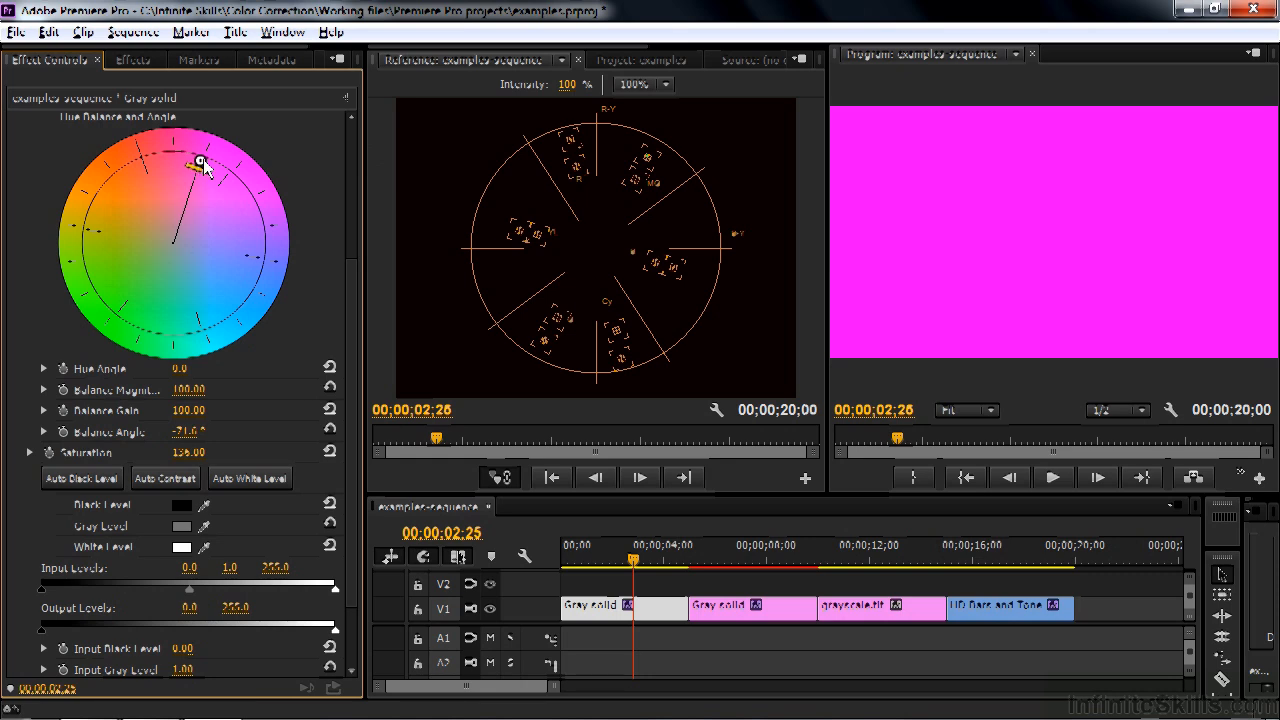
Step: Sweep the tint through blue, cyan, green and yellow, returning to red at -108.4°
left_click_drag(200, 162, 258, 255)
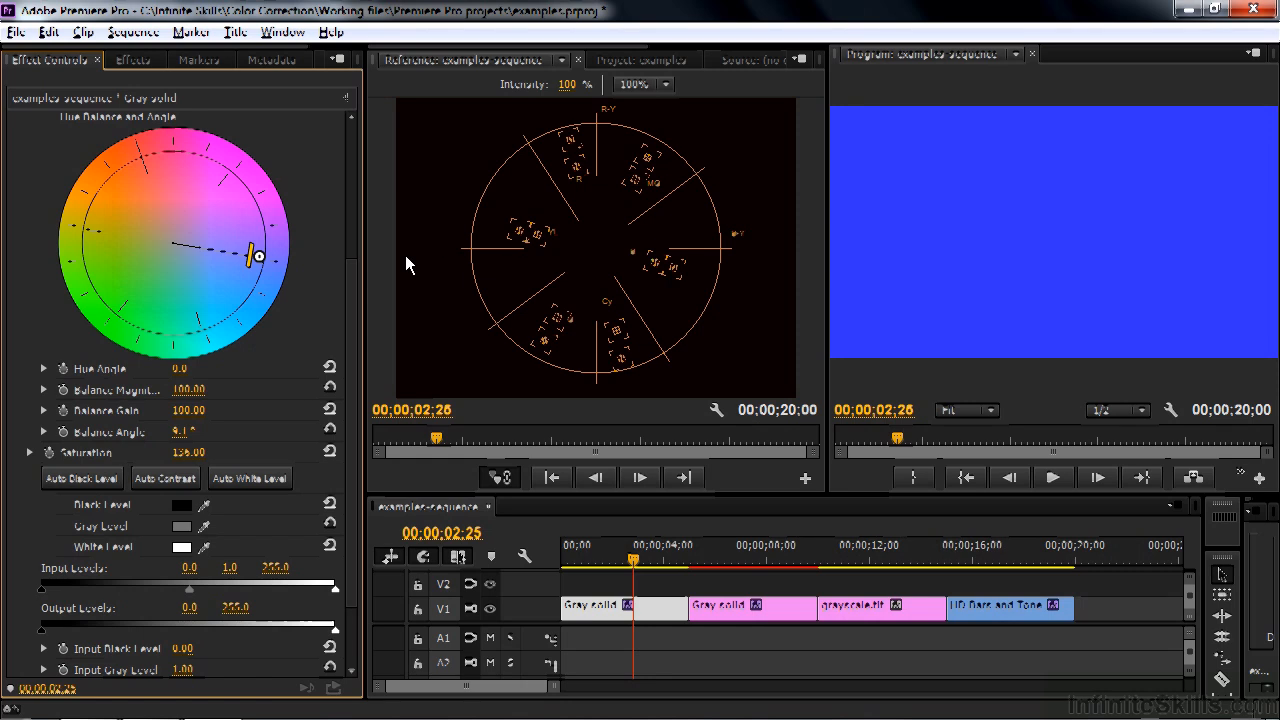
left_click_drag(257, 255, 207, 322)
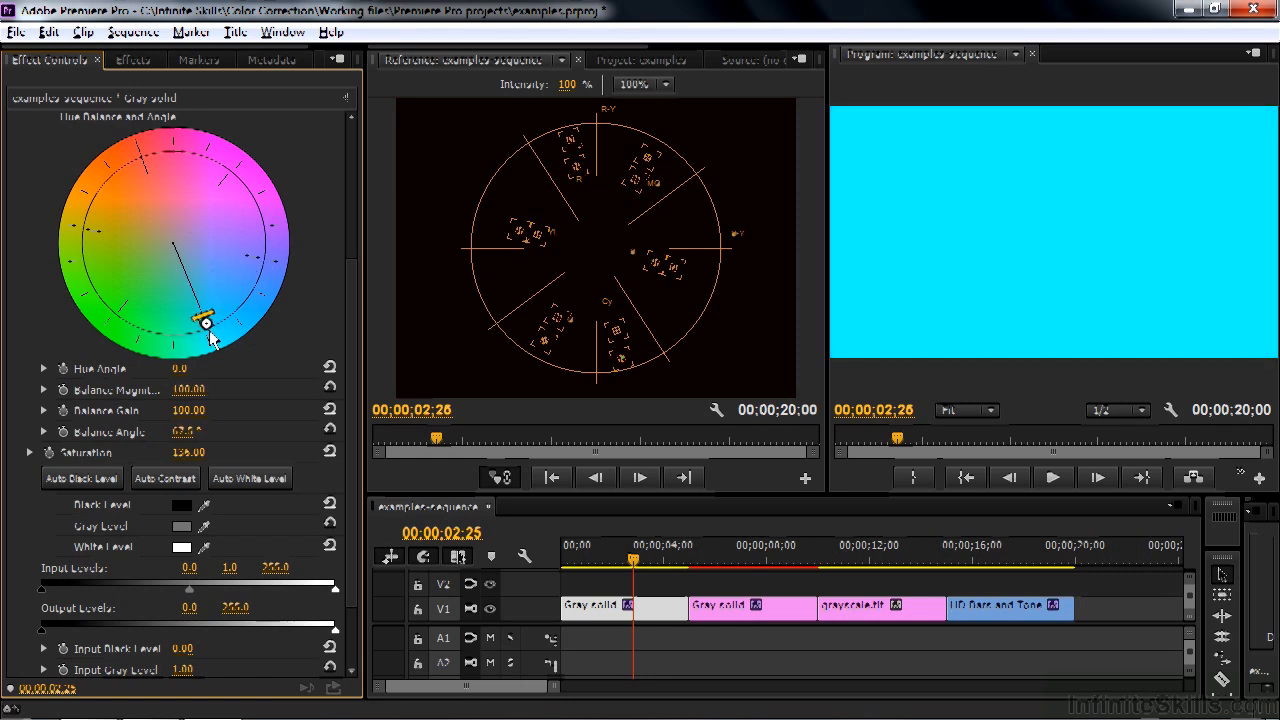
left_click_drag(208, 320, 120, 307)
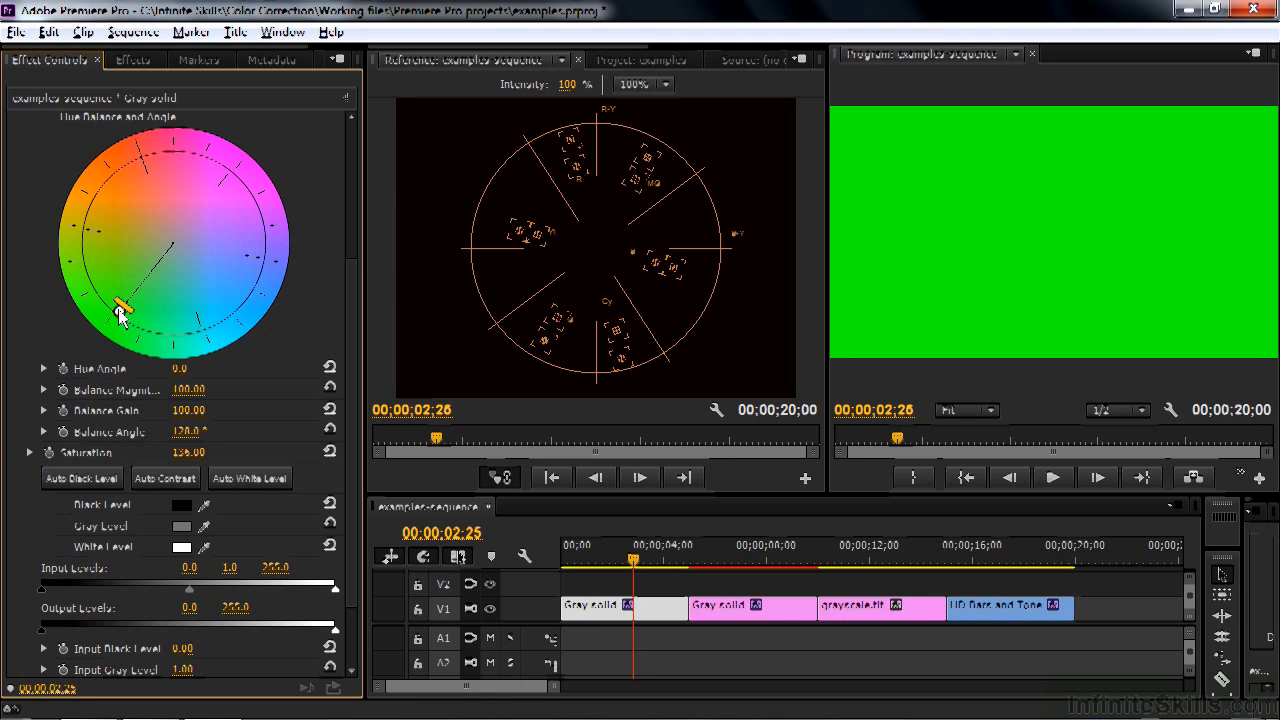
left_click_drag(123, 302, 87, 225)
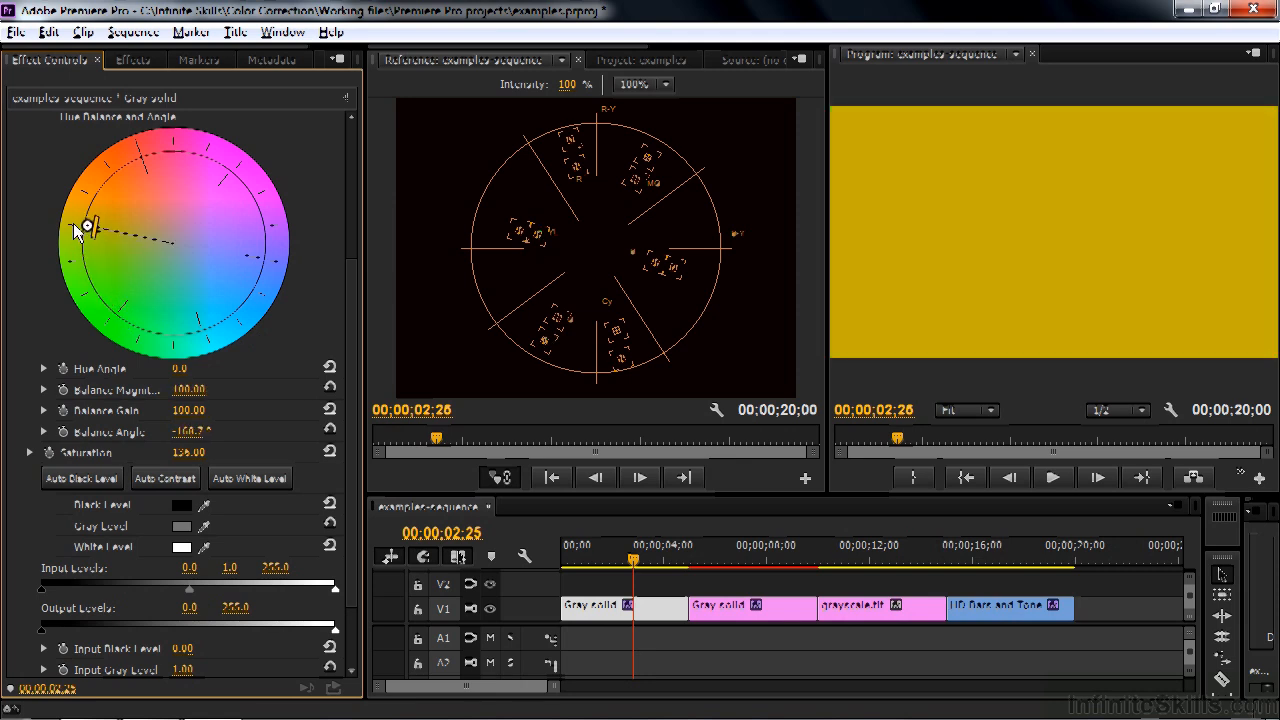
left_click_drag(87, 225, 87, 230)
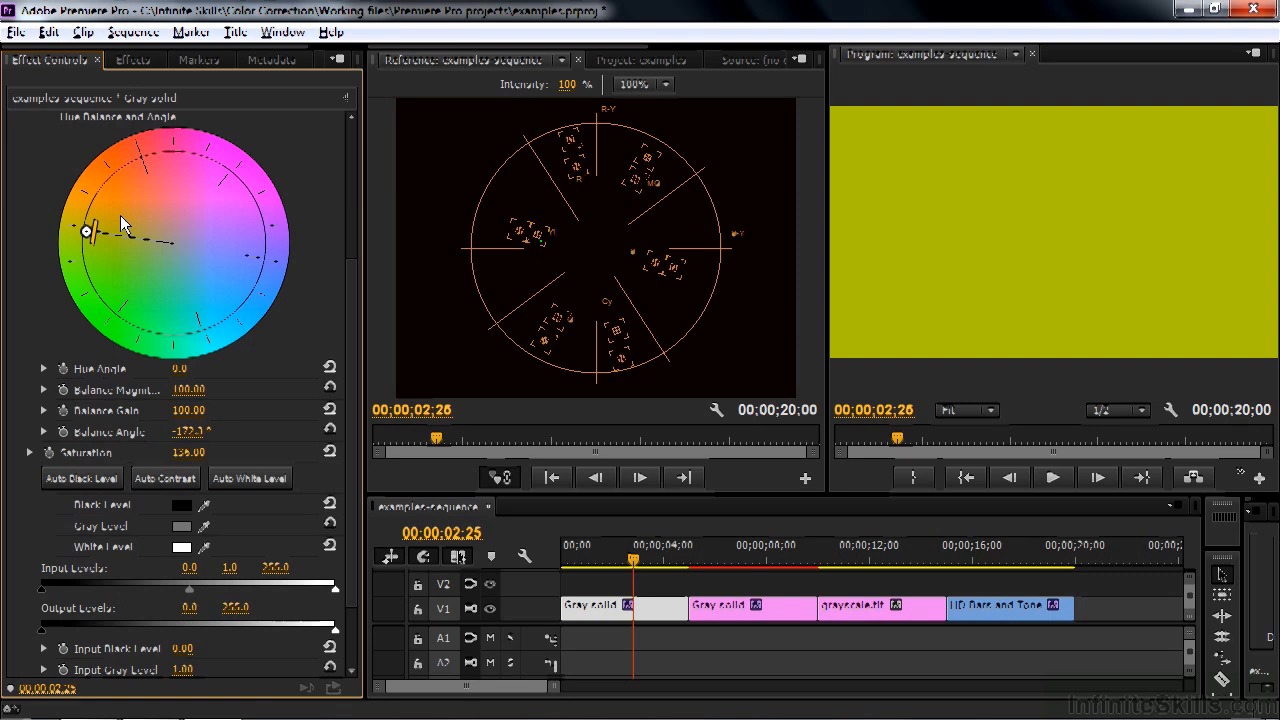
left_click_drag(88, 231, 145, 165)
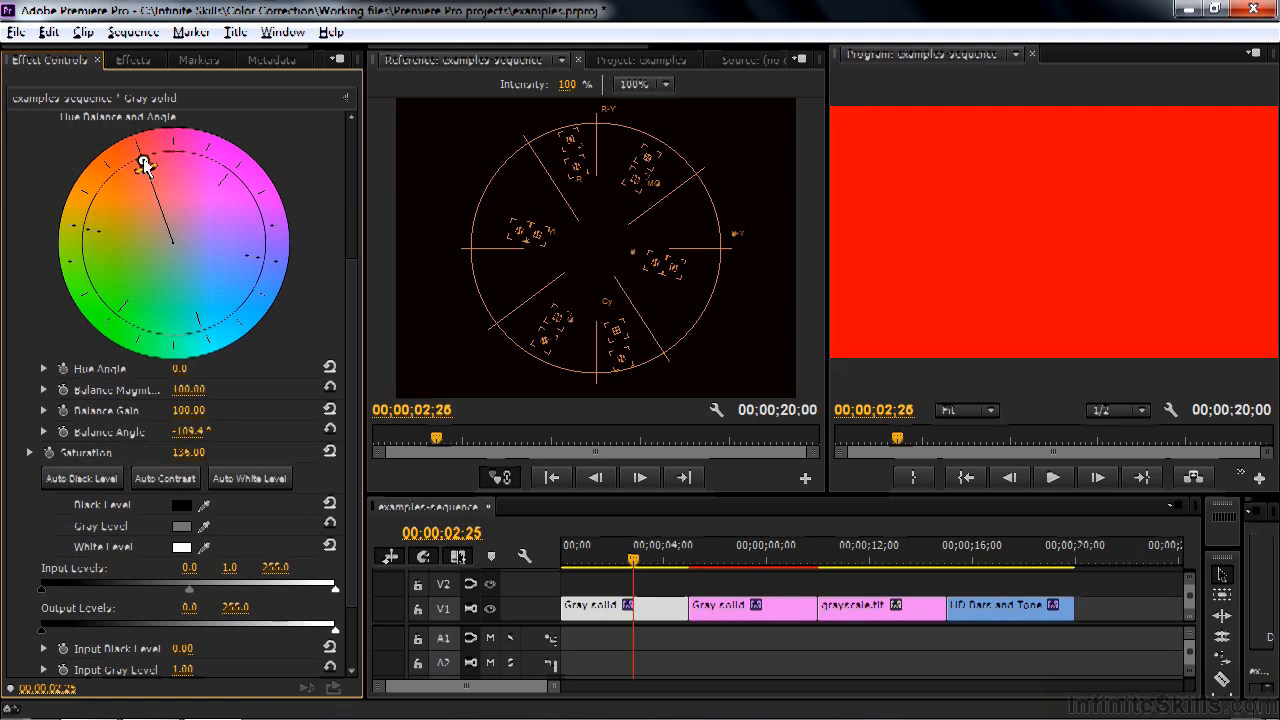
mouse_move(975, 163)
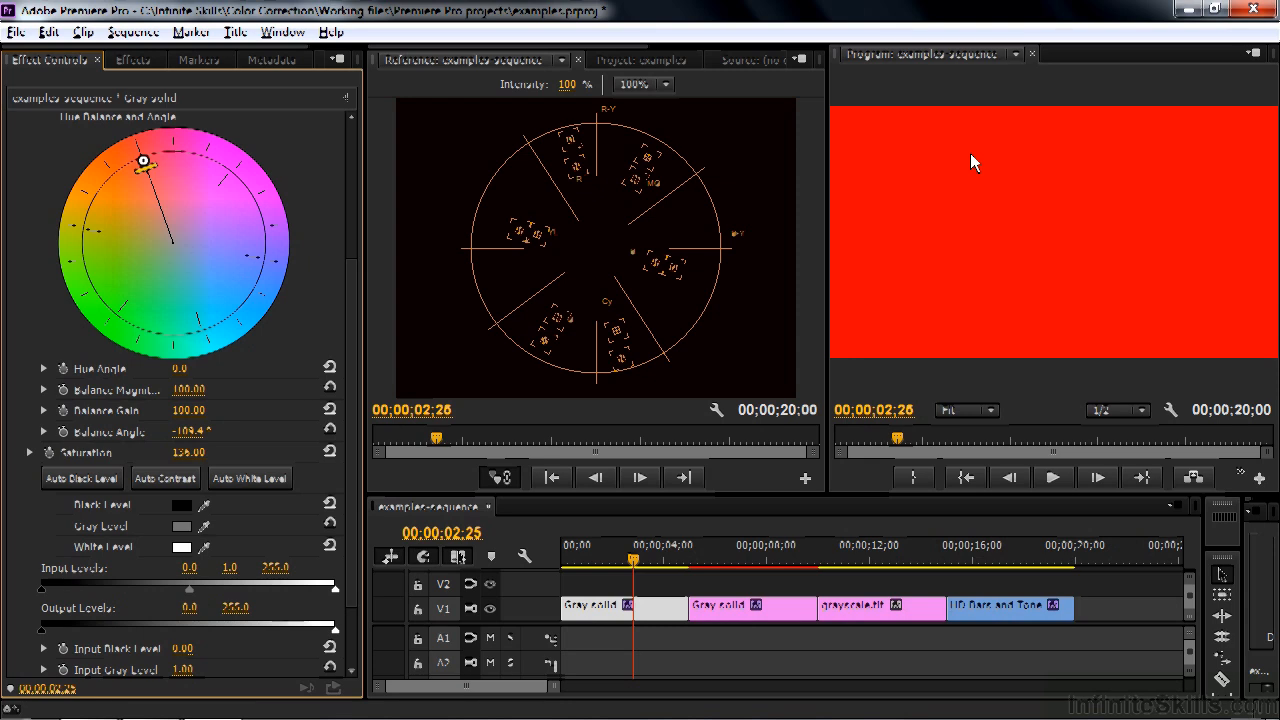
mouse_move(1088, 268)
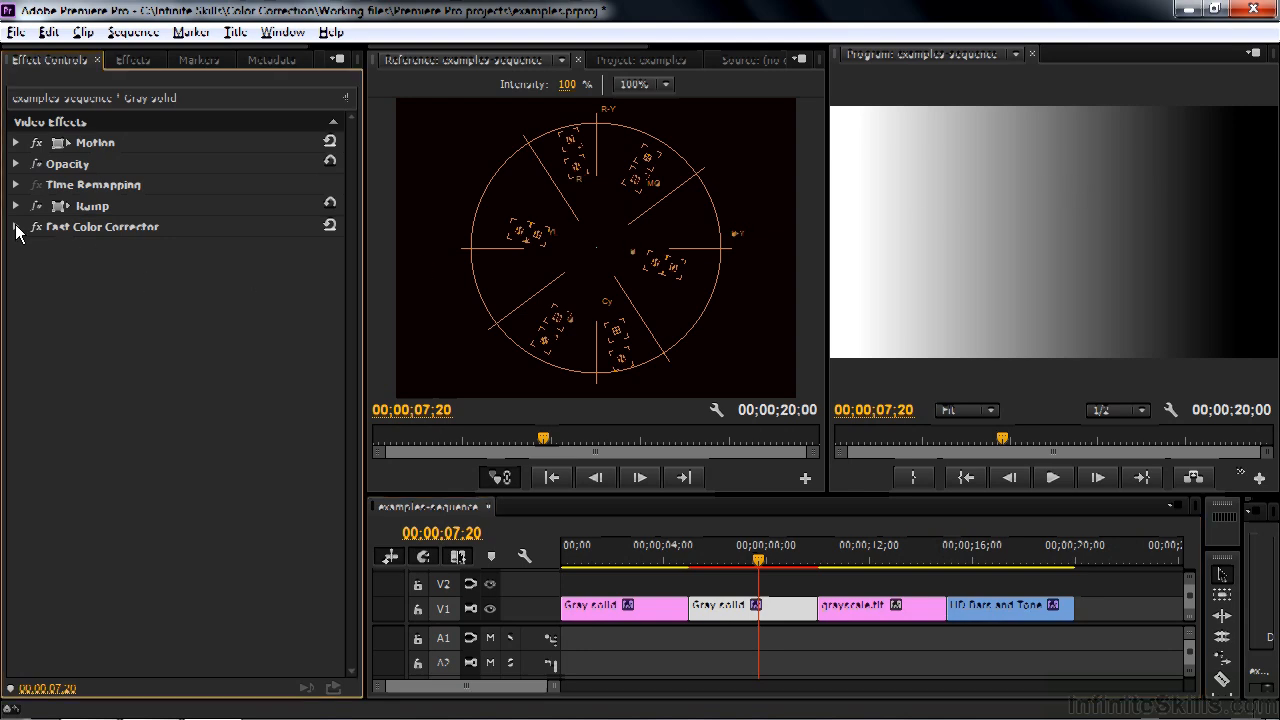
Step: Reveal the gradient clip's Fast Color Corrector, tint it red and raise balance gain
left_click(17, 227)
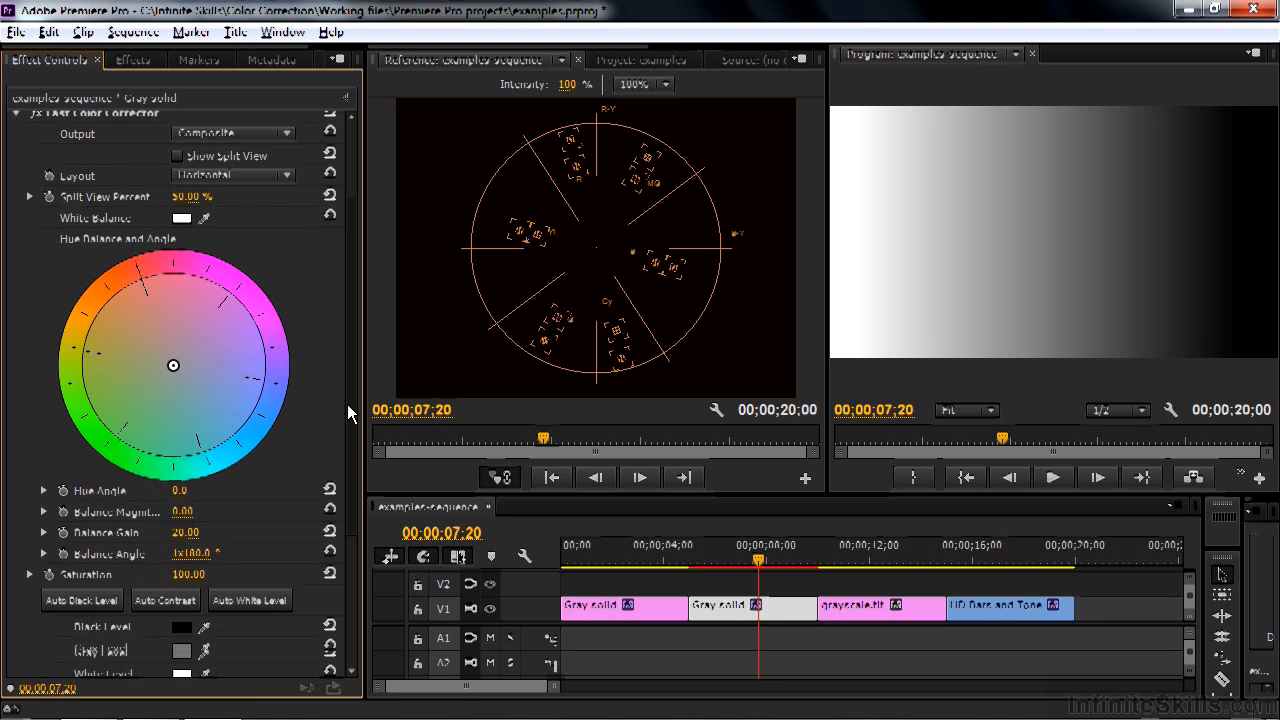
scroll("down", 3)
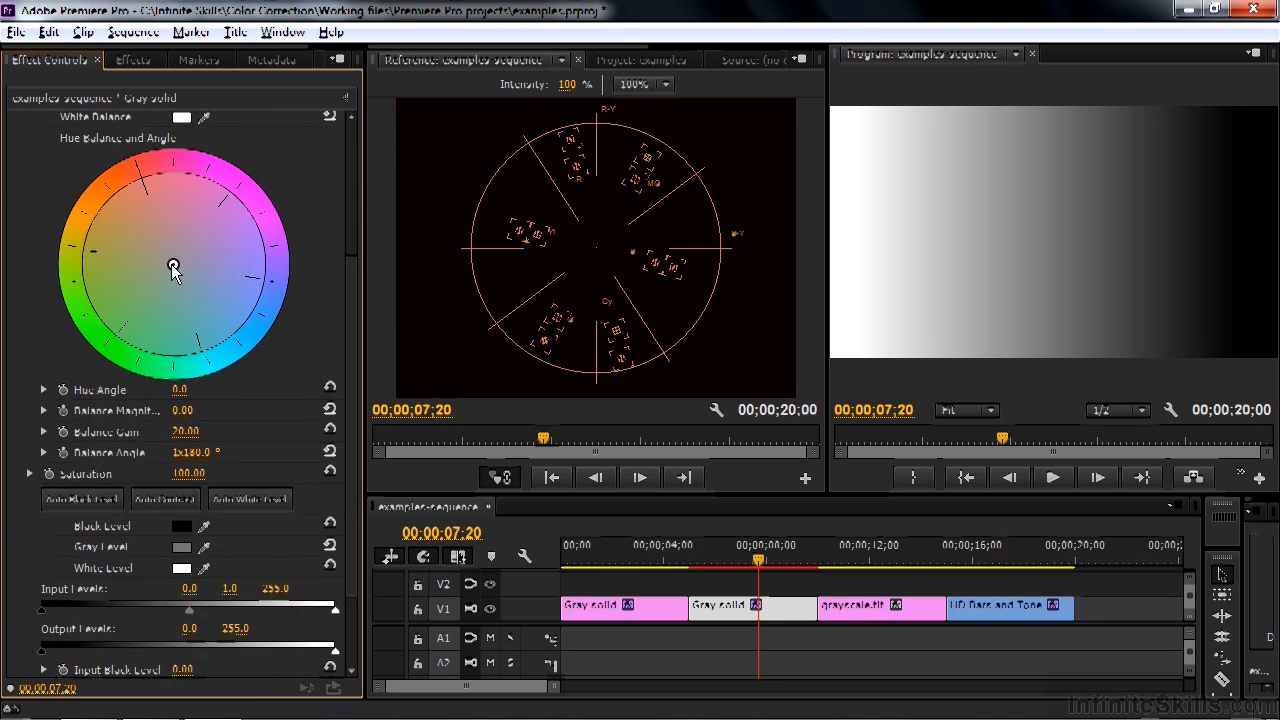
left_click_drag(173, 267, 141, 183)
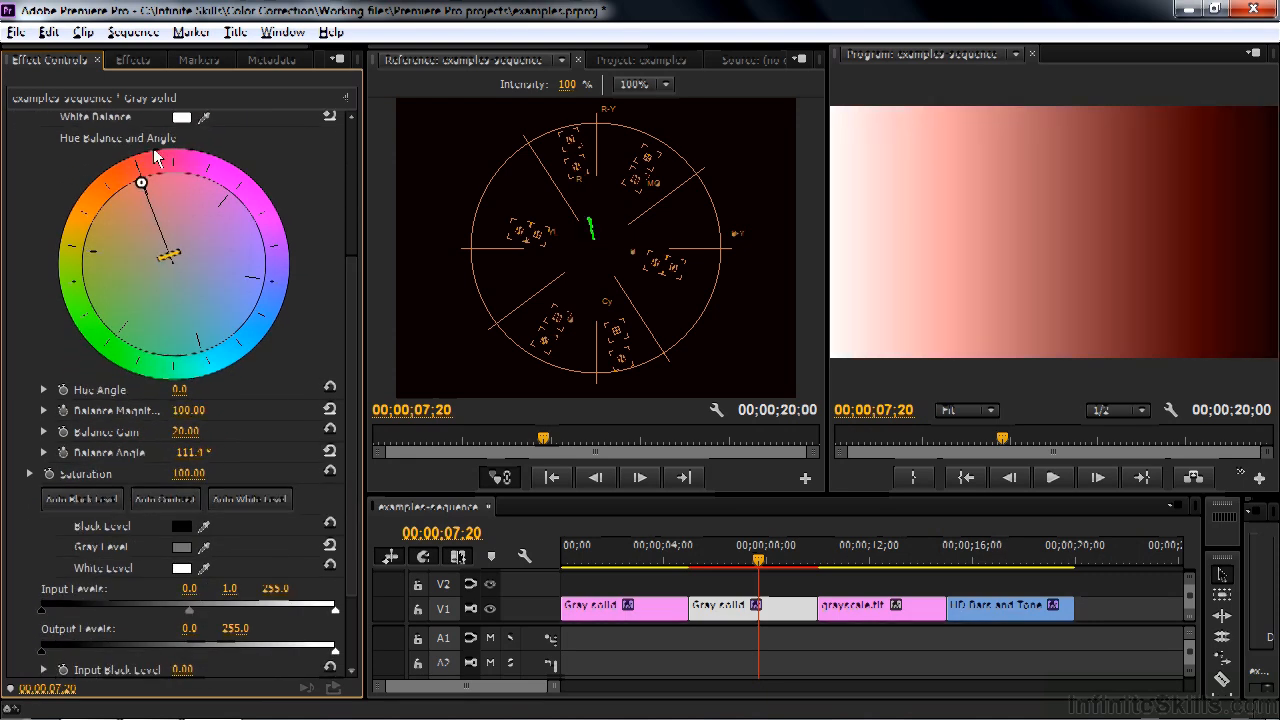
mouse_move(843, 240)
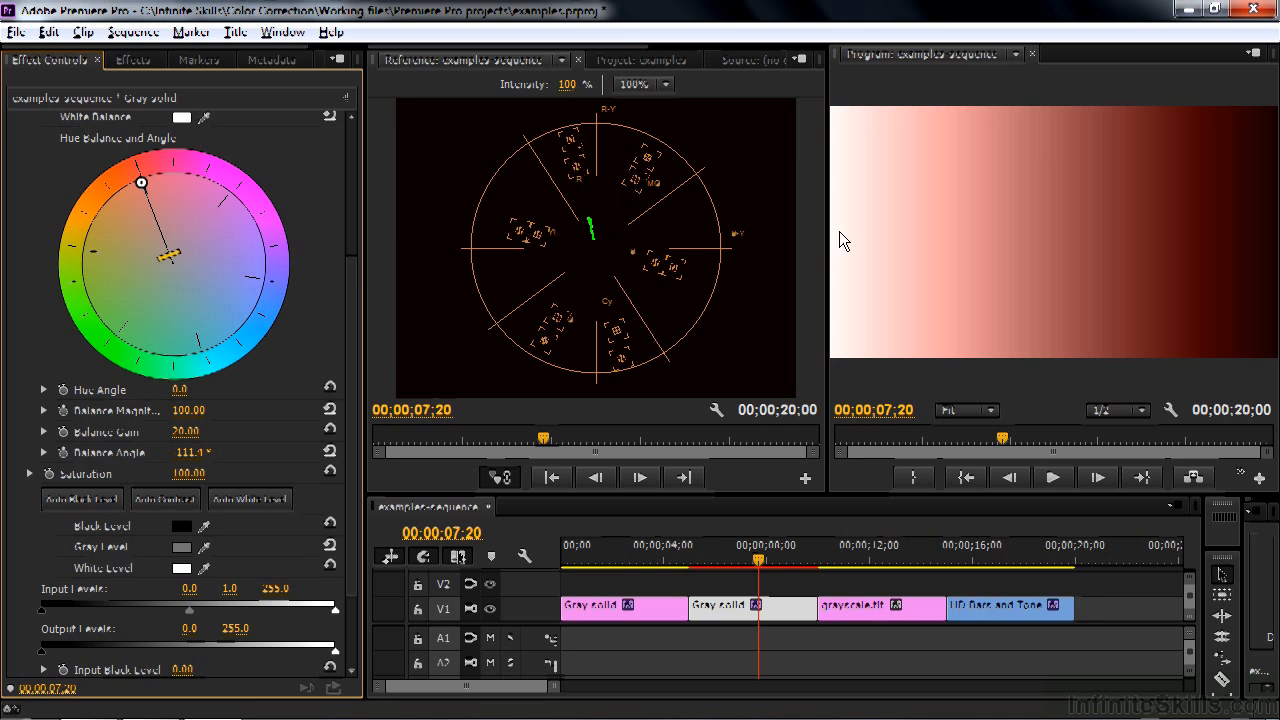
mouse_move(1050, 217)
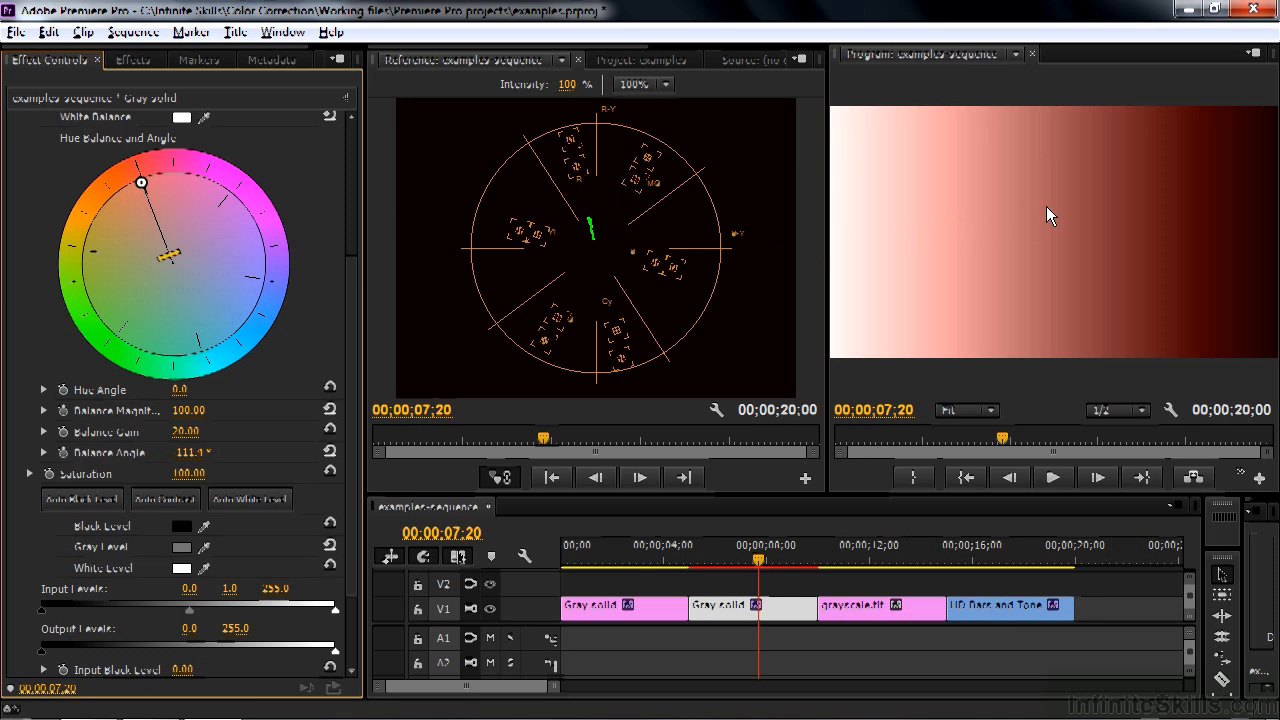
mouse_move(1275, 217)
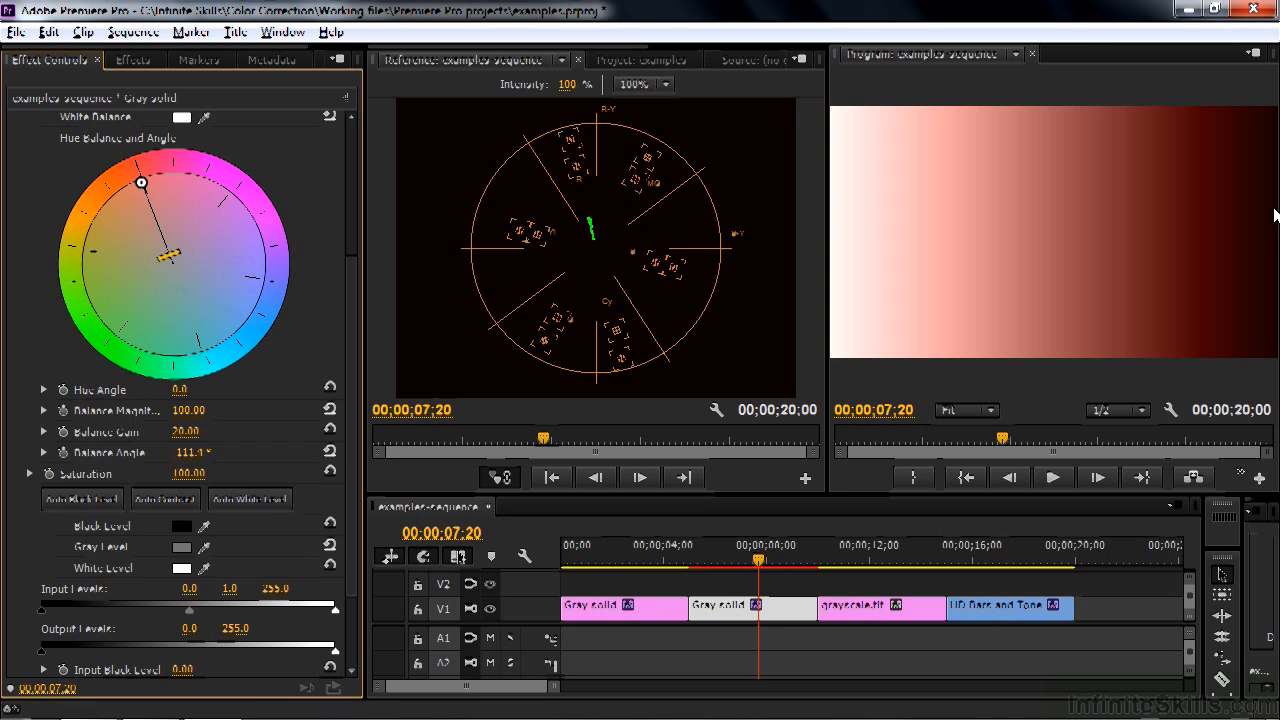
mouse_move(651, 238)
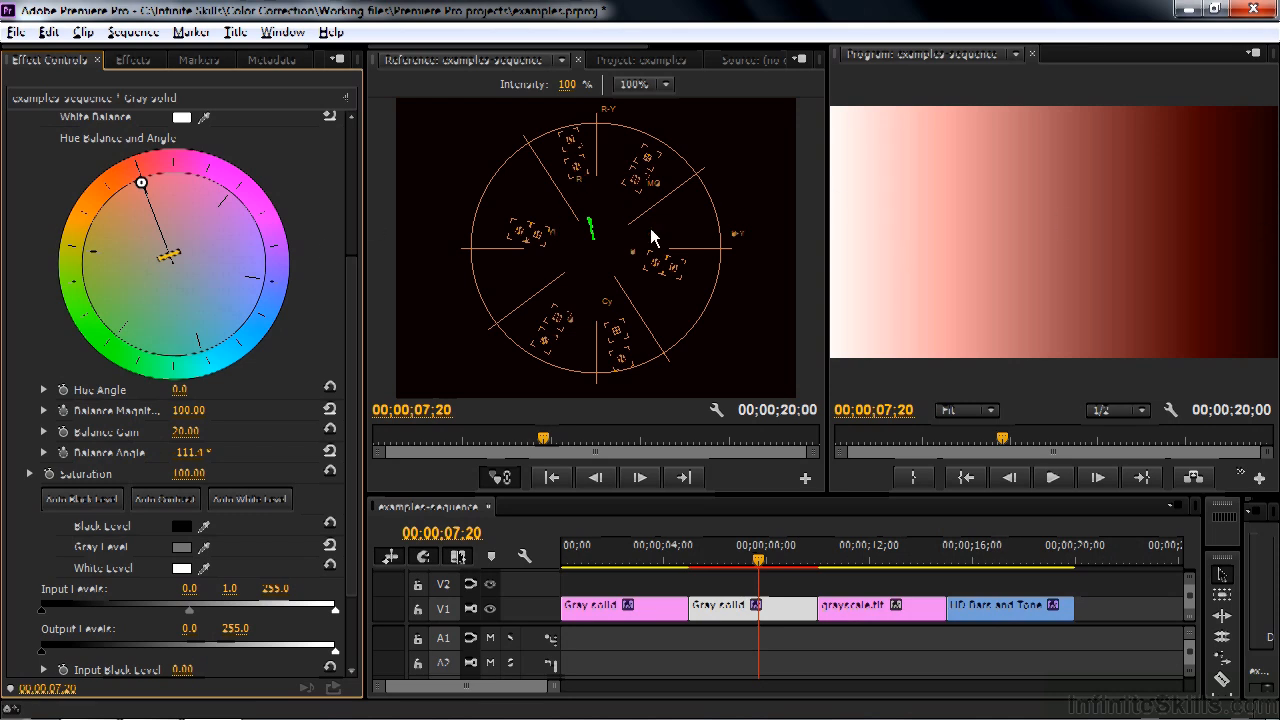
left_click_drag(168, 253, 158, 222)
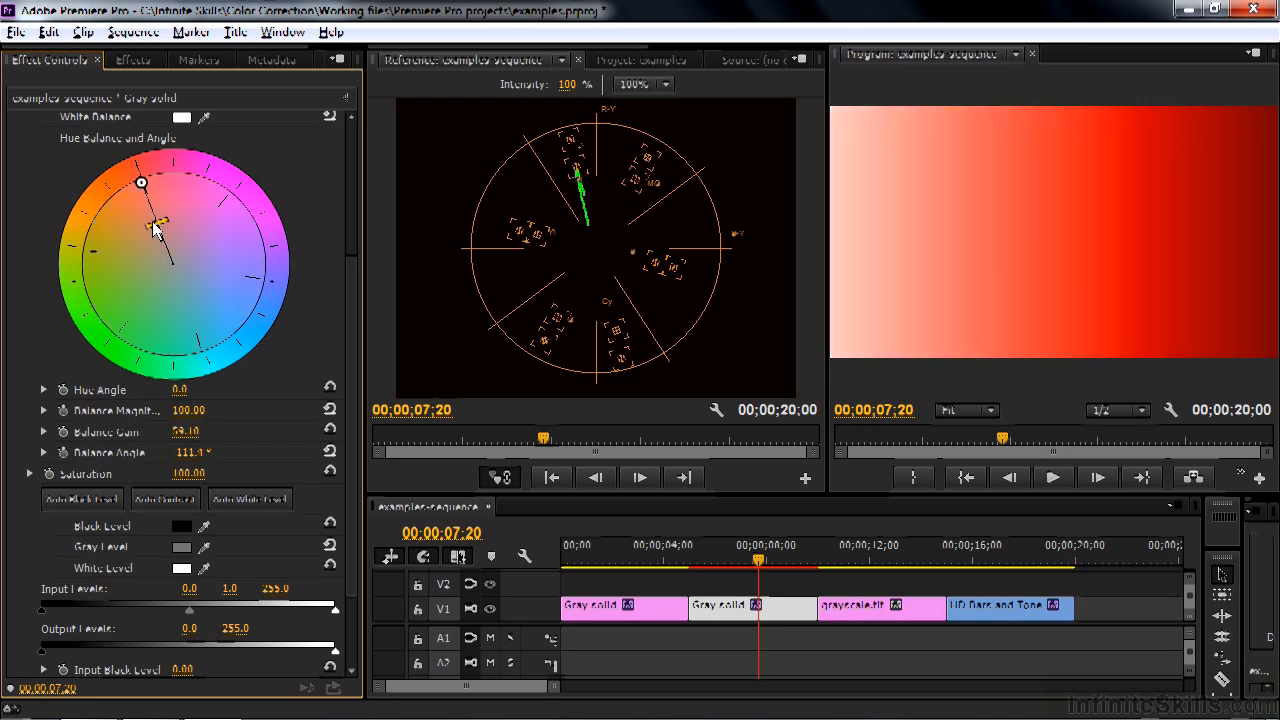
left_click_drag(160, 222, 150, 200)
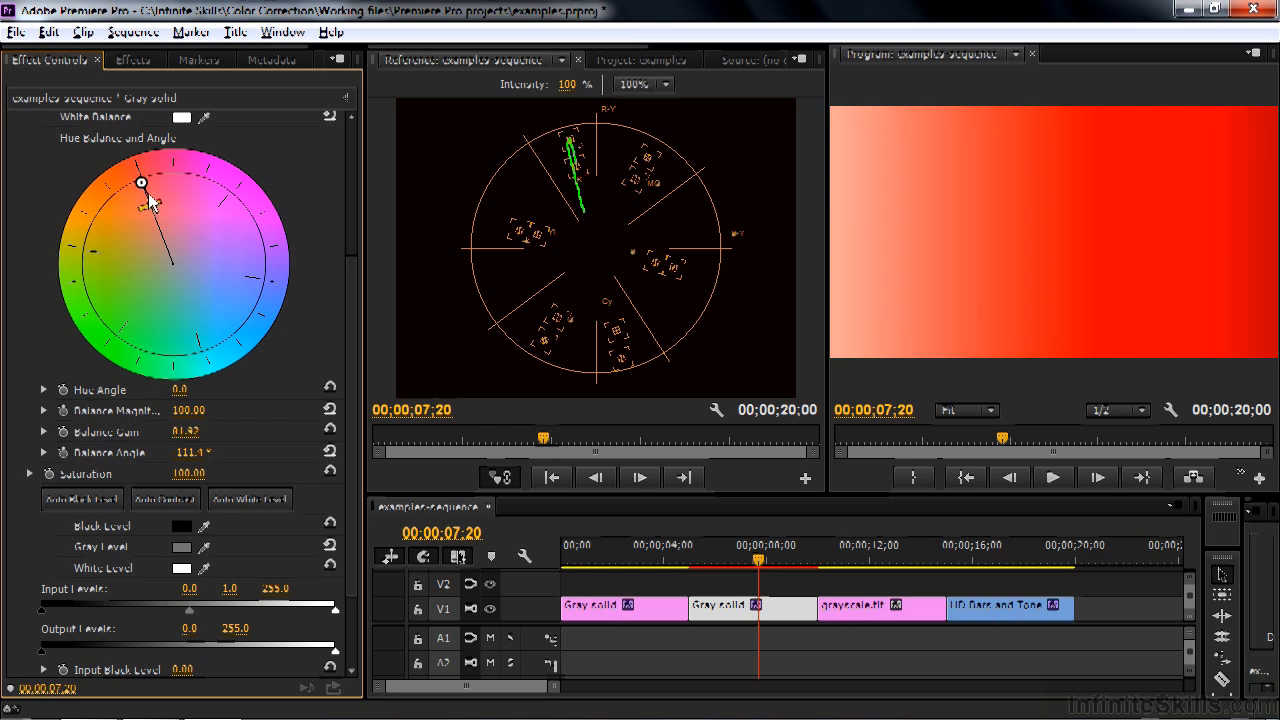
Step: Rotate the tint through magenta, blue and cyan, ending on orange-yellow
left_click_drag(141, 182, 175, 177)
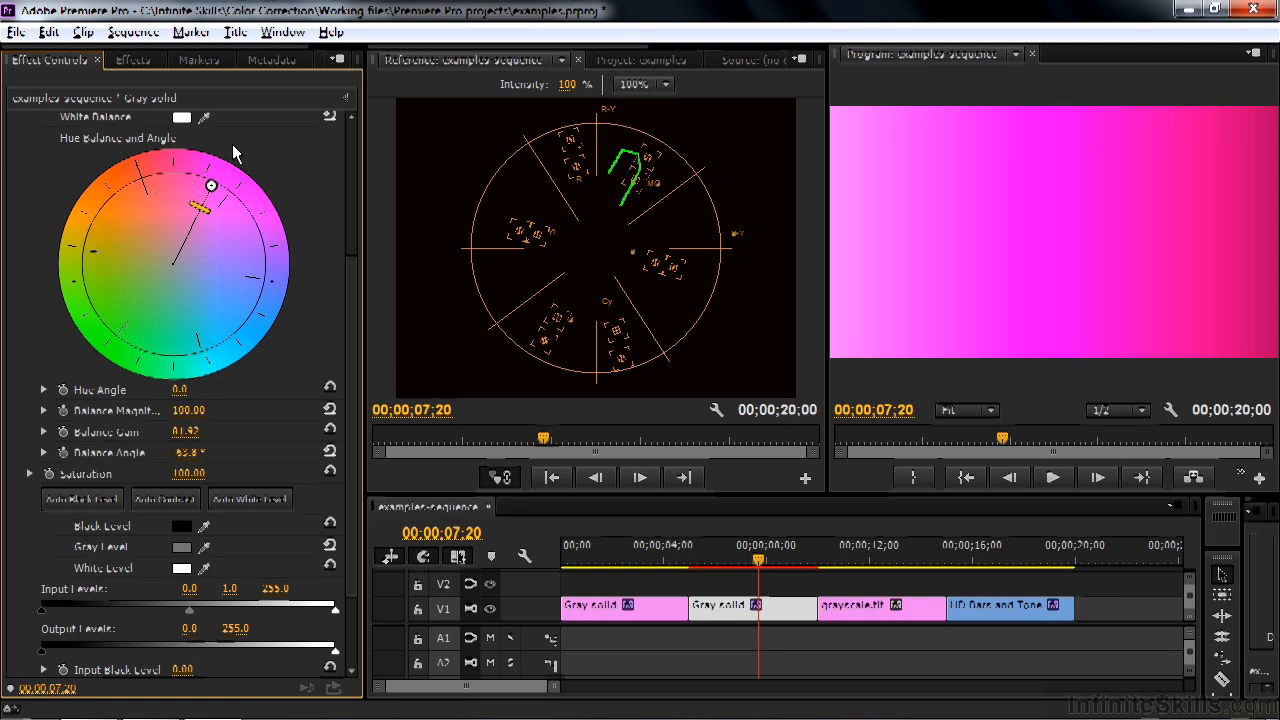
left_click_drag(211, 185, 229, 197)
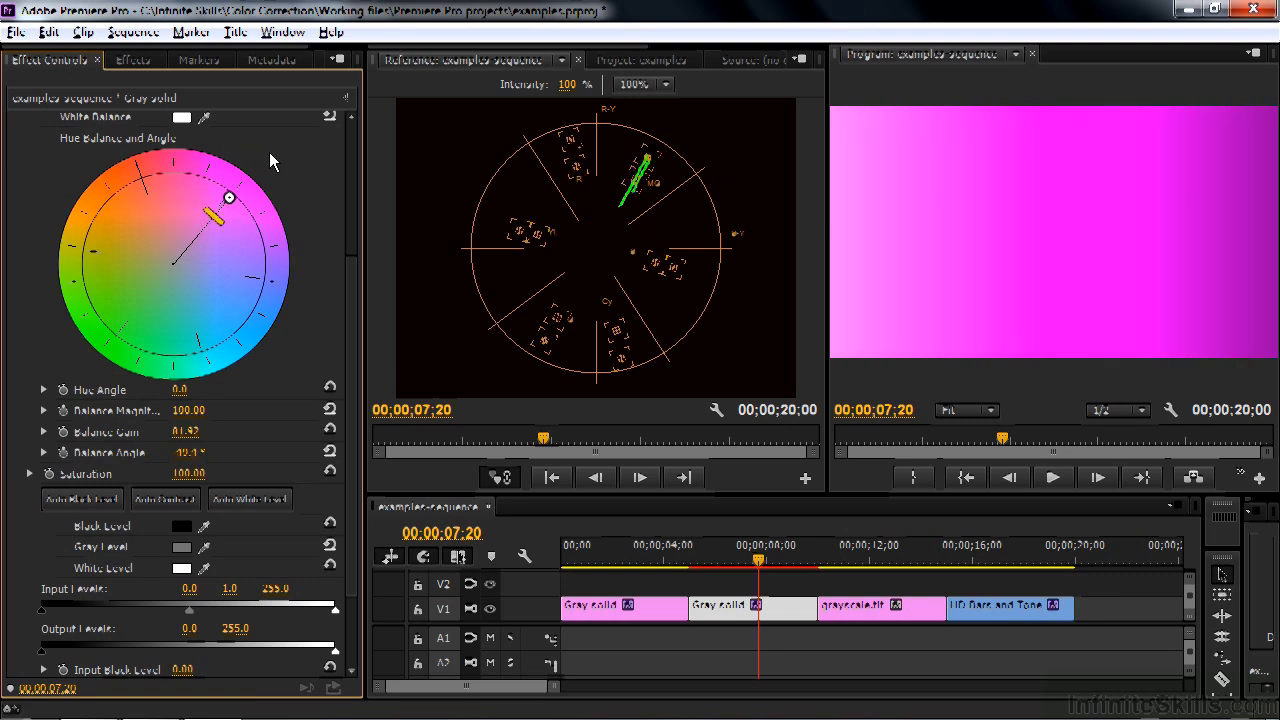
left_click_drag(228, 197, 260, 259)
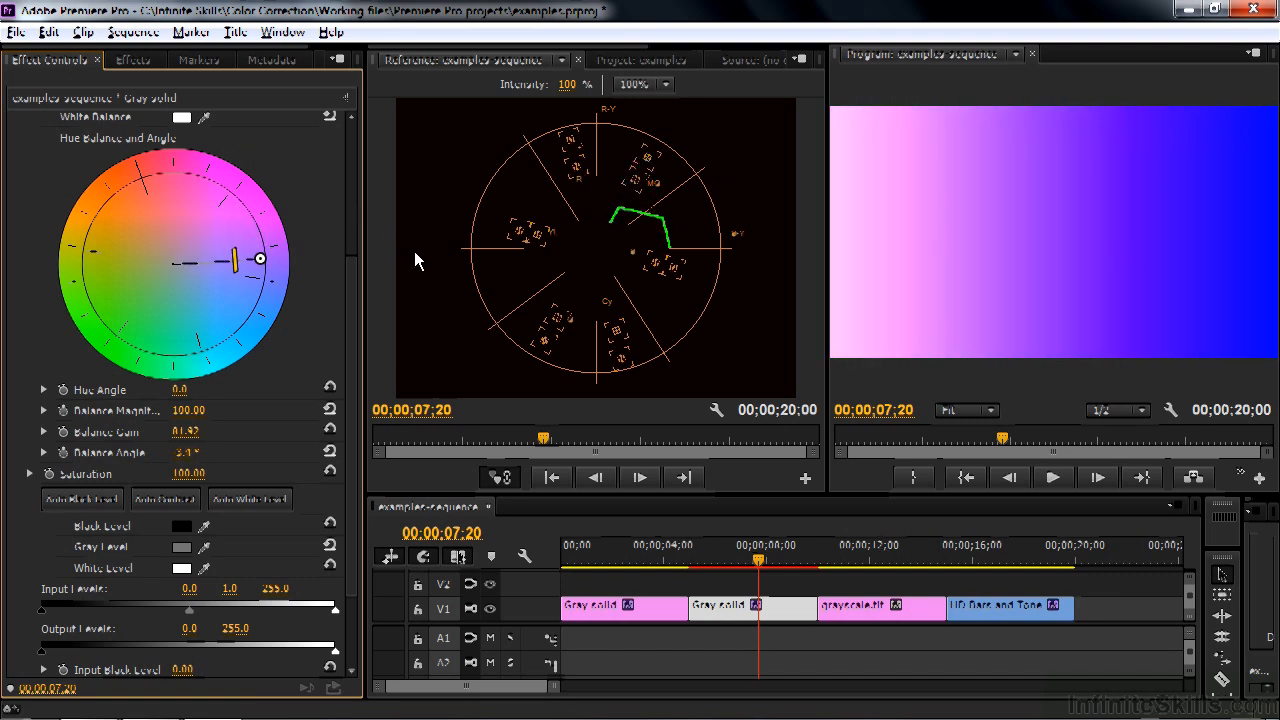
left_click_drag(258, 259, 248, 308)
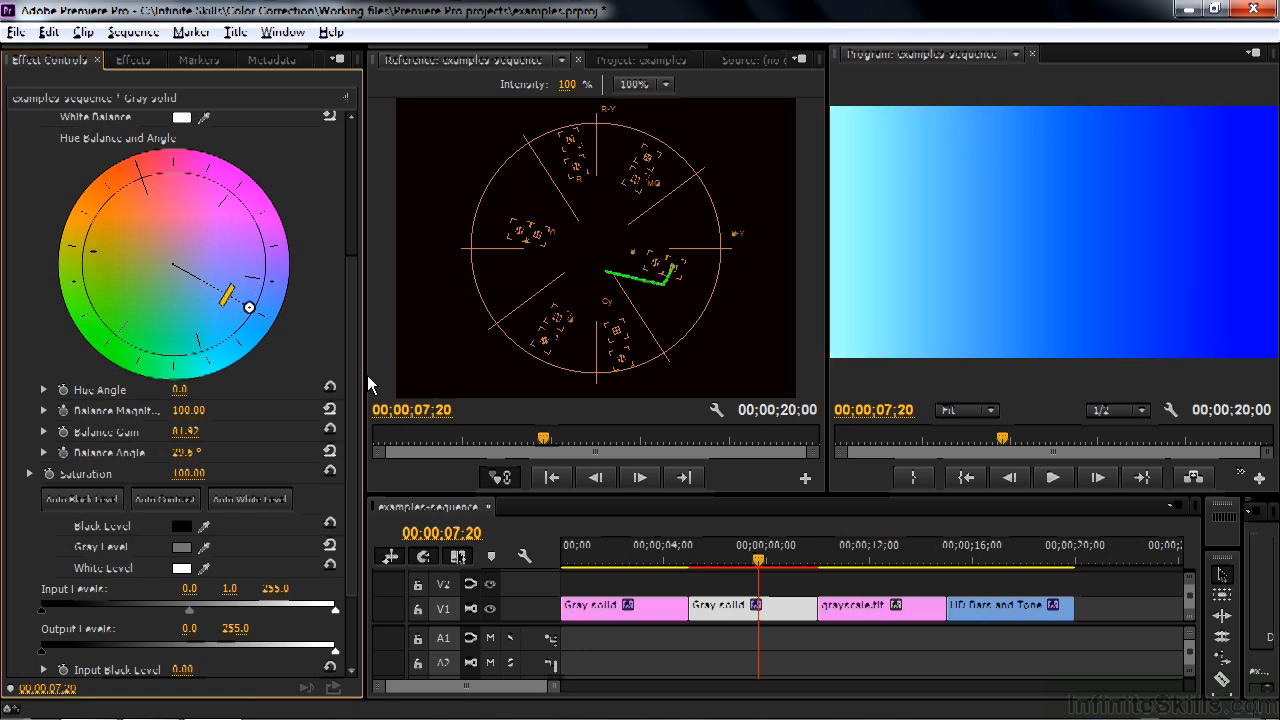
left_click_drag(248, 307, 171, 350)
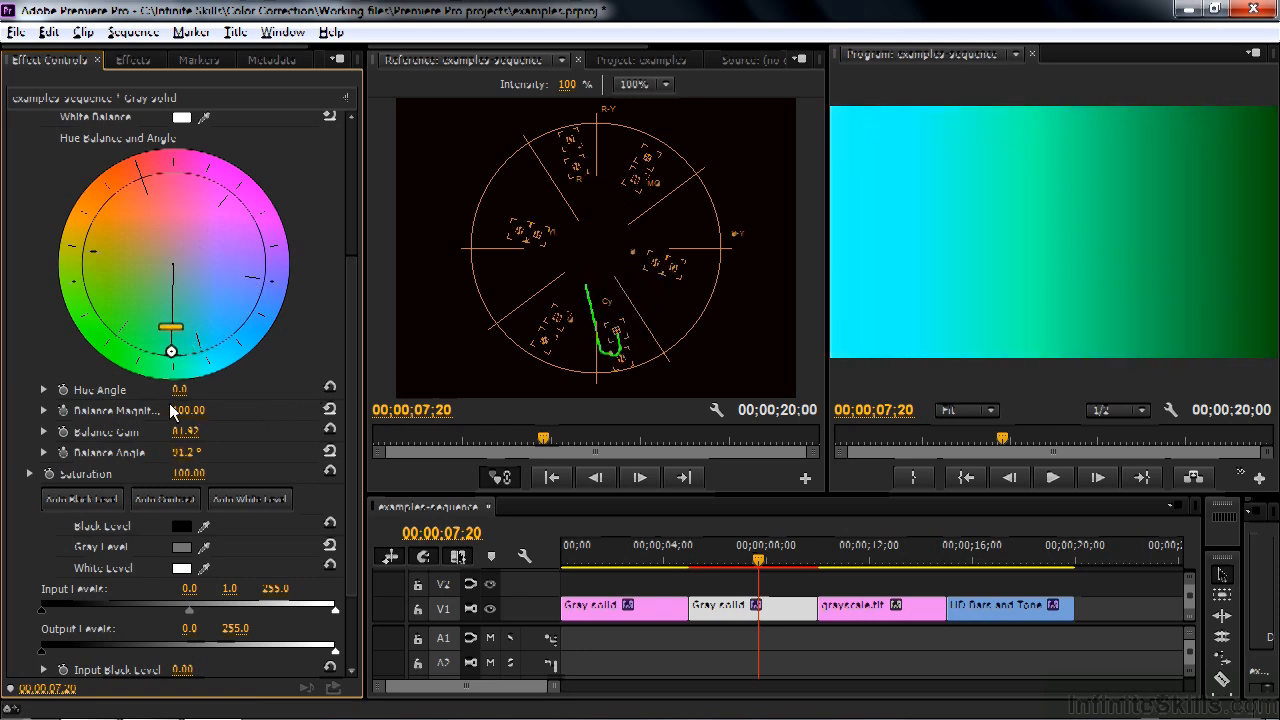
left_click_drag(171, 330, 113, 201)
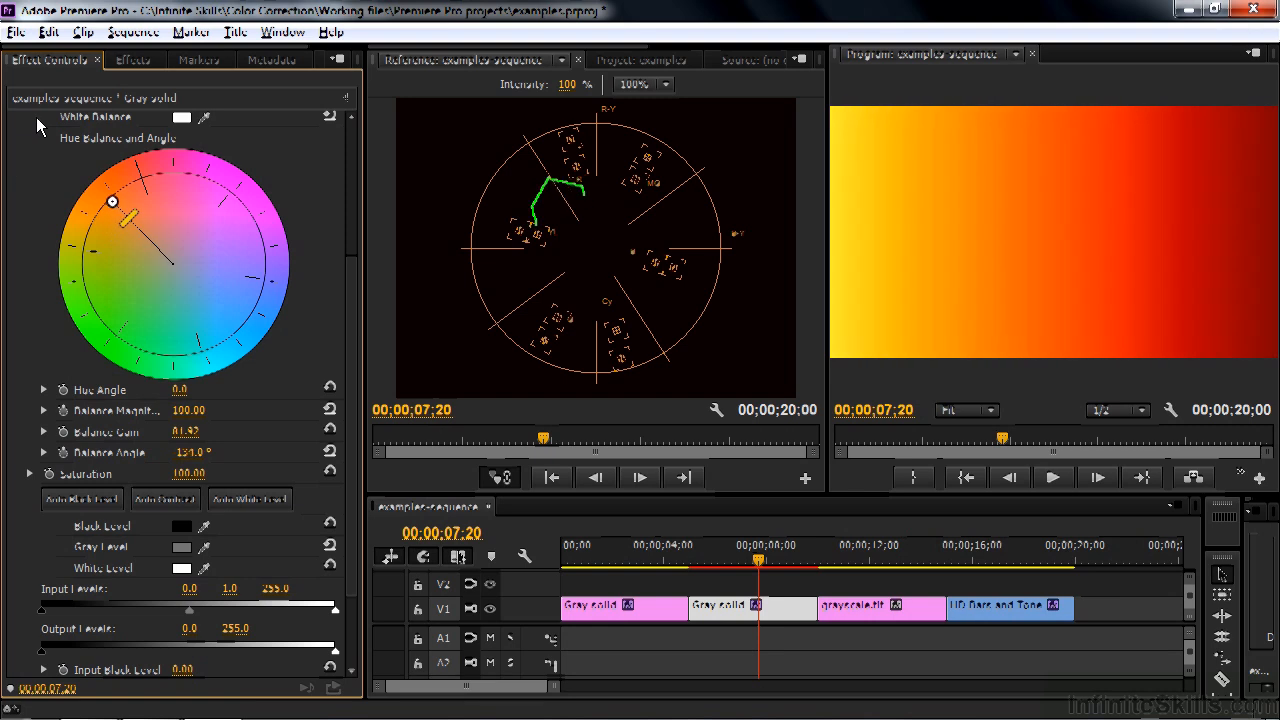
left_click_drag(113, 202, 147, 181)
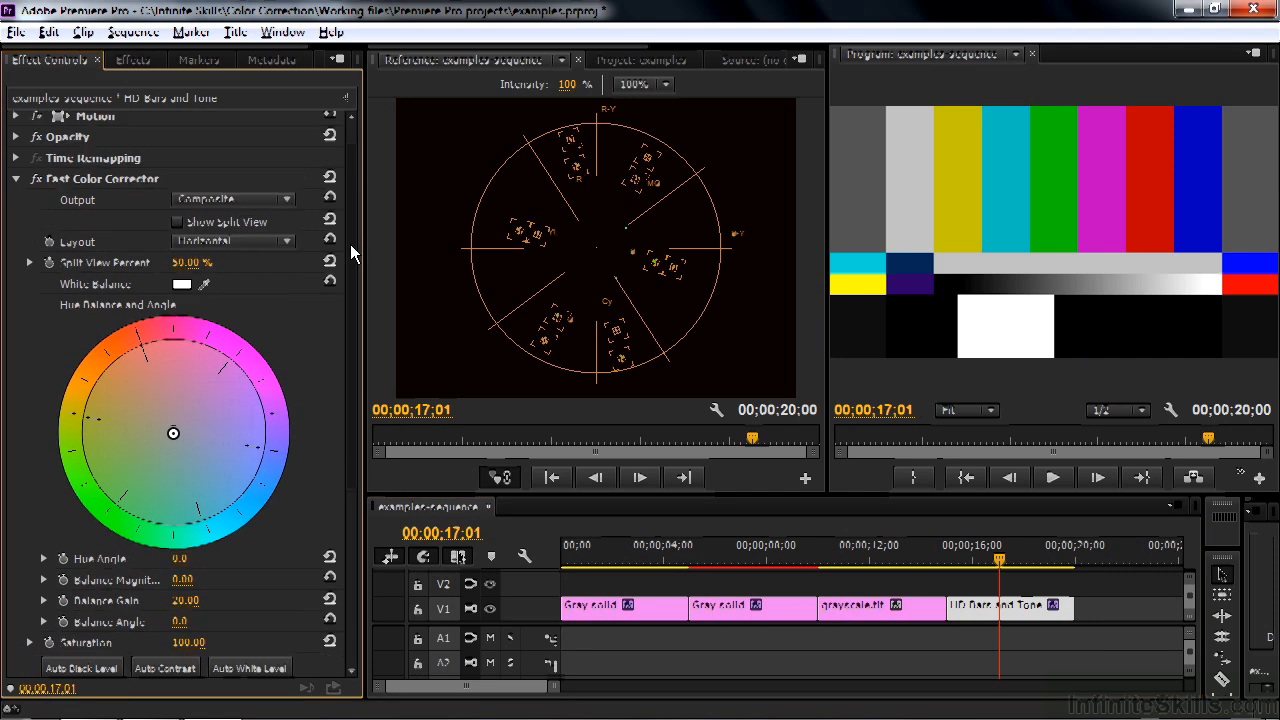
Step: Scroll Effect Controls to the HD Bars and Tone clip's neutral Fast Color Corrector
scroll("down", 3)
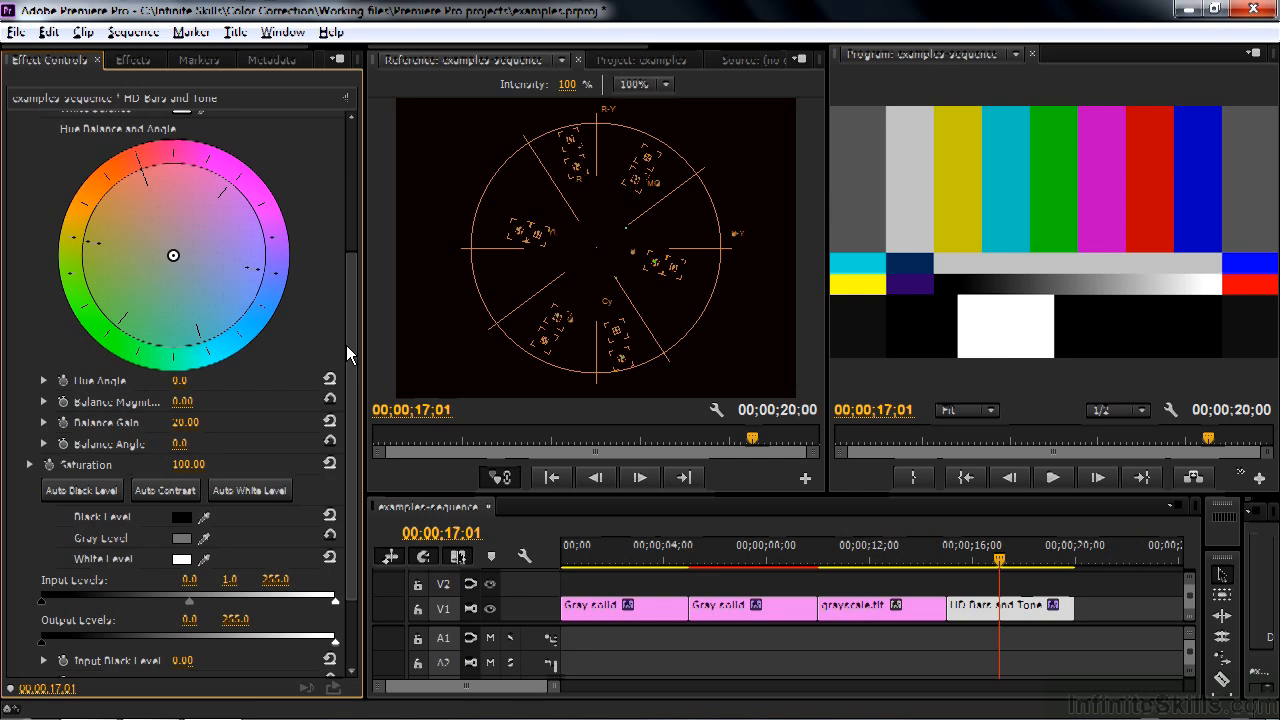
mouse_move(168, 270)
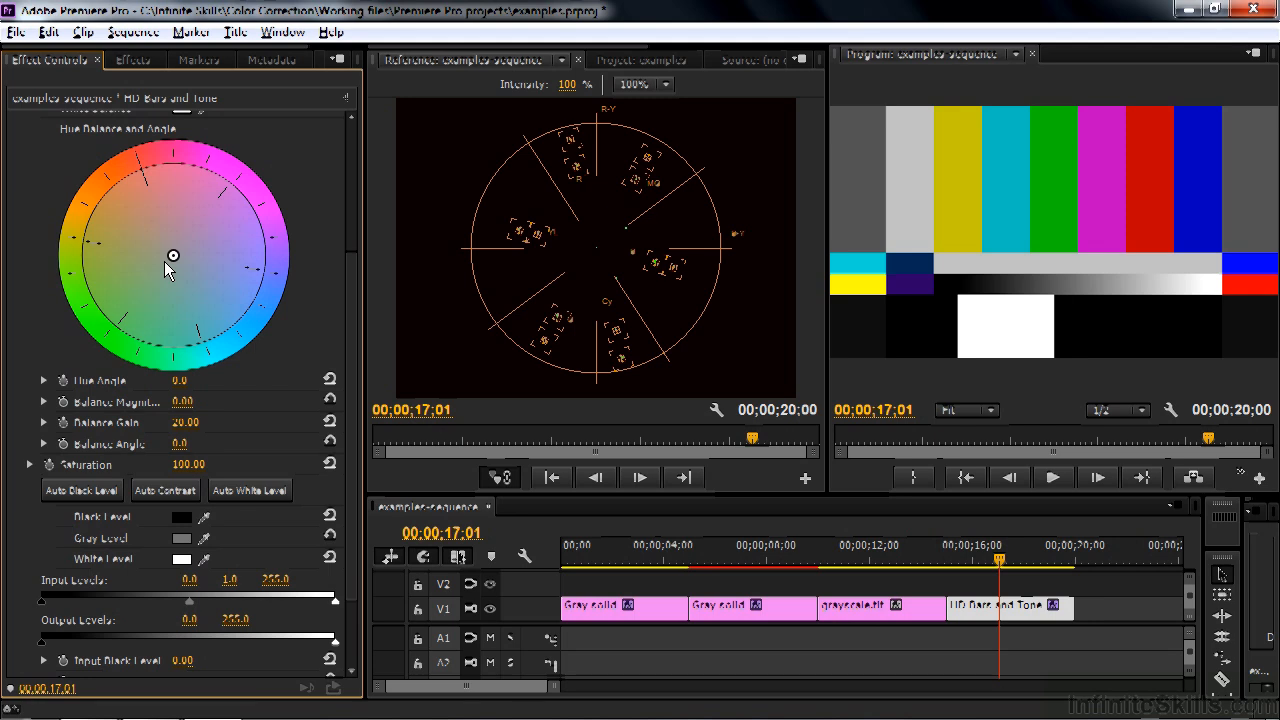
mouse_move(585, 150)
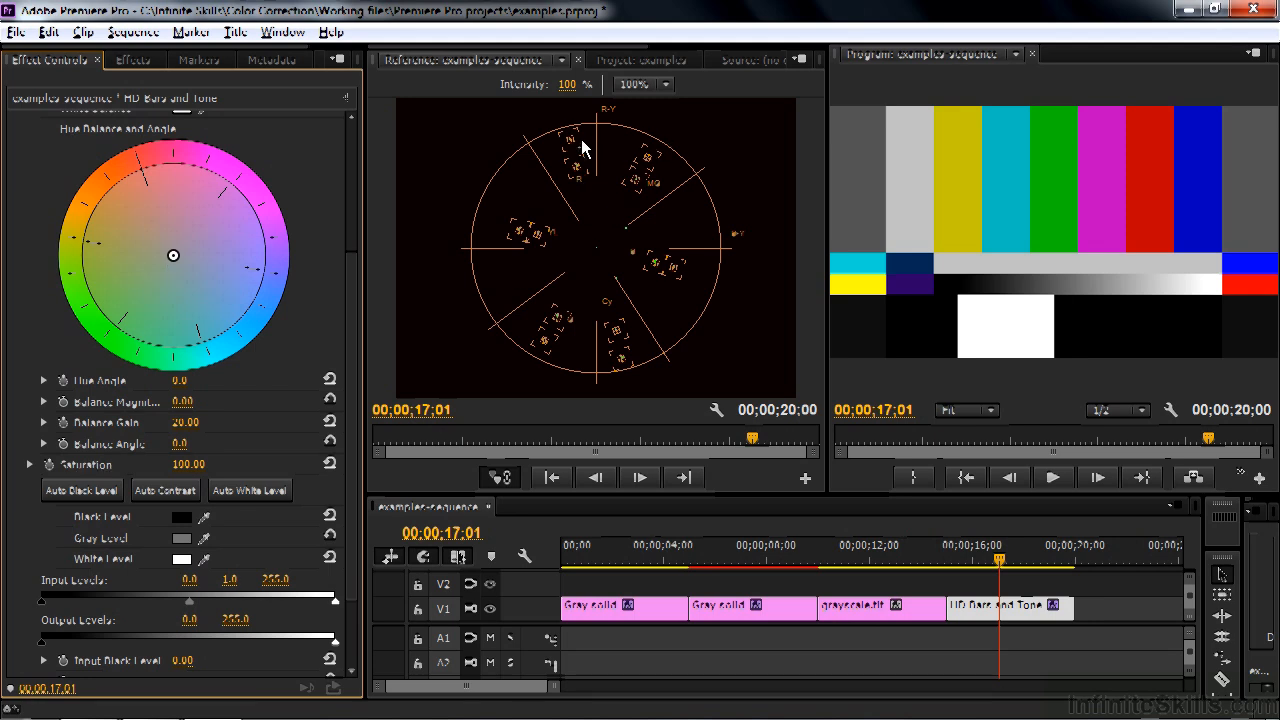
mouse_move(576, 190)
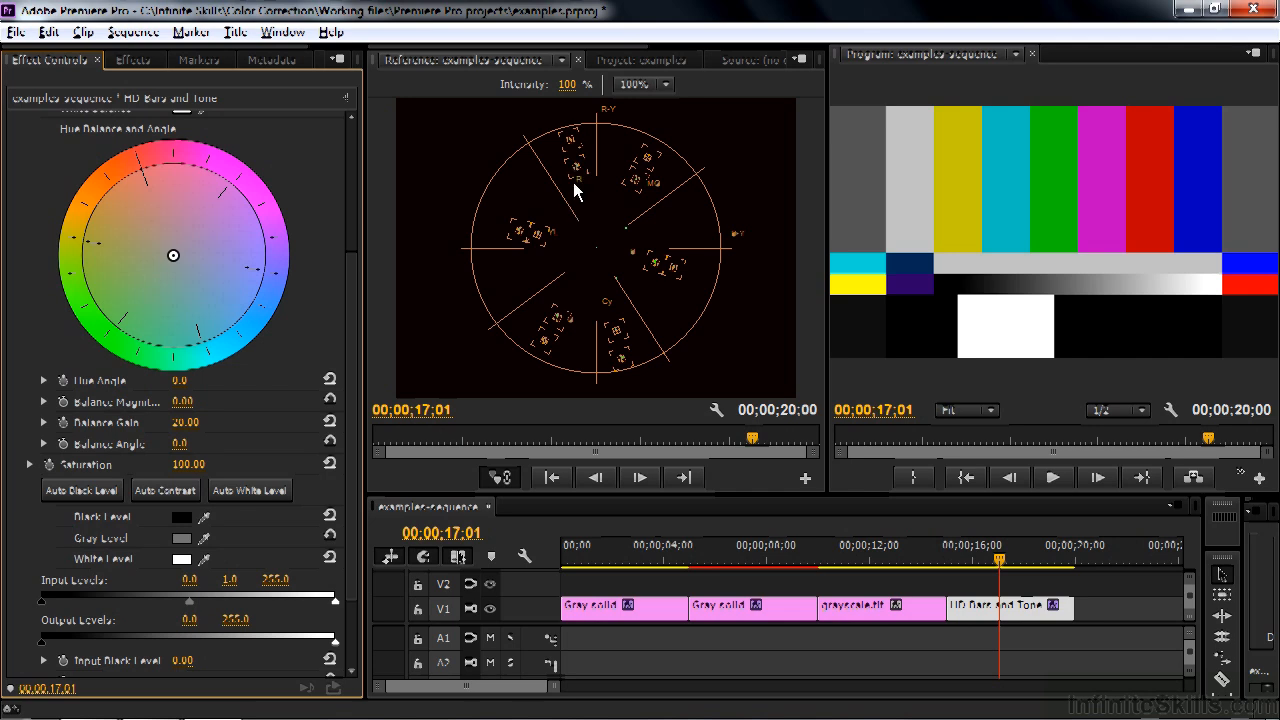
mouse_move(1185, 275)
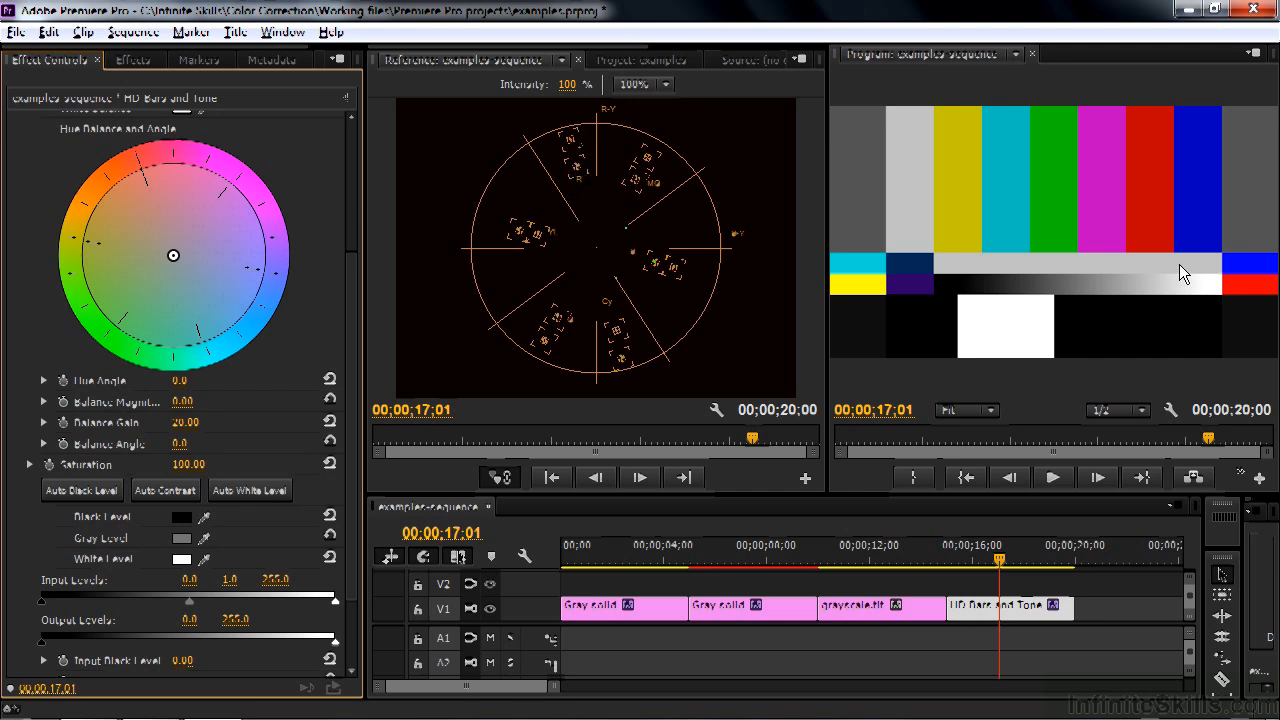
mouse_move(1247, 291)
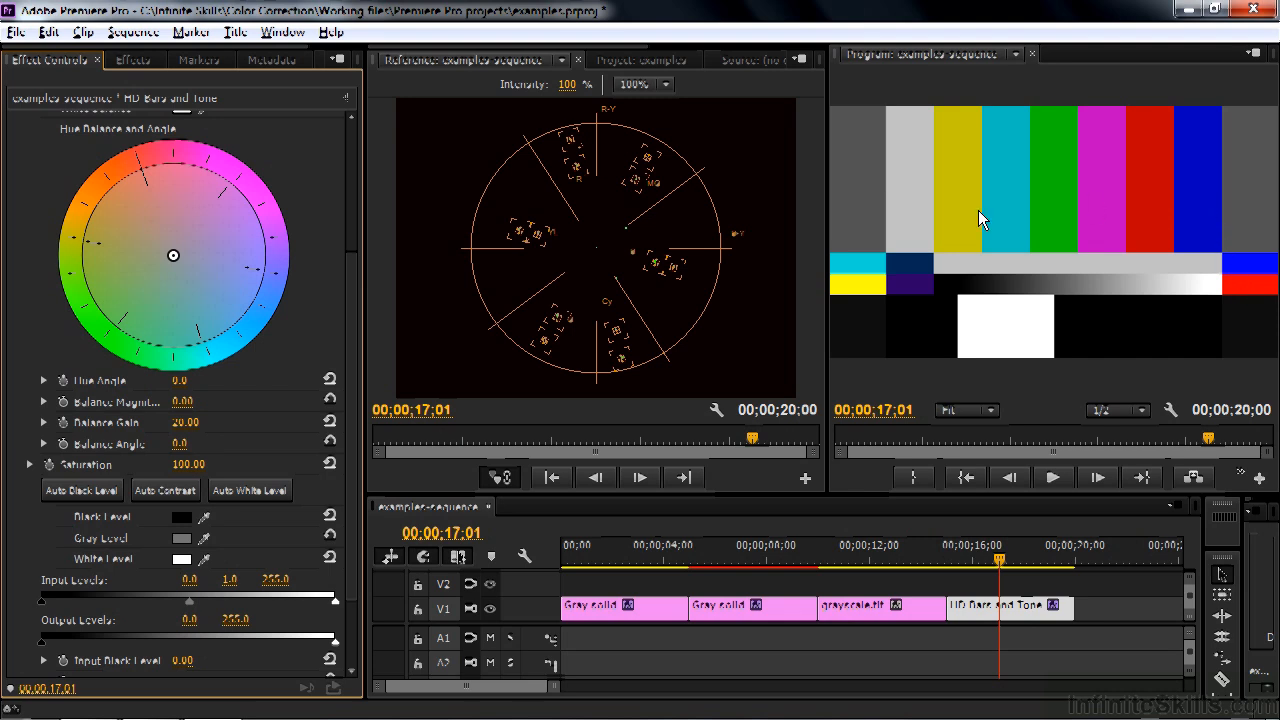
mouse_move(1199, 179)
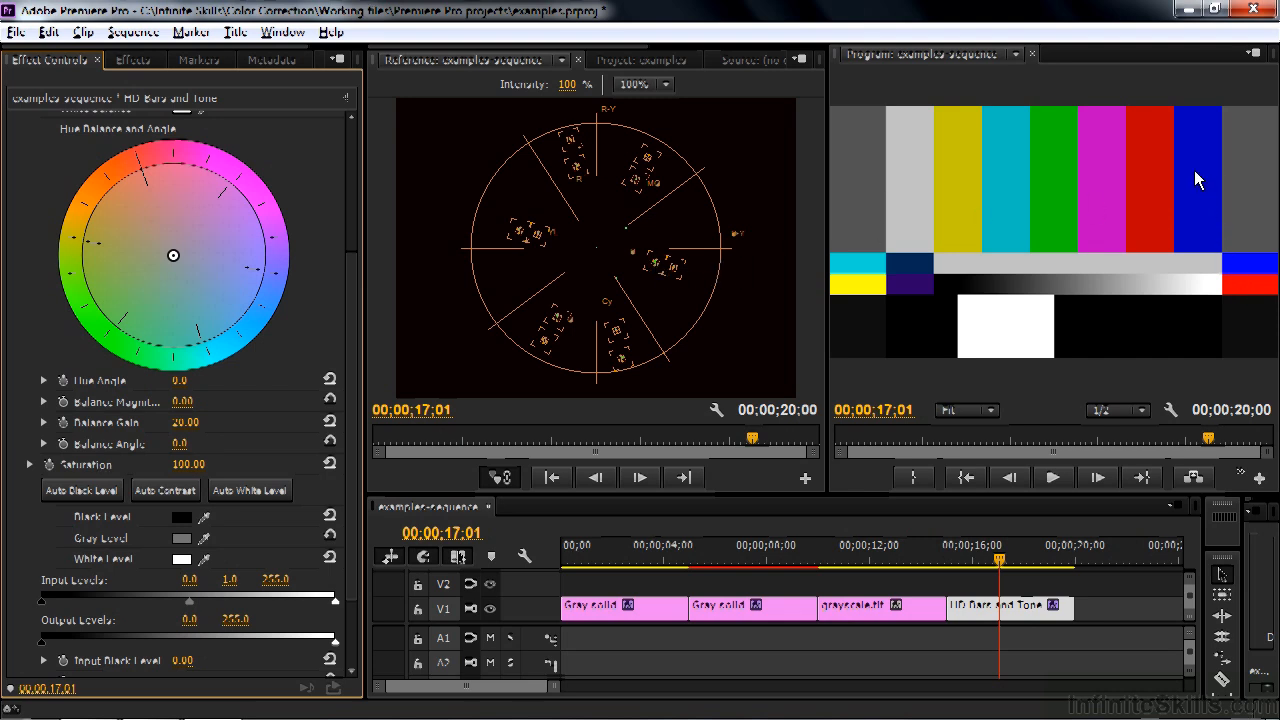
mouse_move(1260, 268)
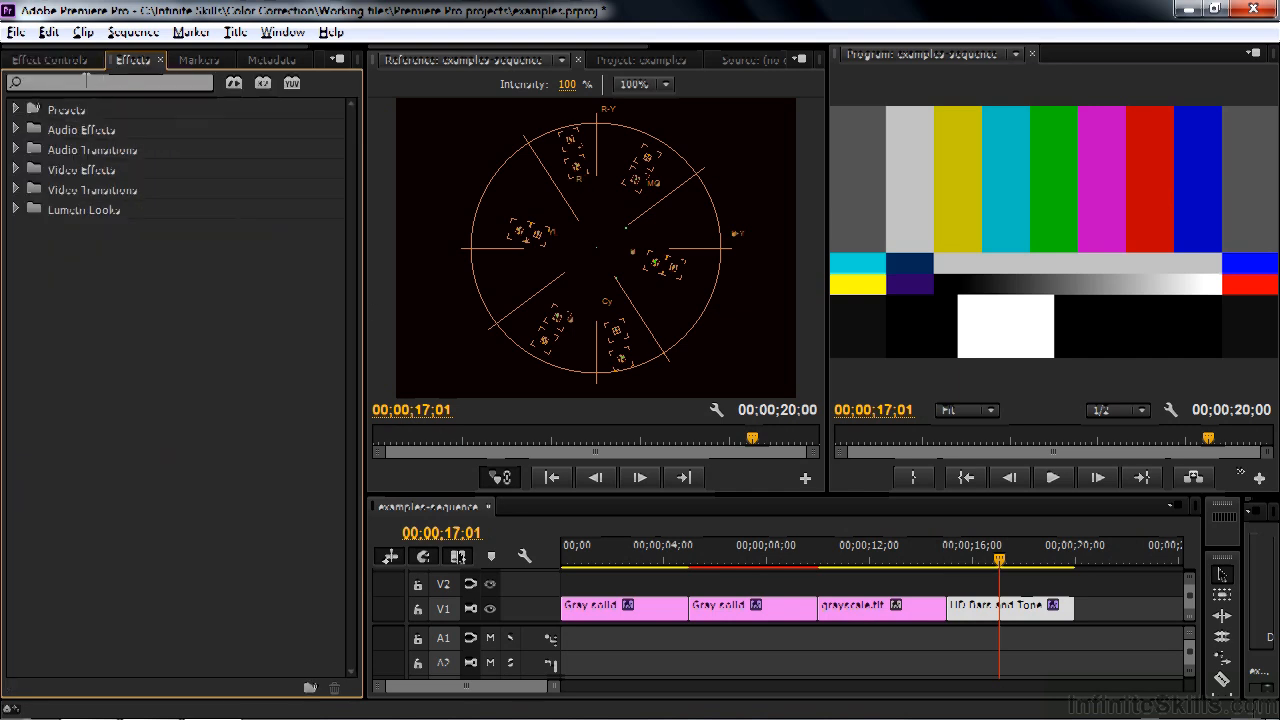
Step: Search Effects for 'crop' and apply Crop to the HD Bars and Tone clip
type("crop")
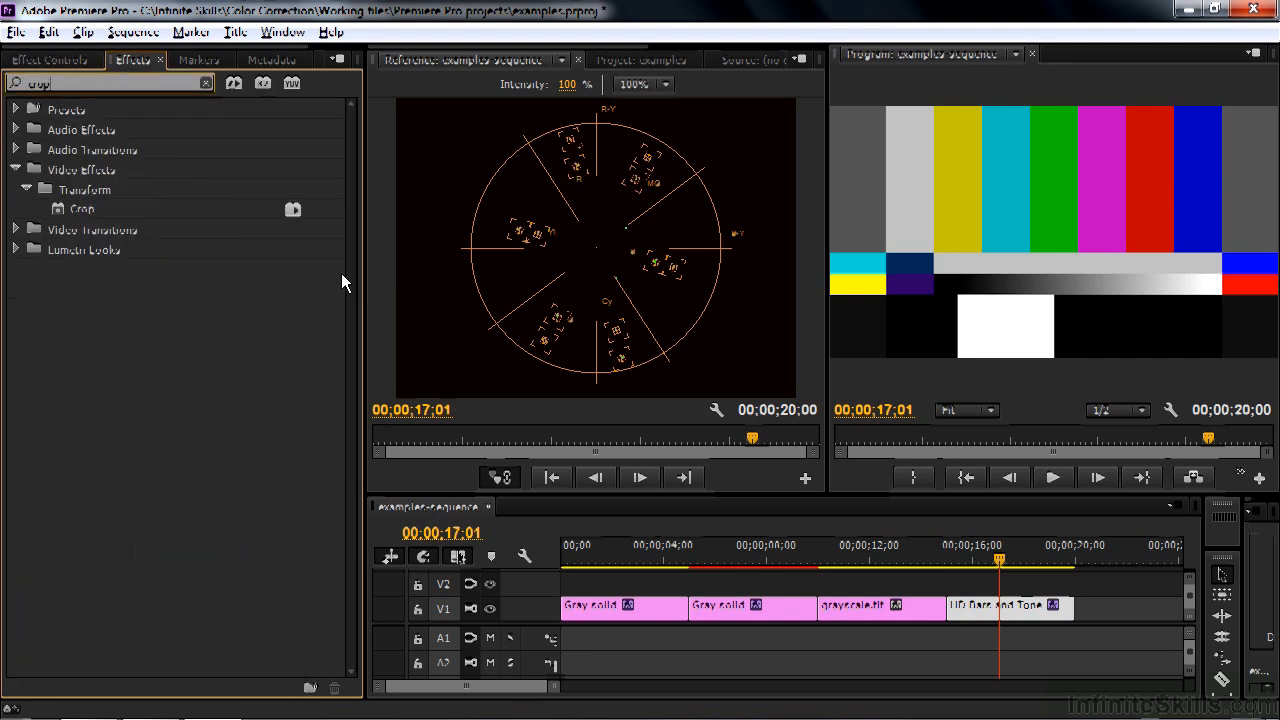
mouse_move(57, 210)
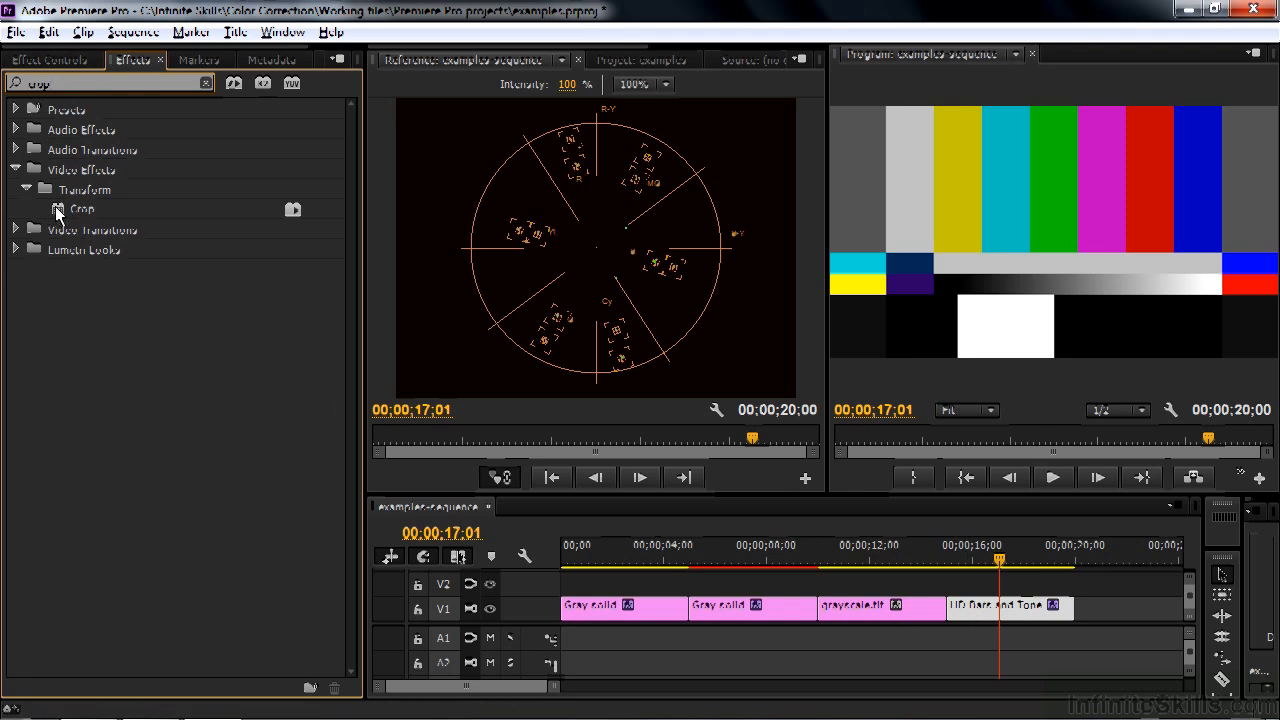
mouse_move(970, 618)
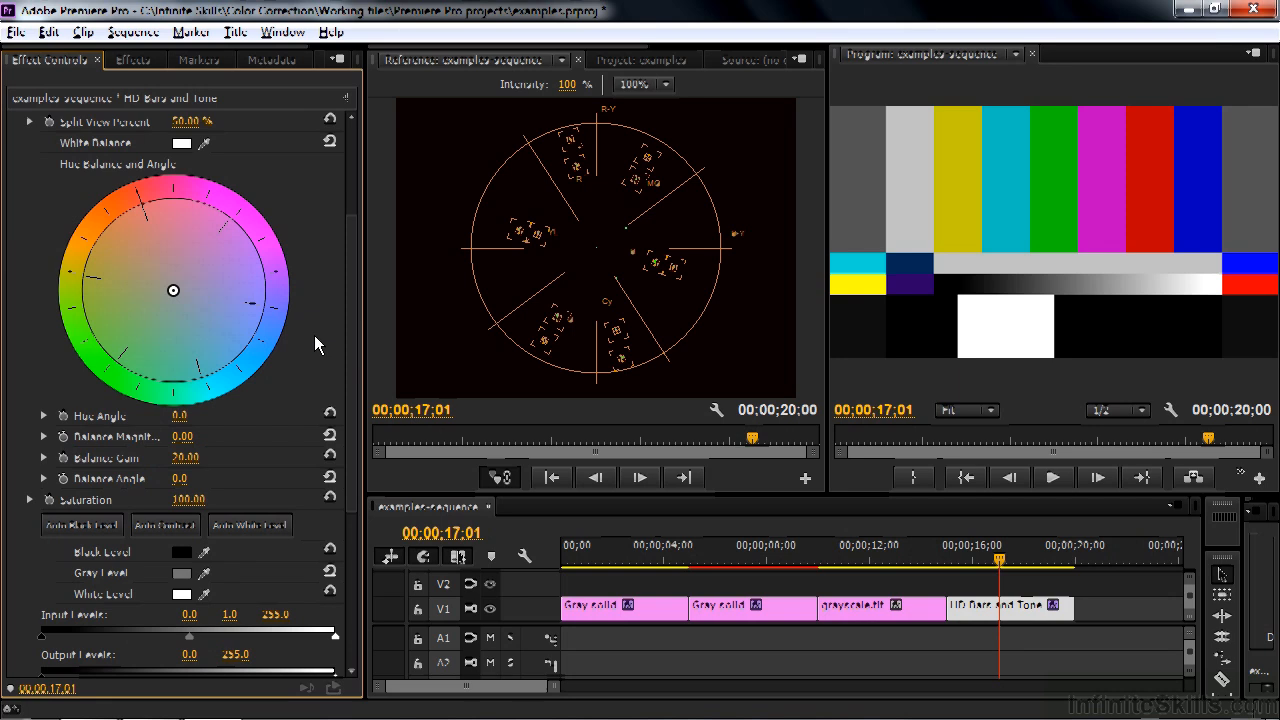
scroll("down", 3)
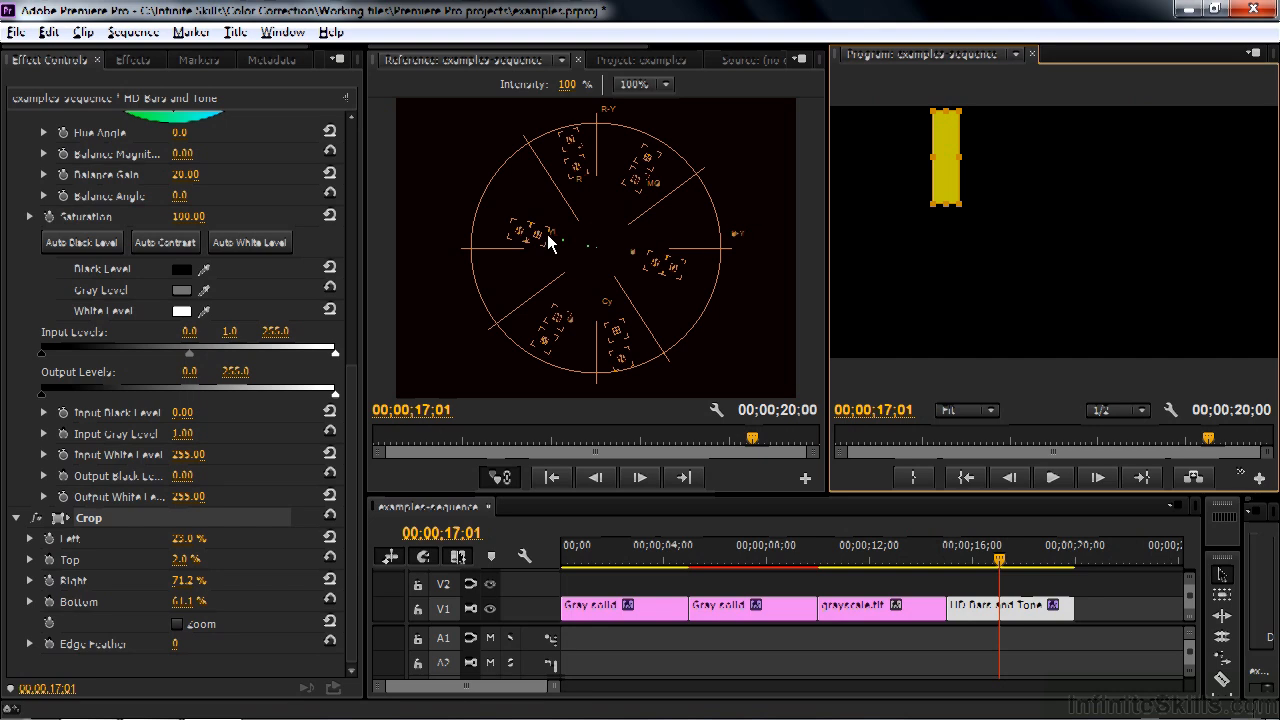
mouse_move(743, 291)
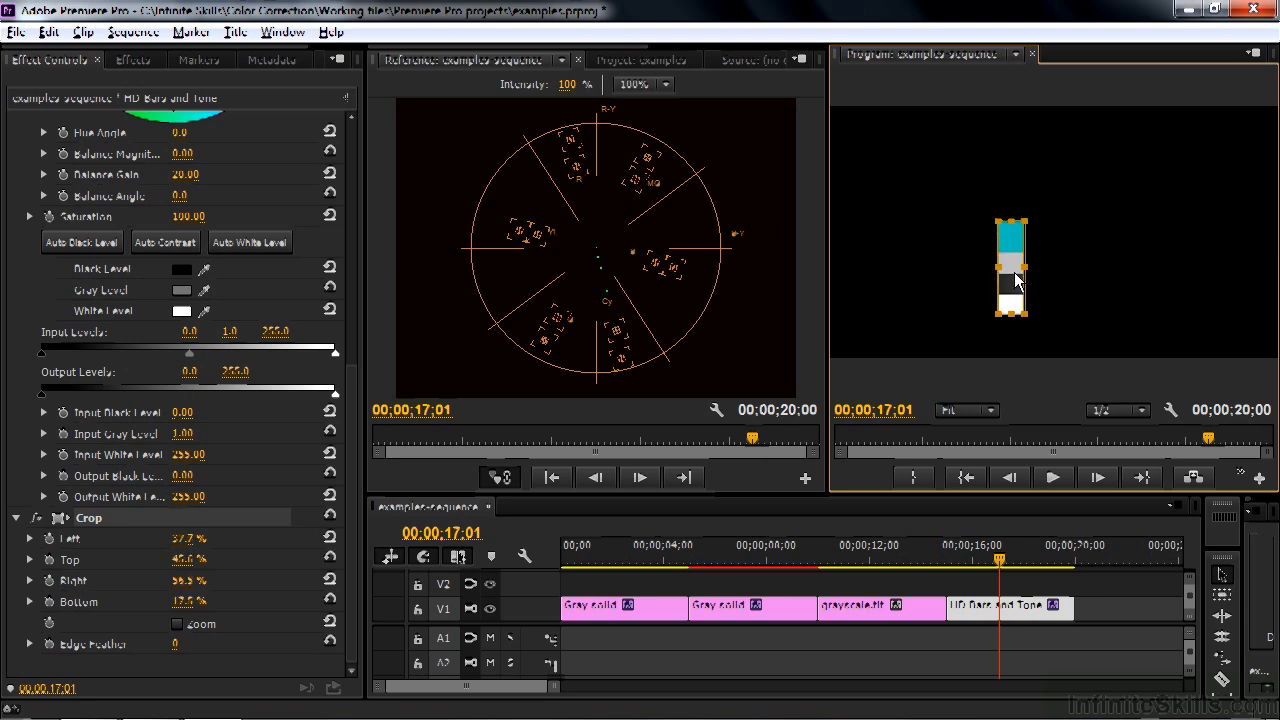
Step: Drag the crop area in the Program monitor from the yellow bar onto the green bar
left_click_drag(1013, 280, 1060, 195)
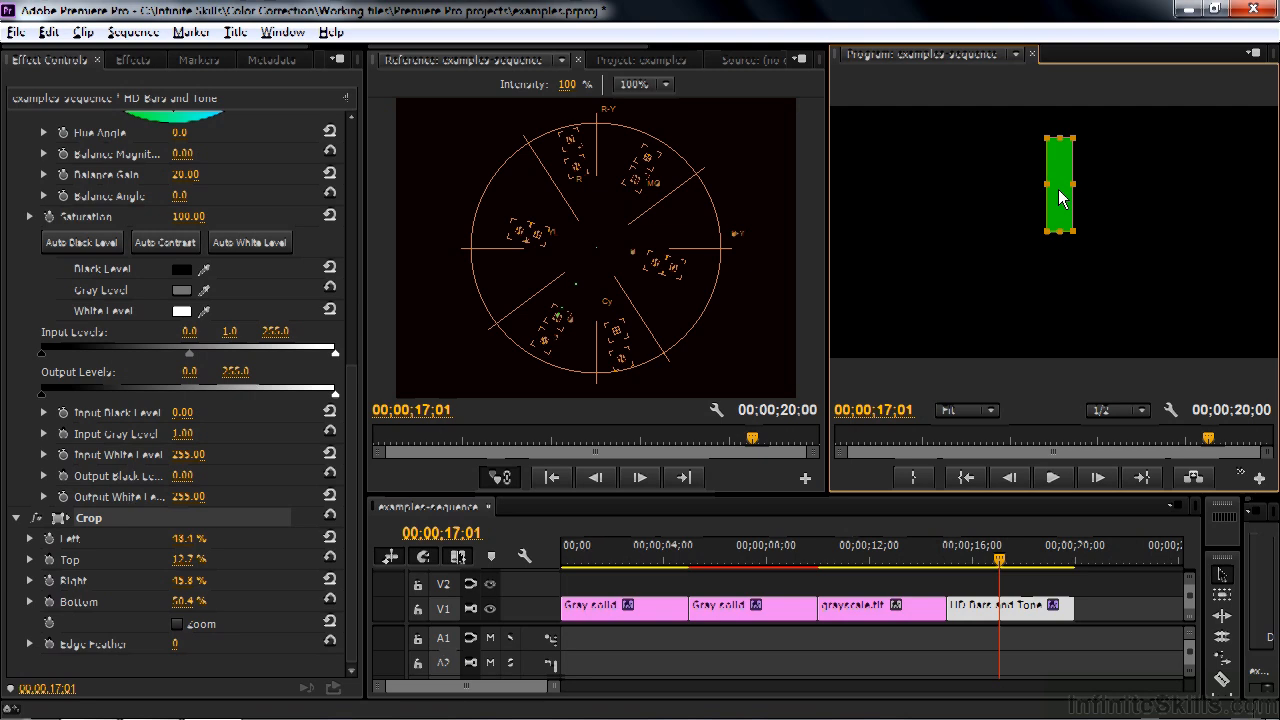
mouse_move(1080, 158)
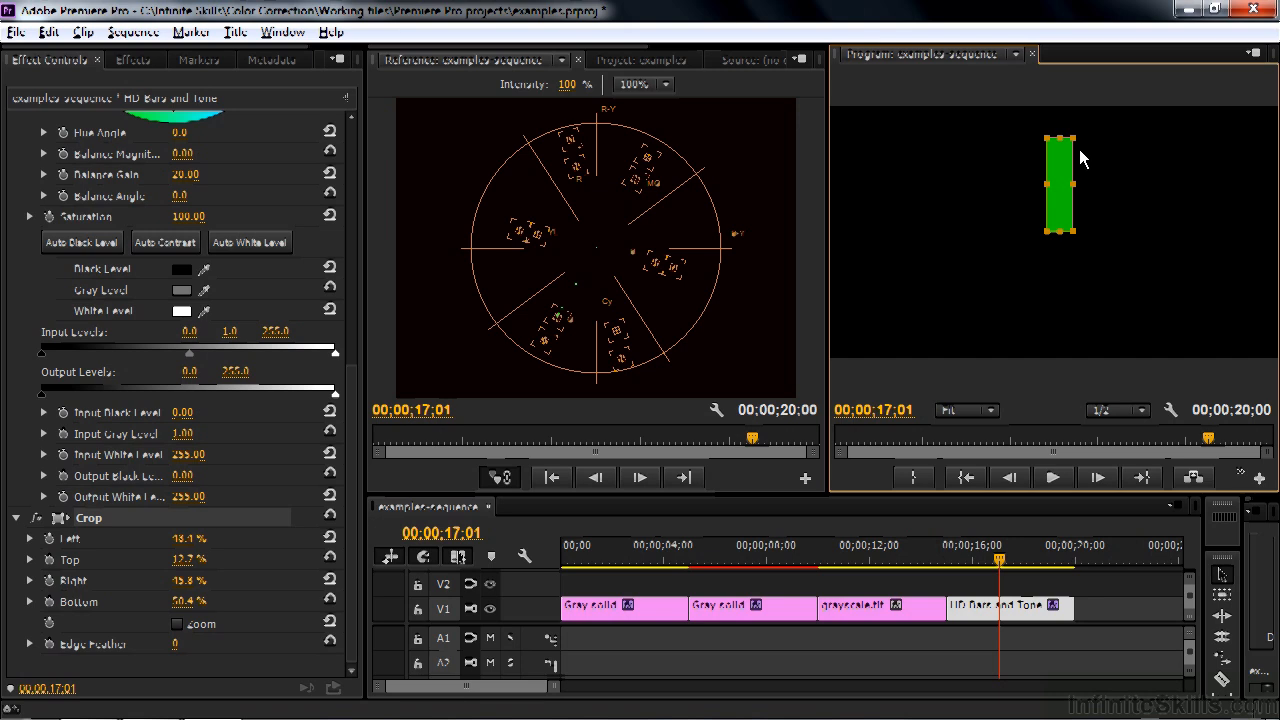
mouse_move(1065, 174)
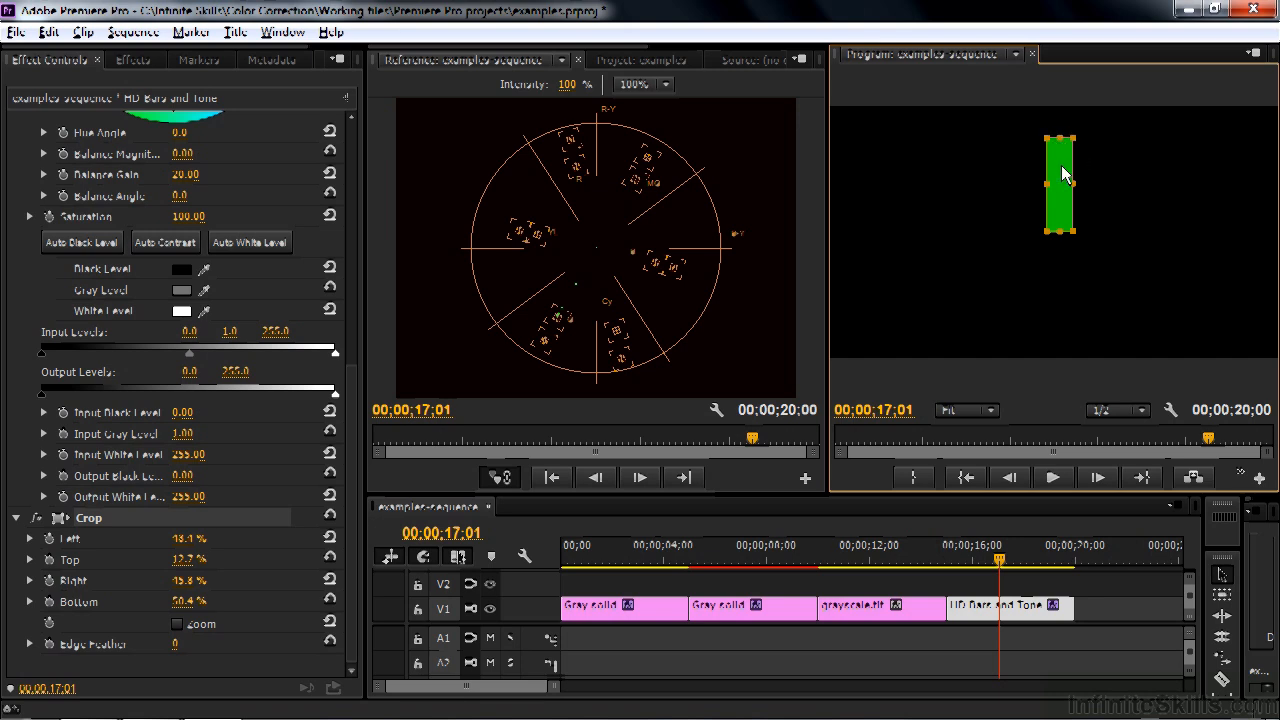
mouse_move(1060, 198)
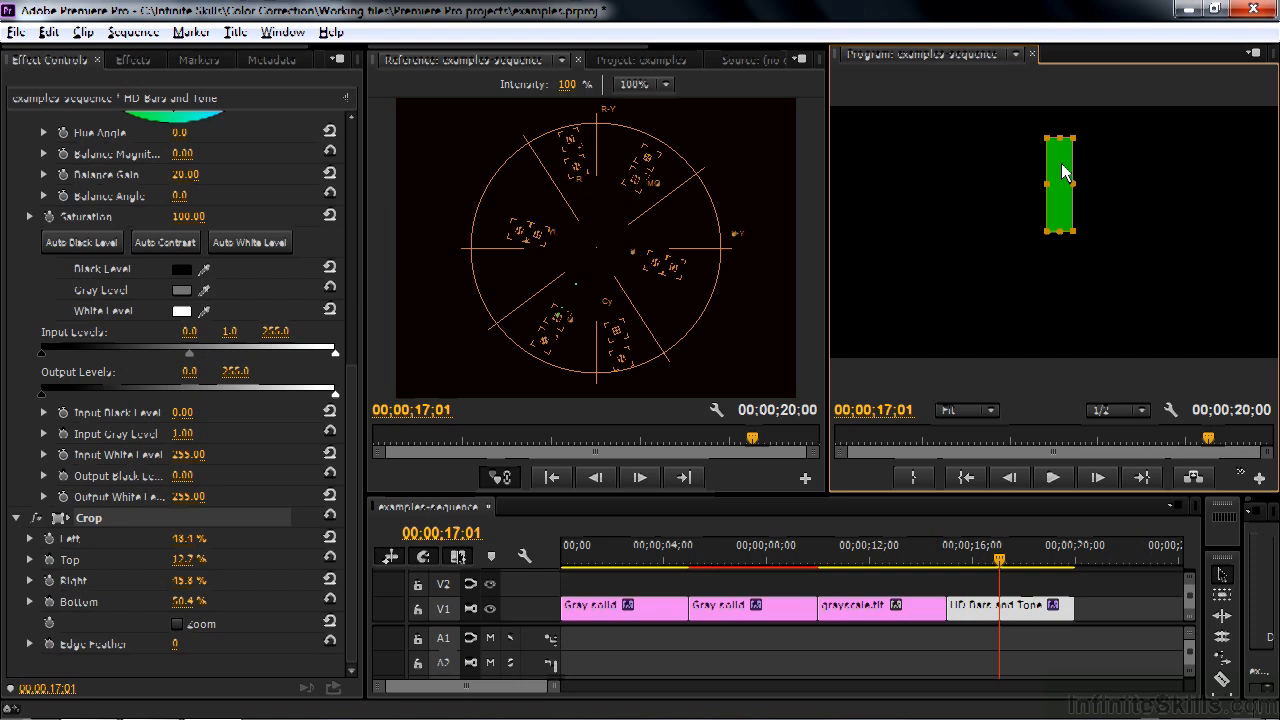
mouse_move(583, 235)
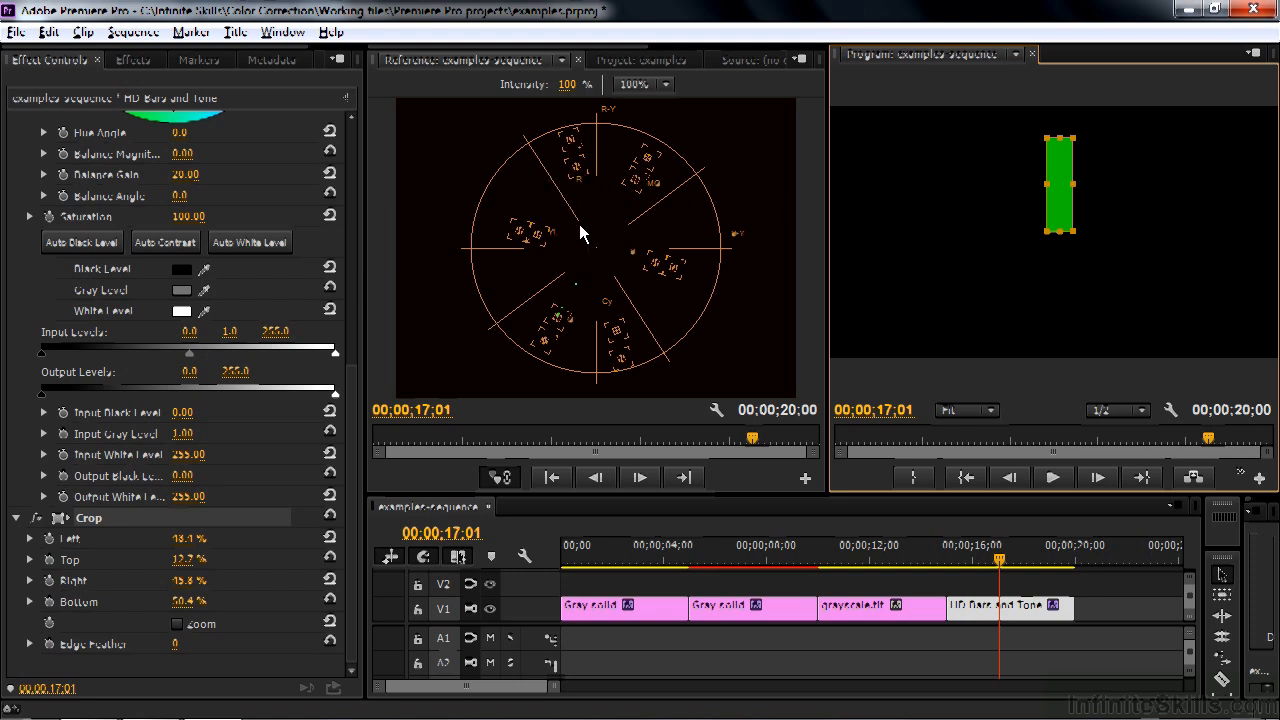
mouse_move(558, 198)
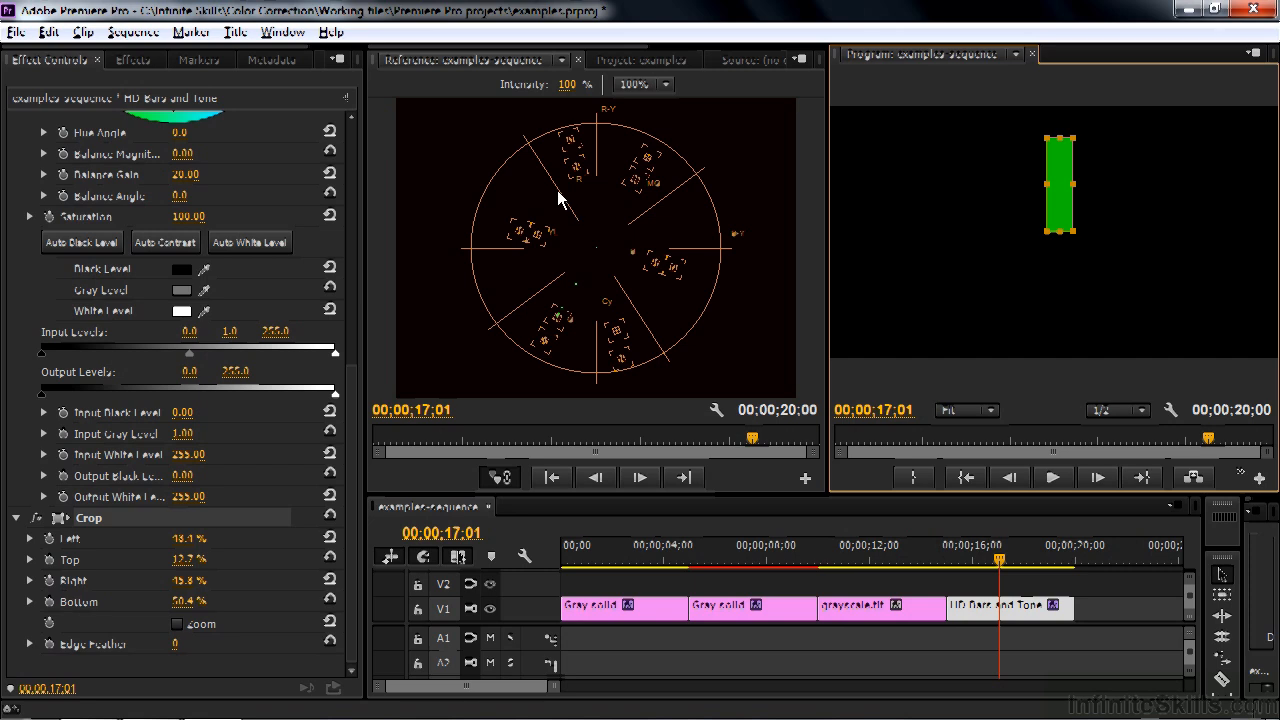
mouse_move(573, 217)
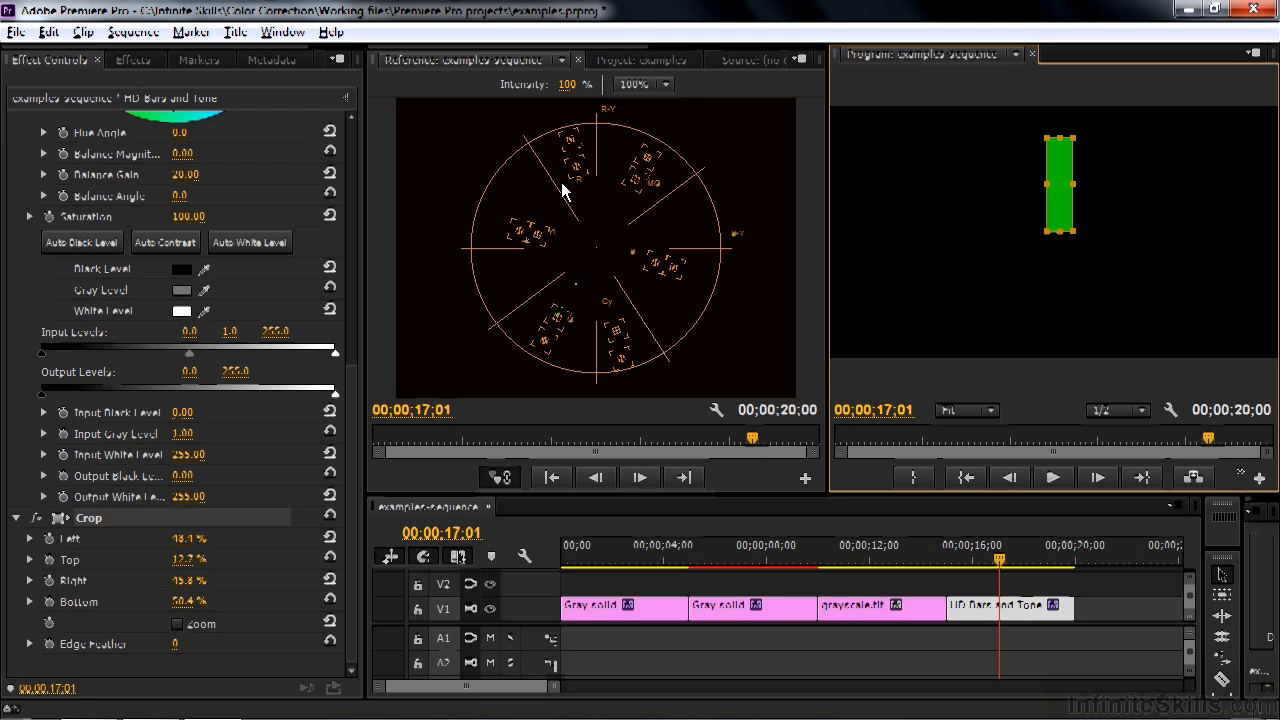
mouse_move(557, 181)
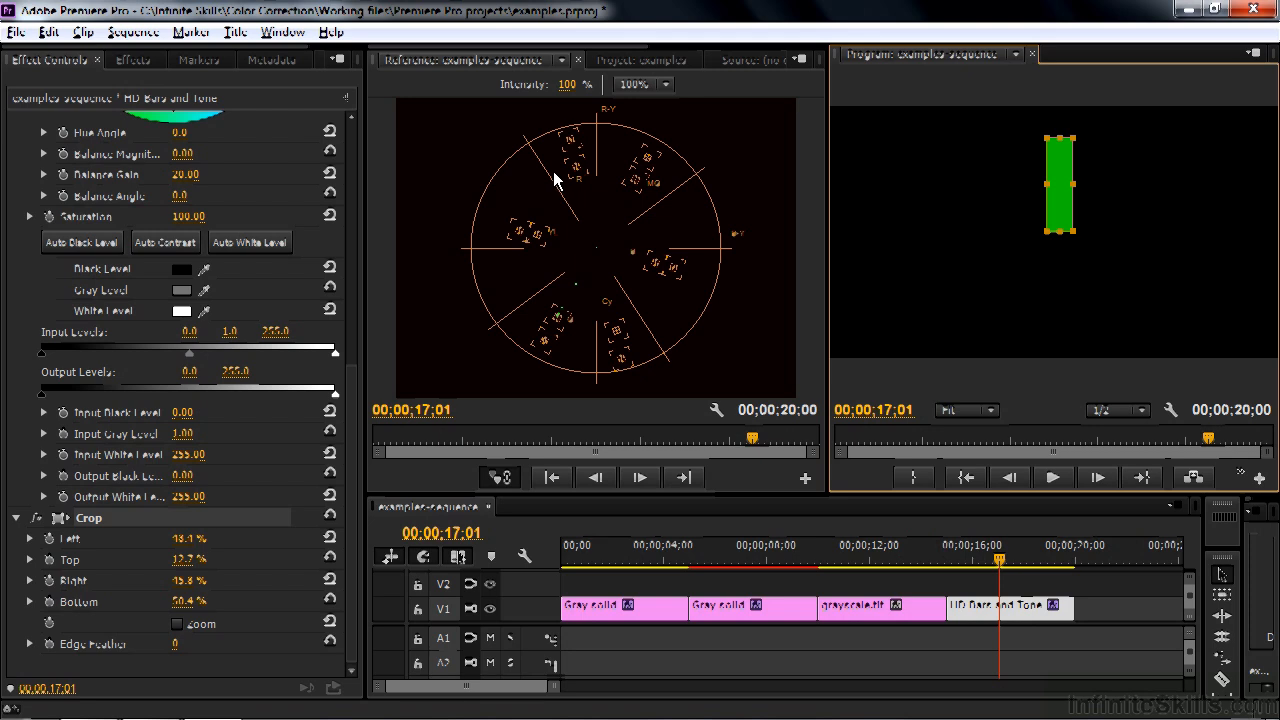
mouse_move(562, 200)
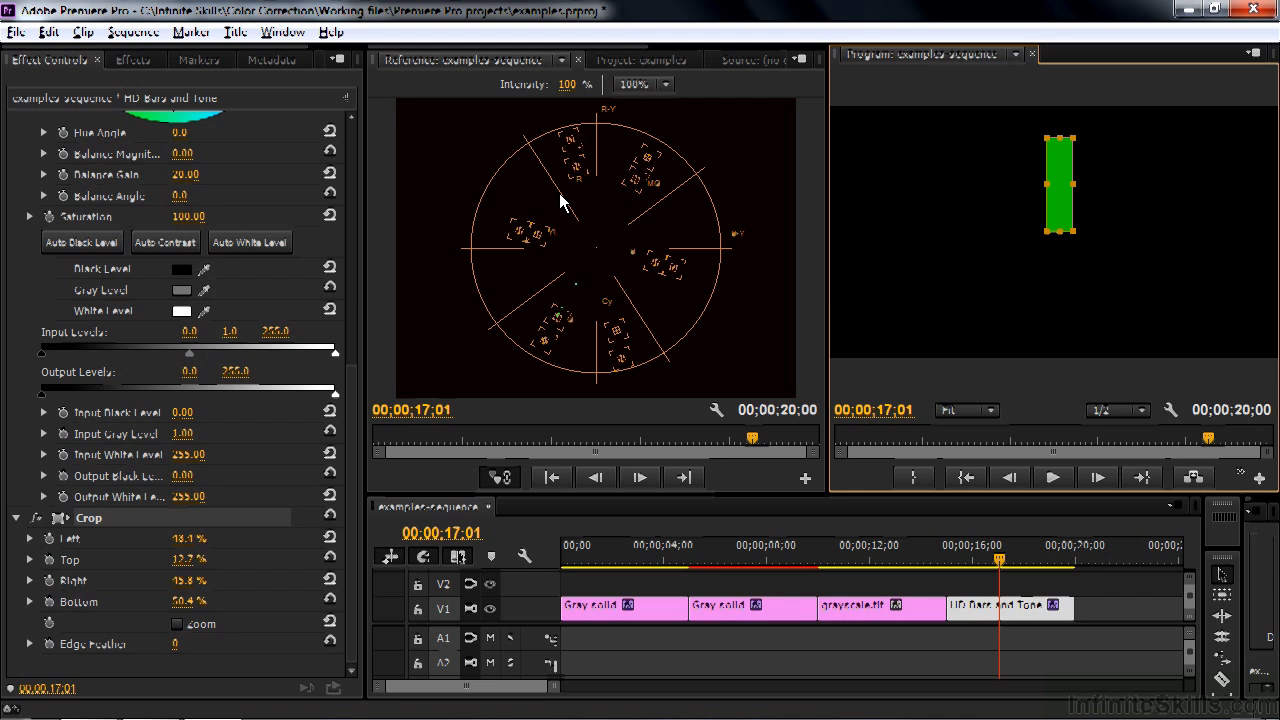
mouse_move(680, 298)
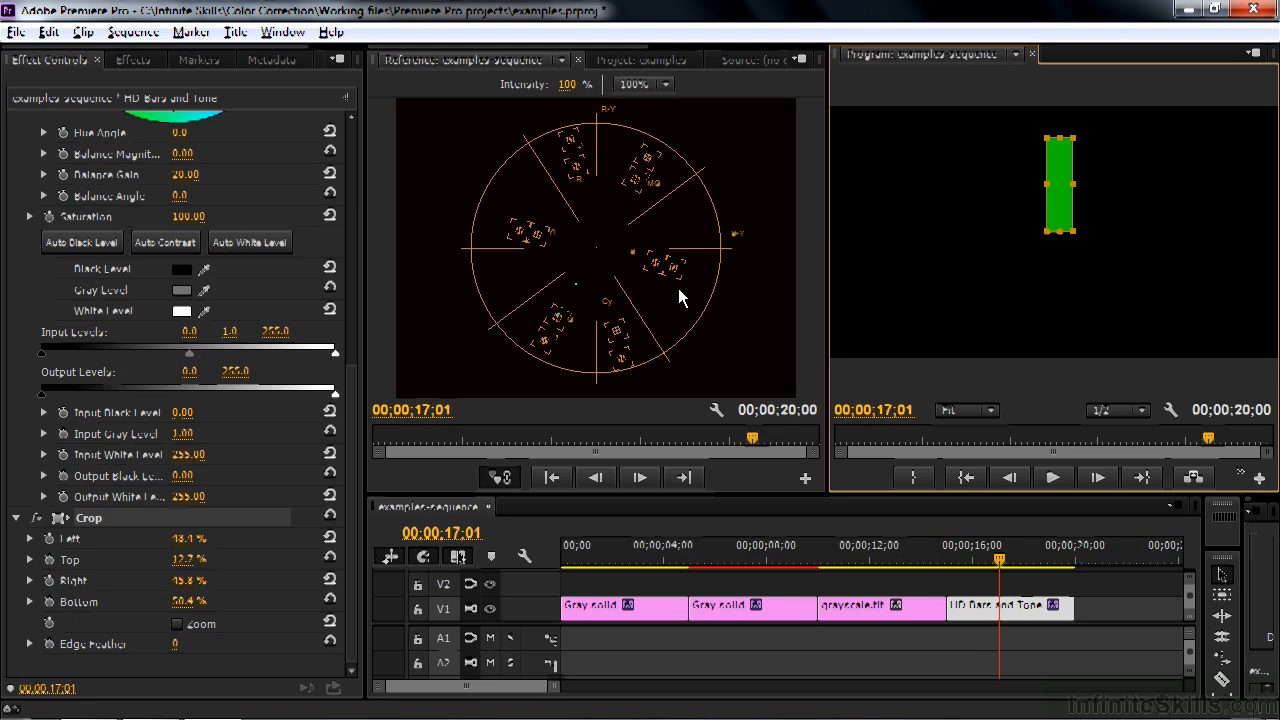
mouse_move(518, 192)
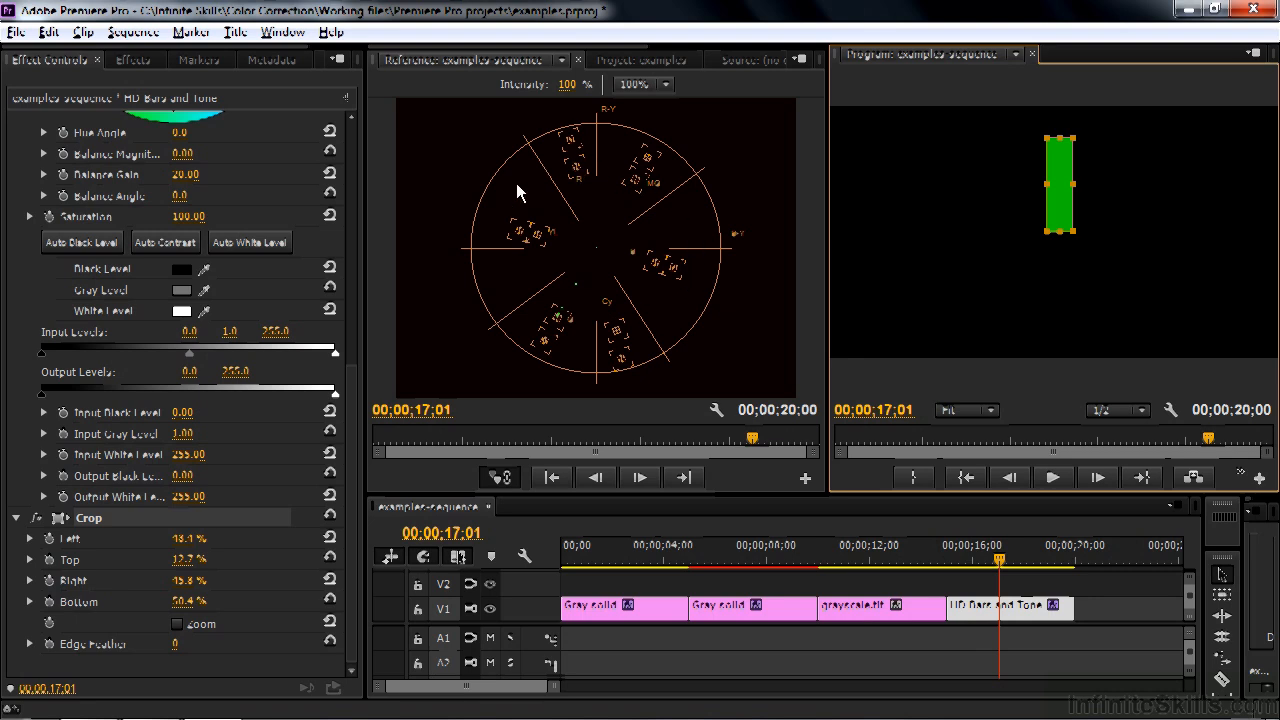